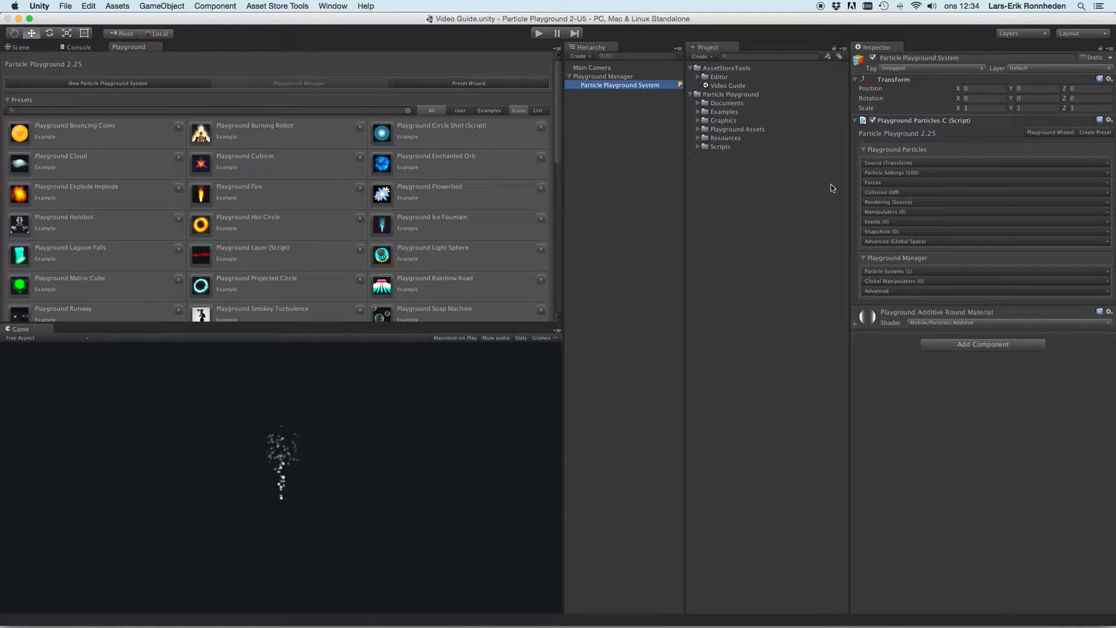
# - Expand the Forces section and its Force Annihilation options in the inspector
pyautogui.click(874, 183)
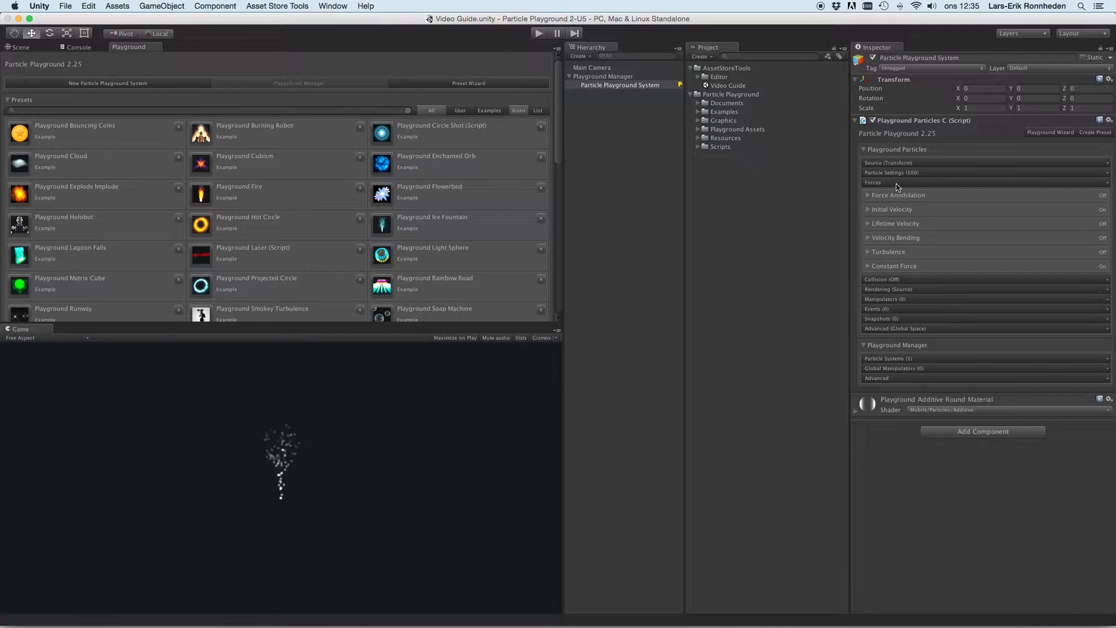
pyautogui.moveTo(918, 187)
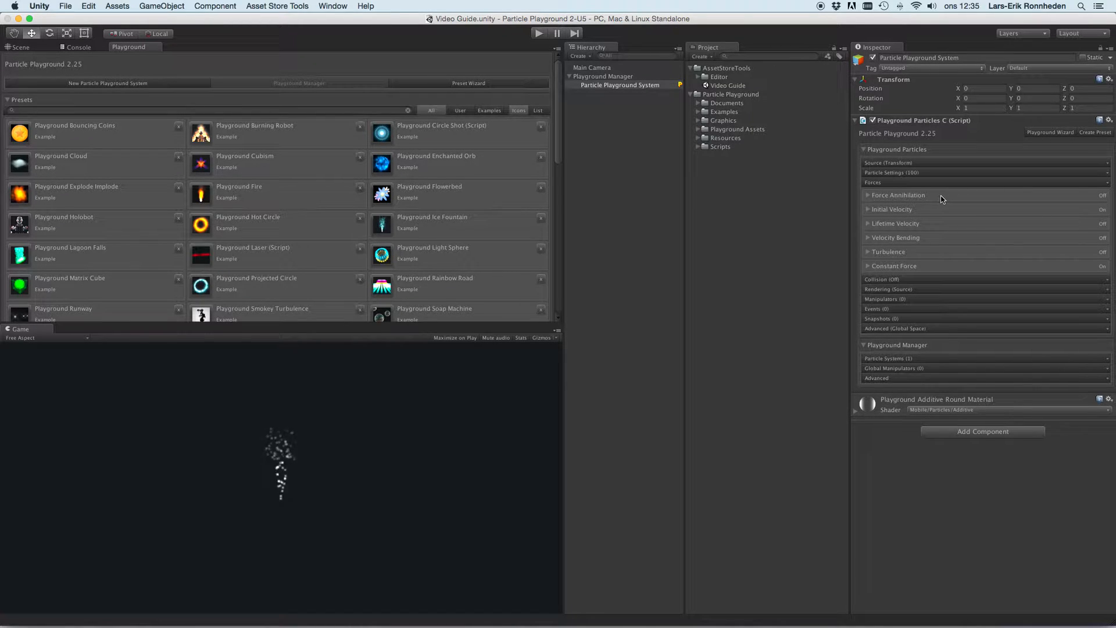
pyautogui.click(867, 196)
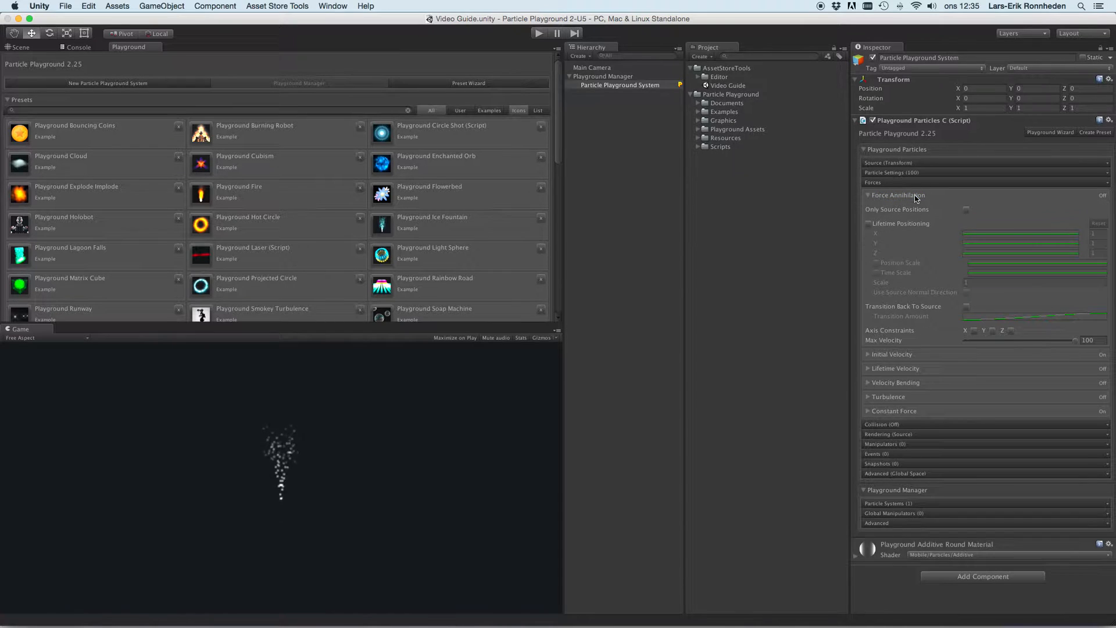
# - Enable Only Source Positions, test Overflow Offset X at 0.1, then return it to 0
pyautogui.click(19, 47)
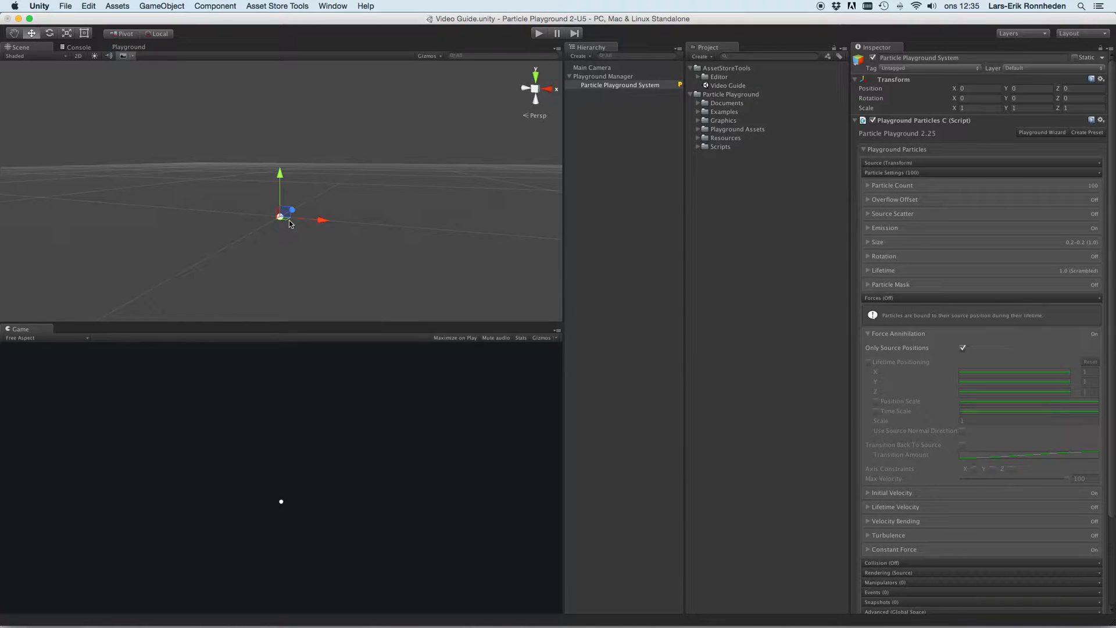
pyautogui.click(867, 198)
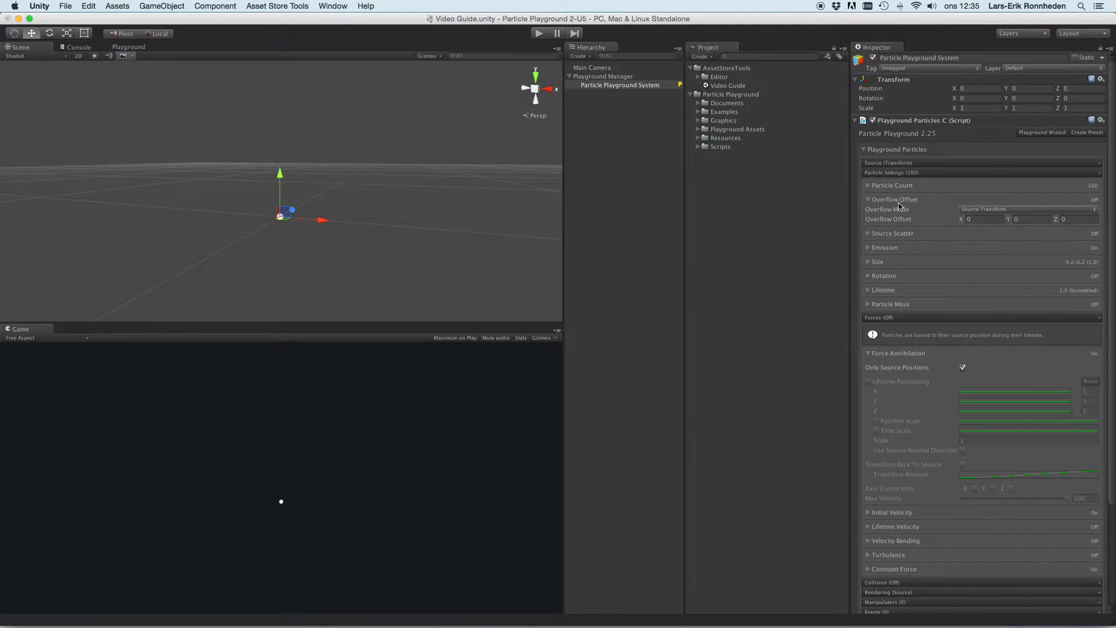
pyautogui.click(982, 219)
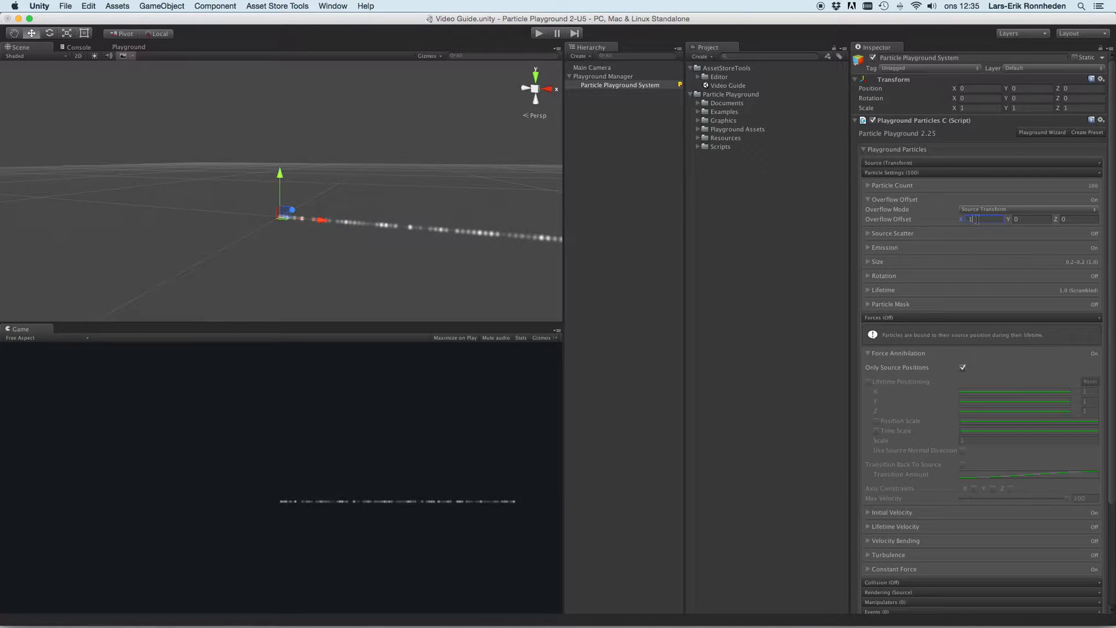
pyautogui.write('0.1')
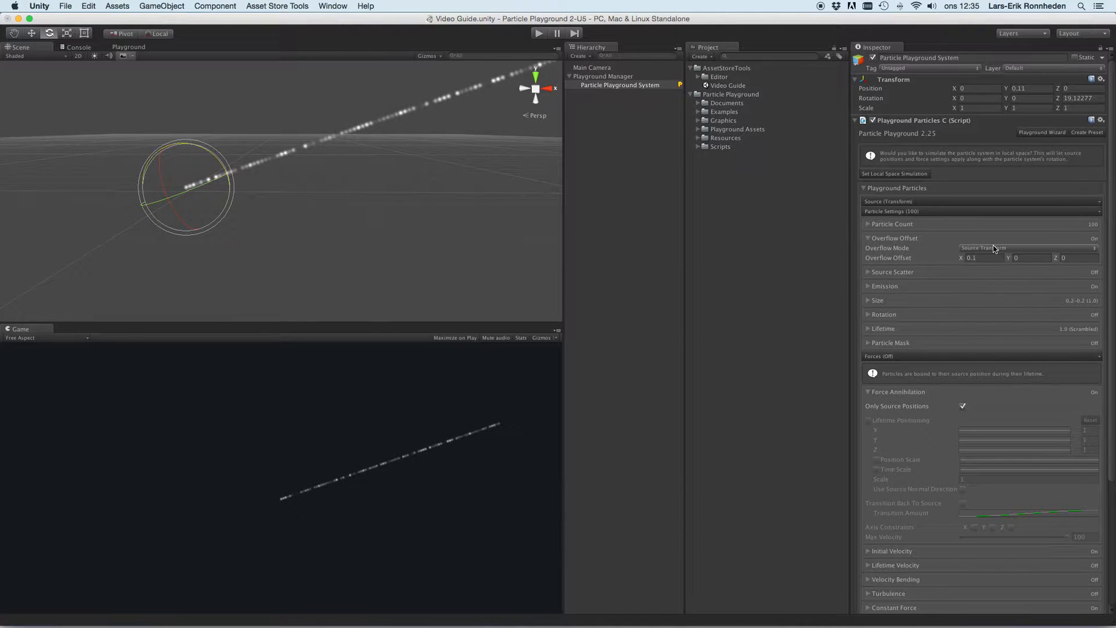
pyautogui.click(1029, 247)
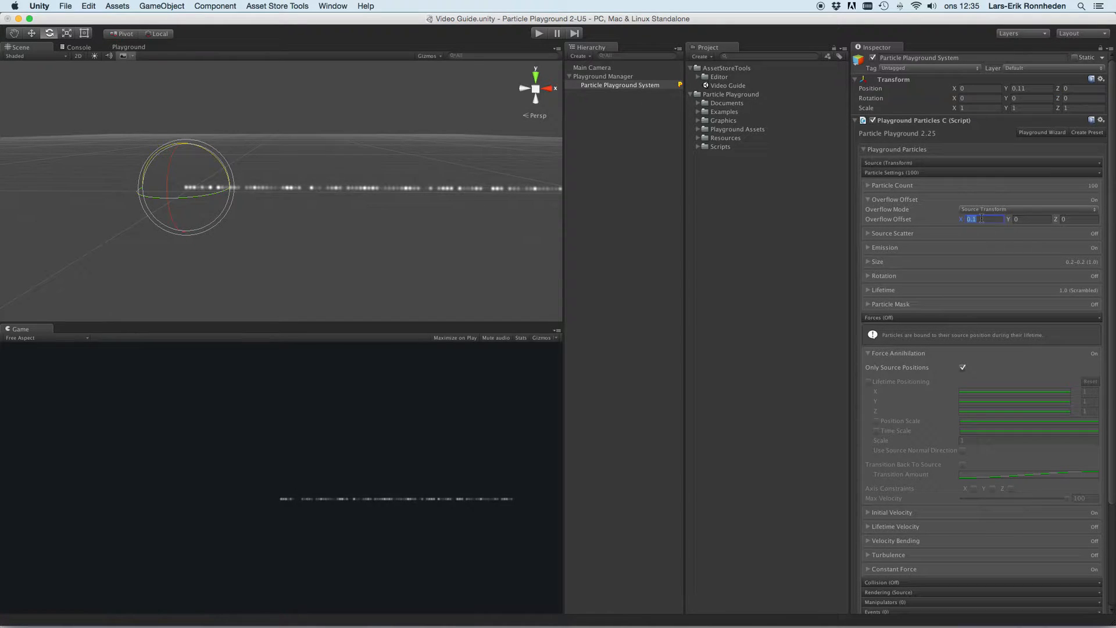
pyautogui.write('0')
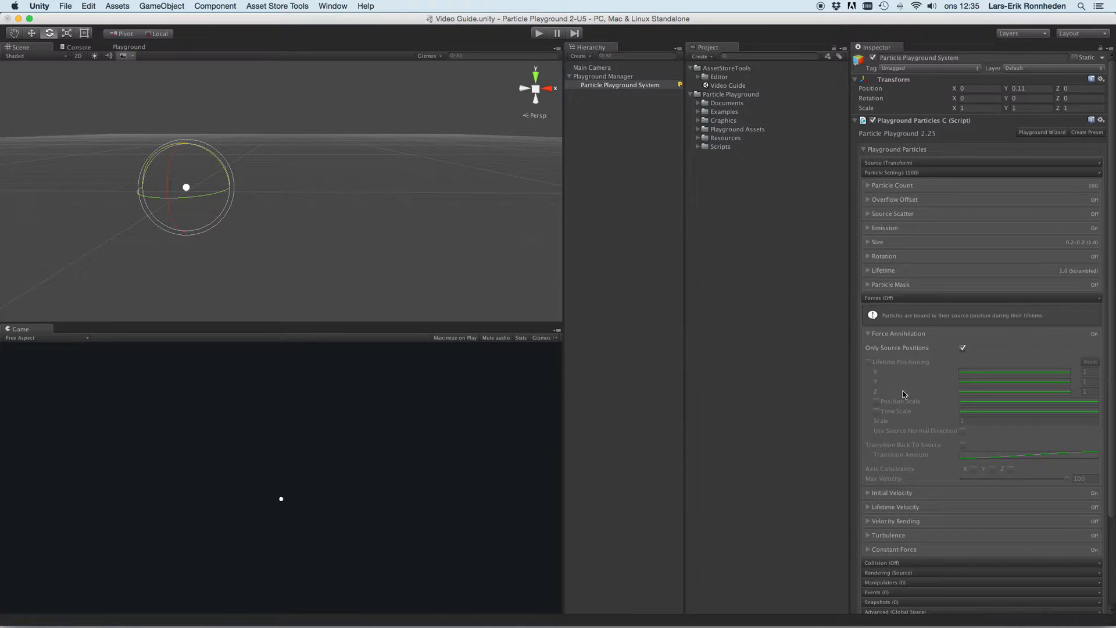
# - Switch from Only Source Positions to Lifetime Positioning and open its X curve
pyautogui.click(963, 348)
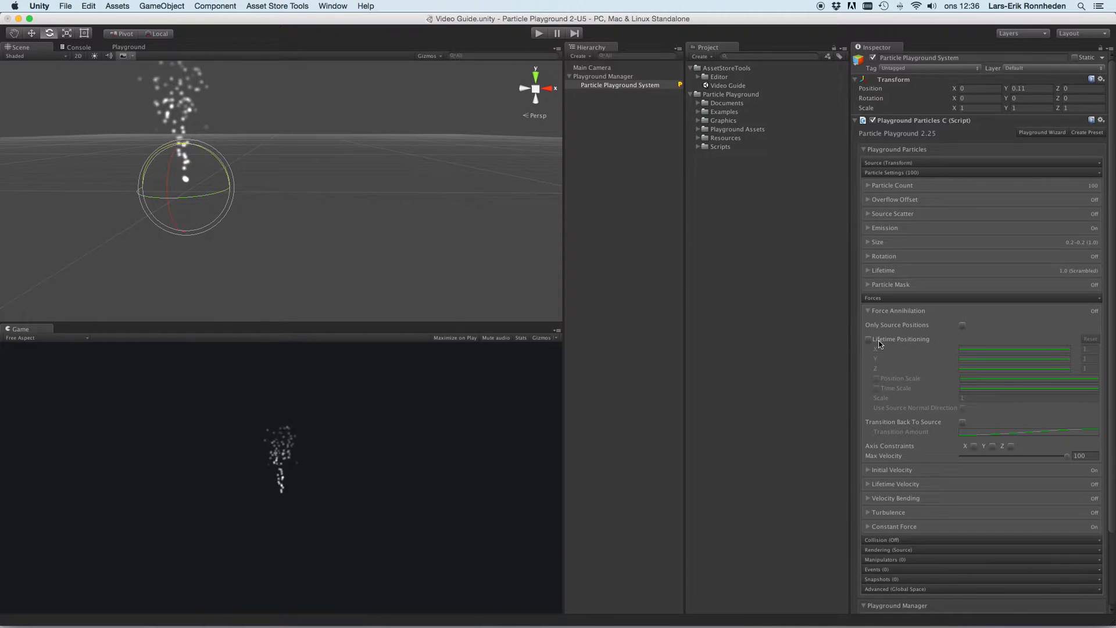
pyautogui.click(868, 339)
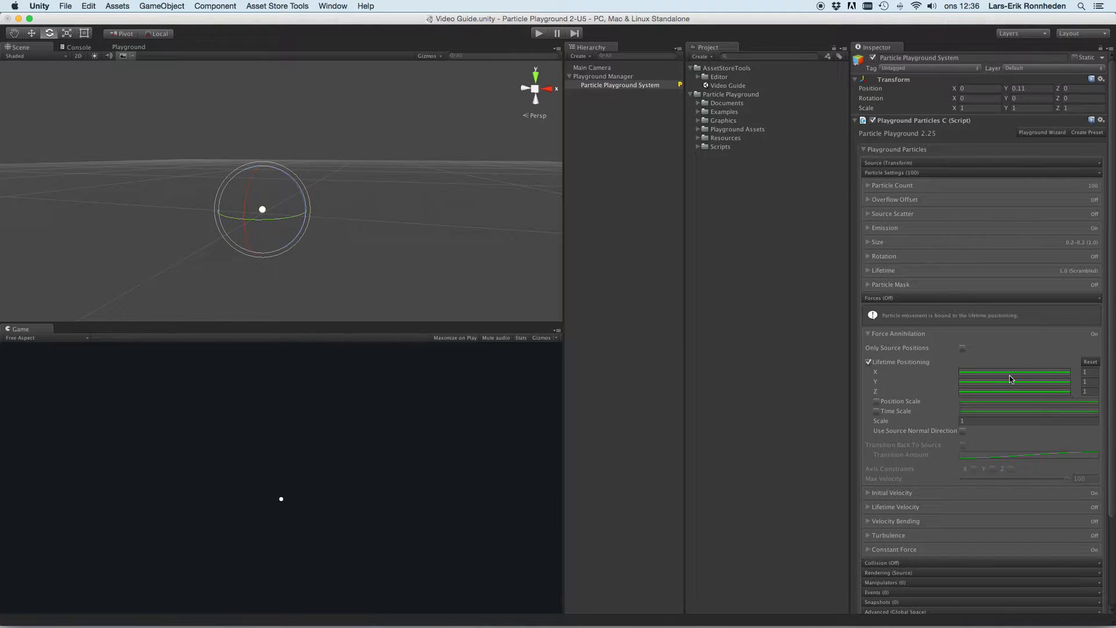
pyautogui.moveTo(985, 389)
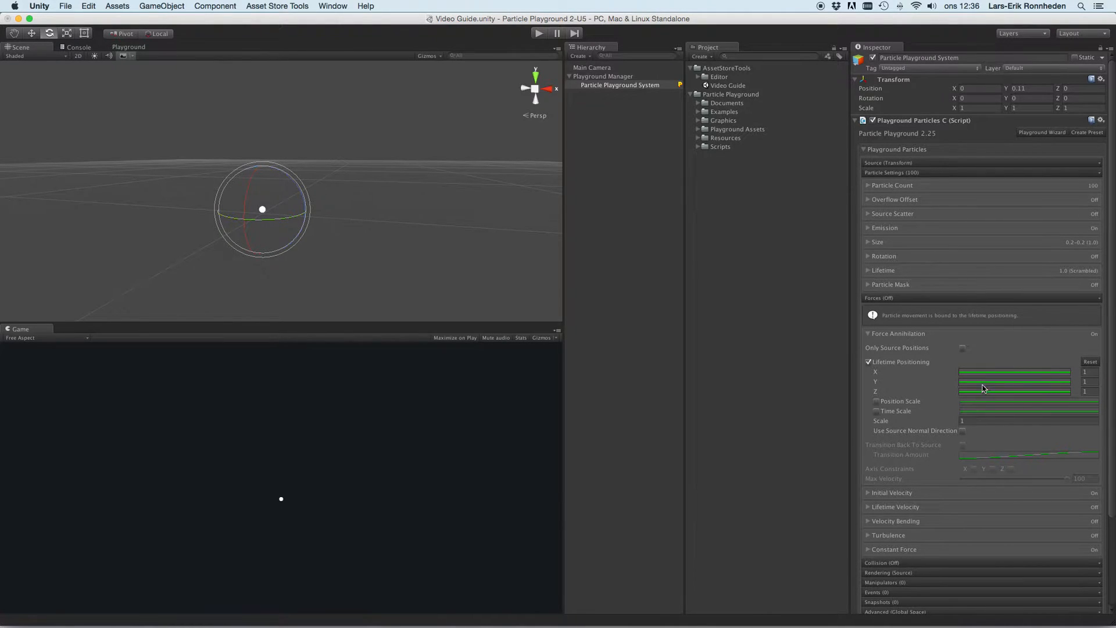
pyautogui.moveTo(897, 378)
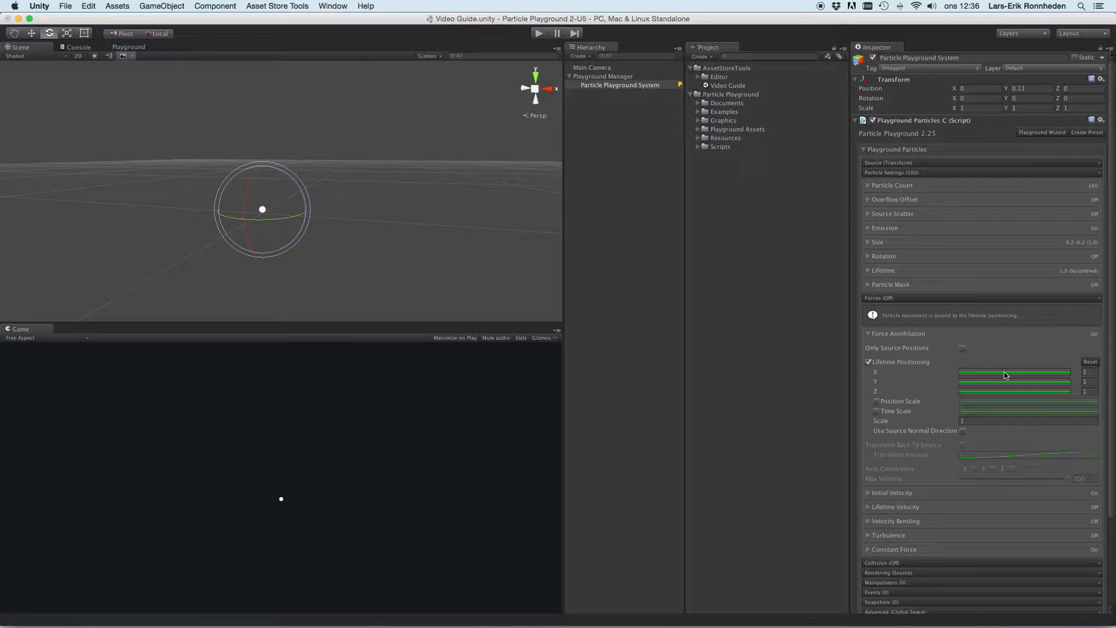
pyautogui.click(1015, 371)
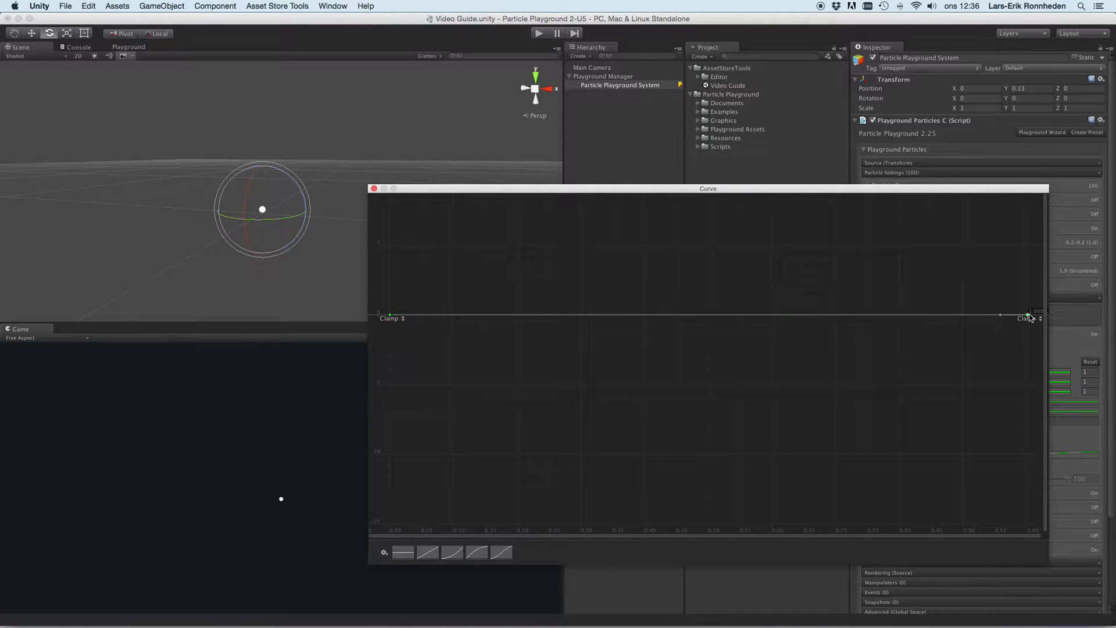
pyautogui.moveTo(1026, 315); pyautogui.dragTo(1022, 244)
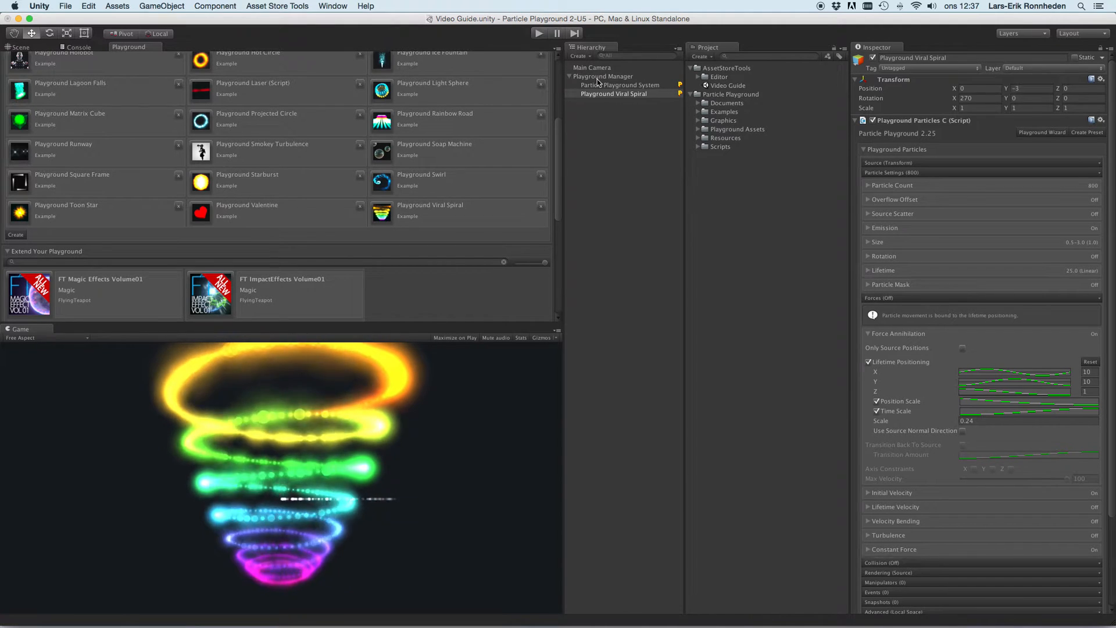
pyautogui.moveTo(916, 420)
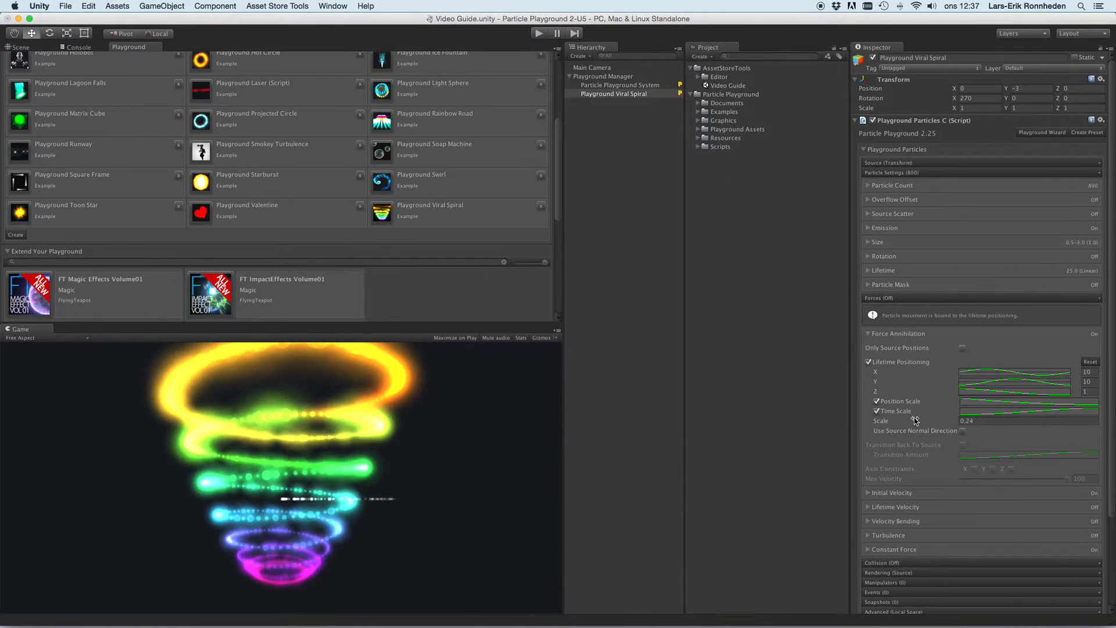
# - View the Viral Spiral in the scene, toggle Position Scale, and untick Time Scale
pyautogui.click(20, 46)
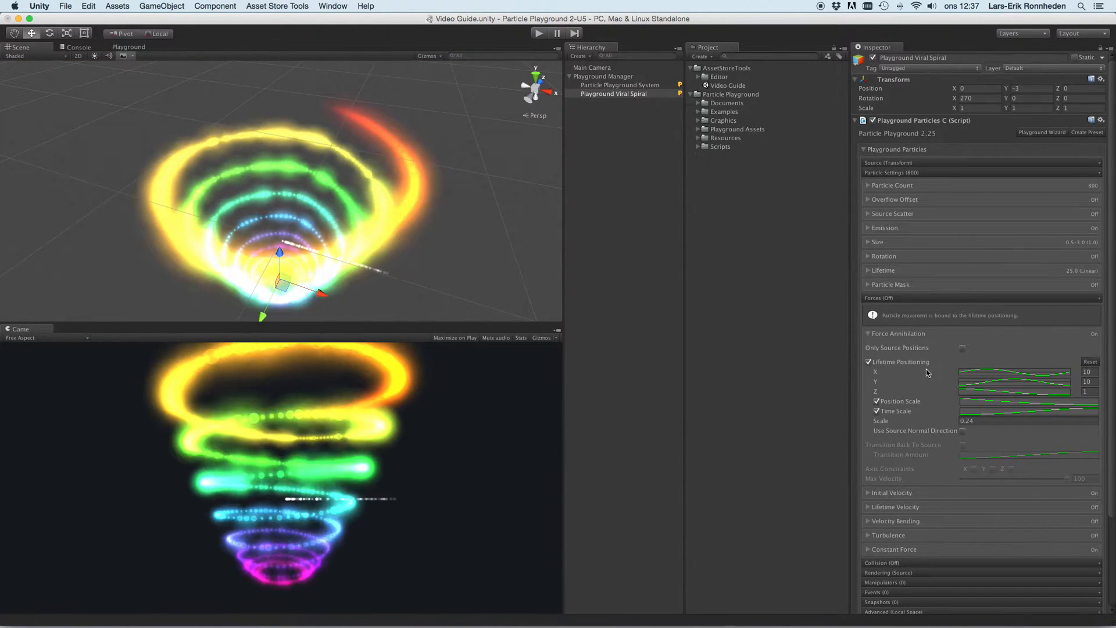
pyautogui.click(877, 401)
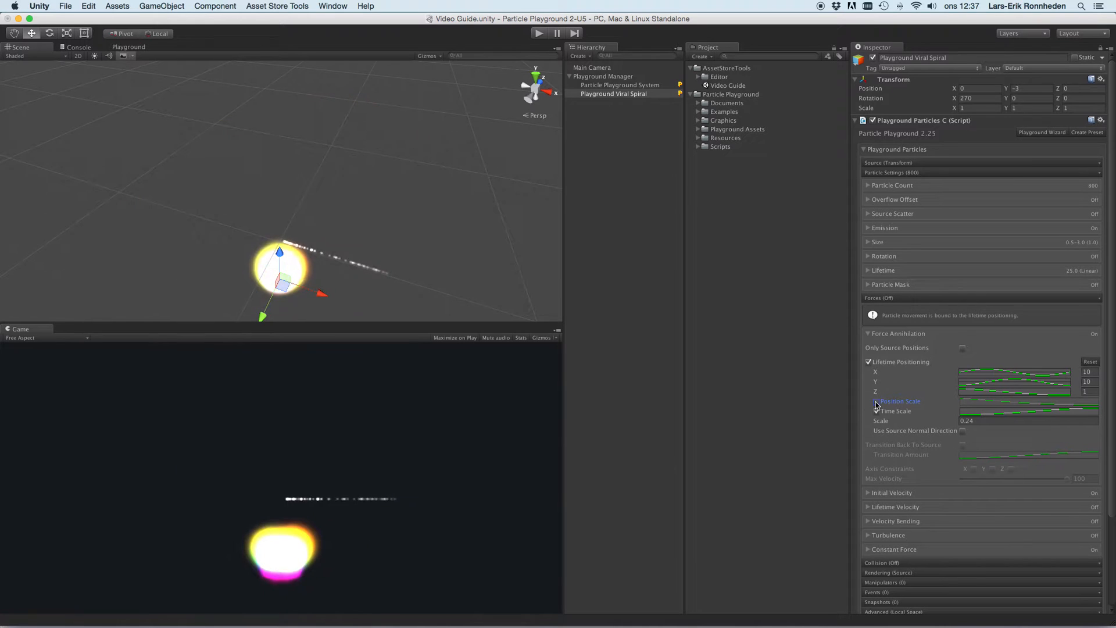
pyautogui.click(877, 410)
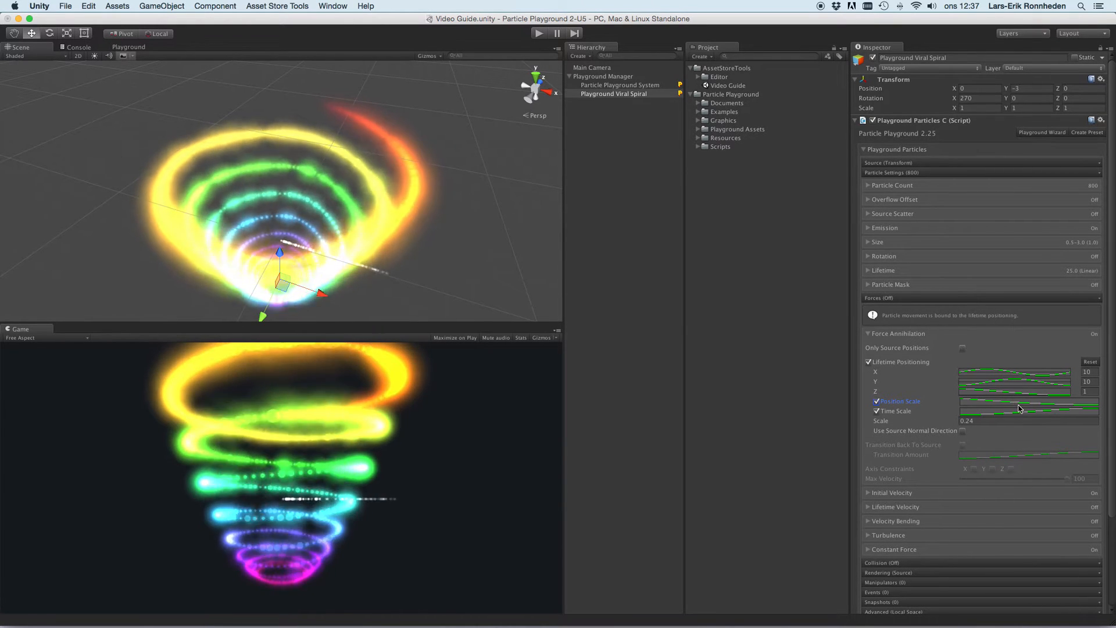
pyautogui.click(1030, 392)
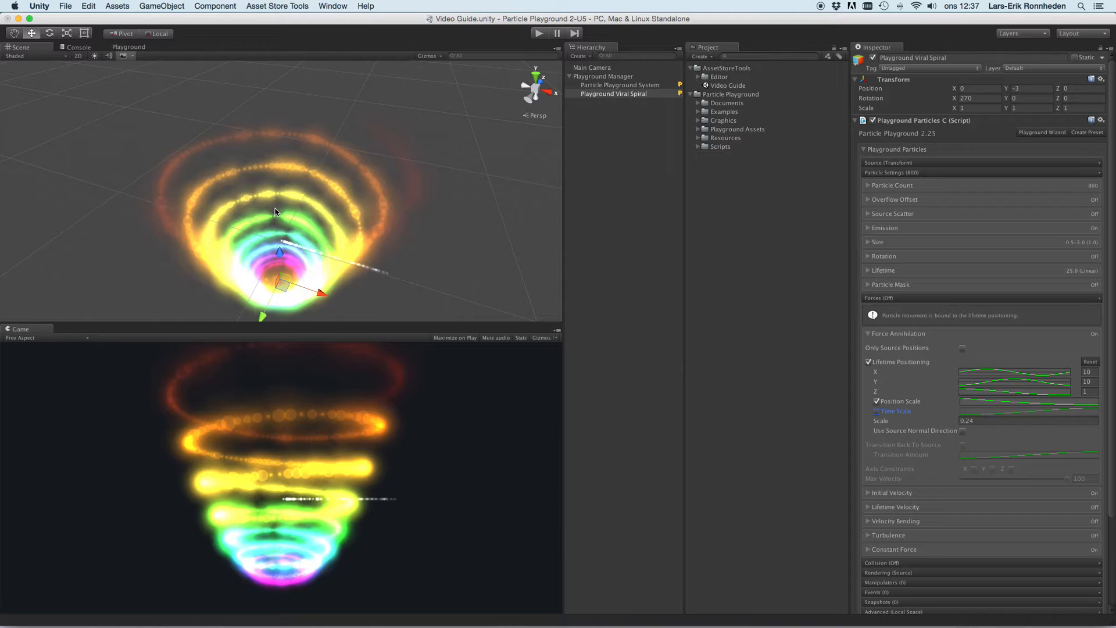
pyautogui.click(876, 410)
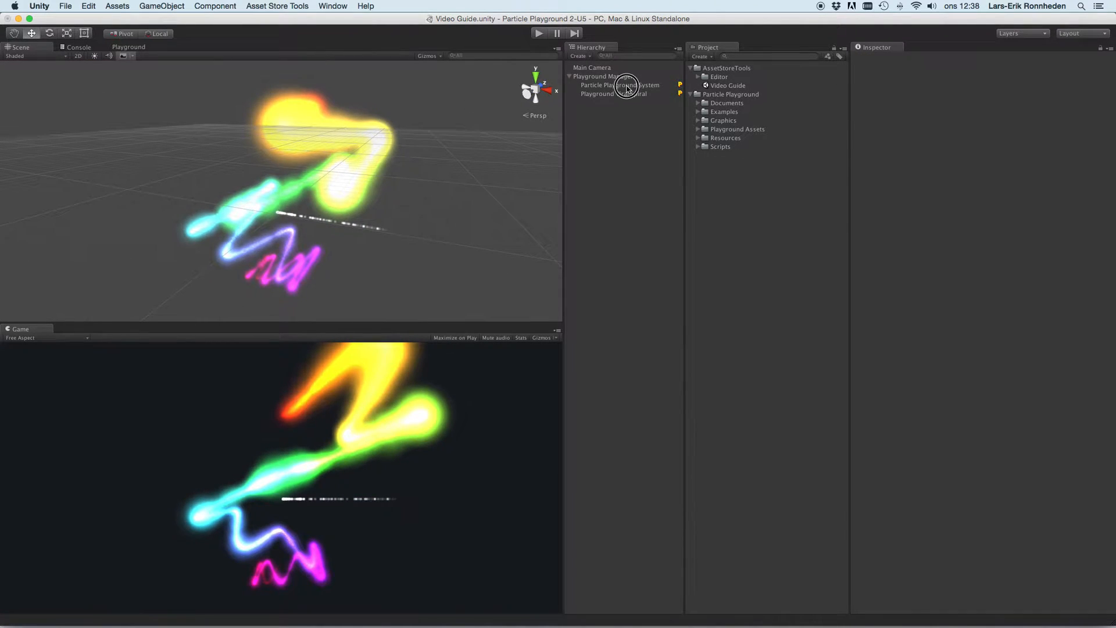
# - Delete the Viral Spiral system and reselect the original Particle Playground System
pyautogui.click(621, 85)
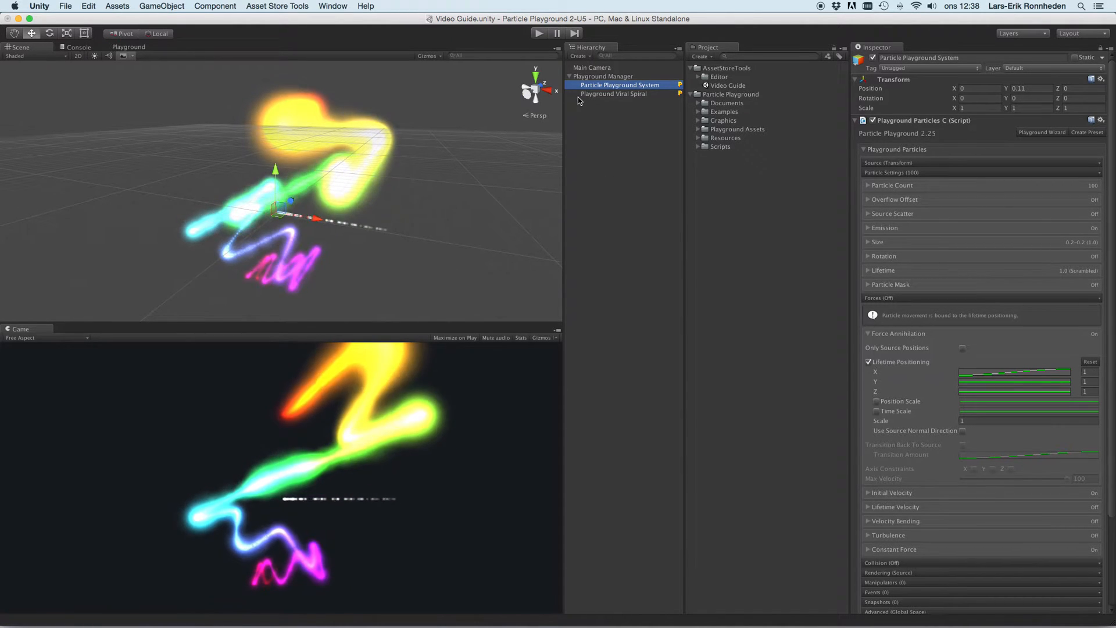
pyautogui.click(614, 93)
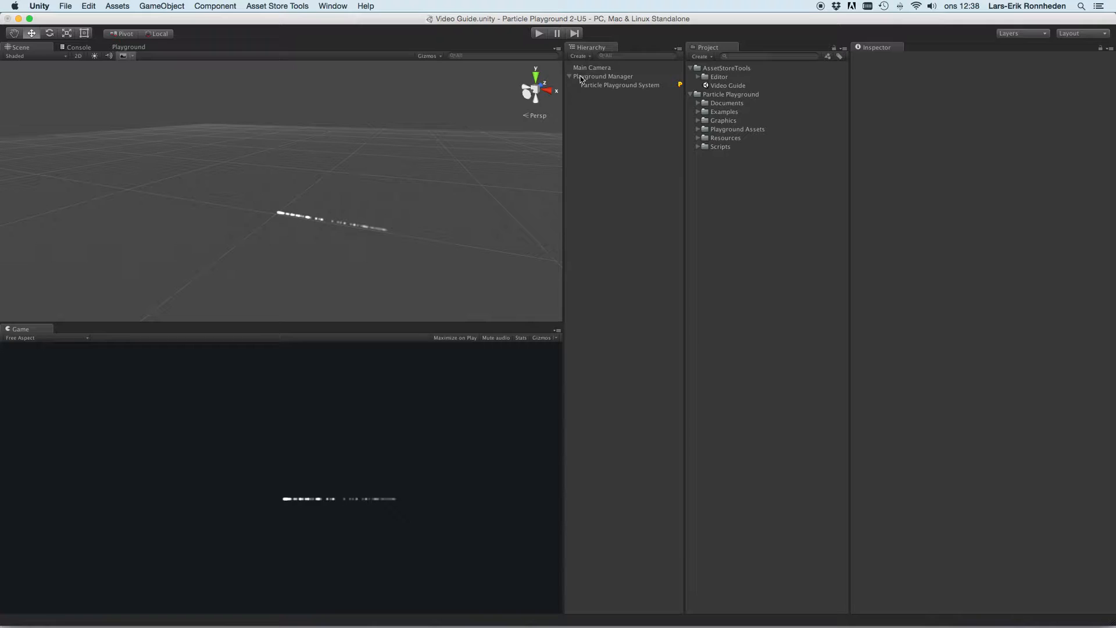
pyautogui.click(619, 85)
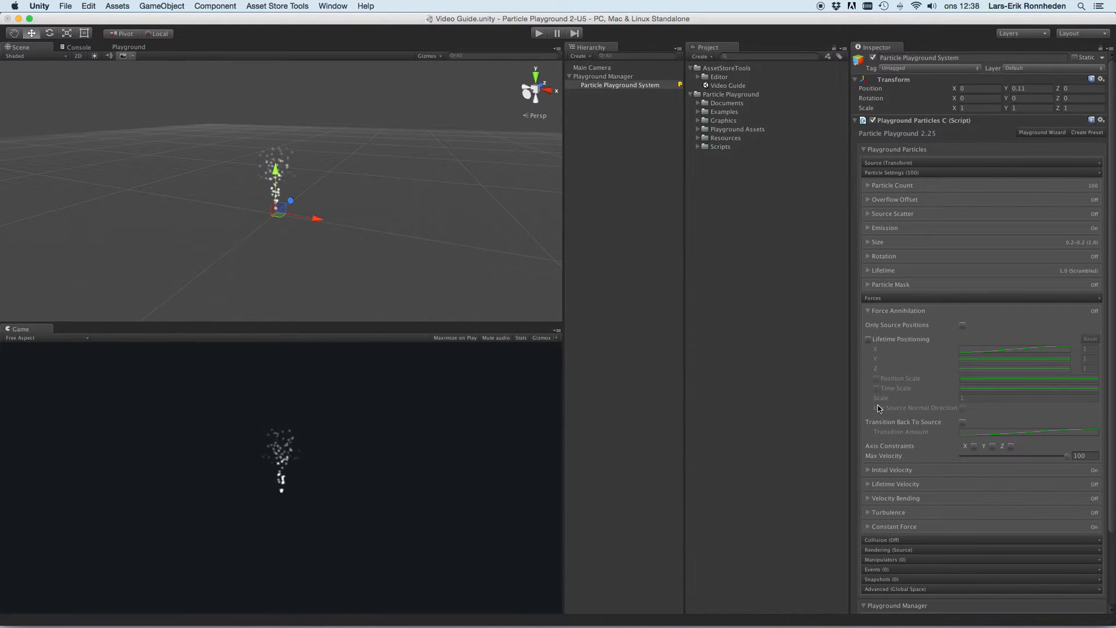
# - Enable Transition Back To Source, run the scene, and move the system to preview
pyautogui.click(963, 426)
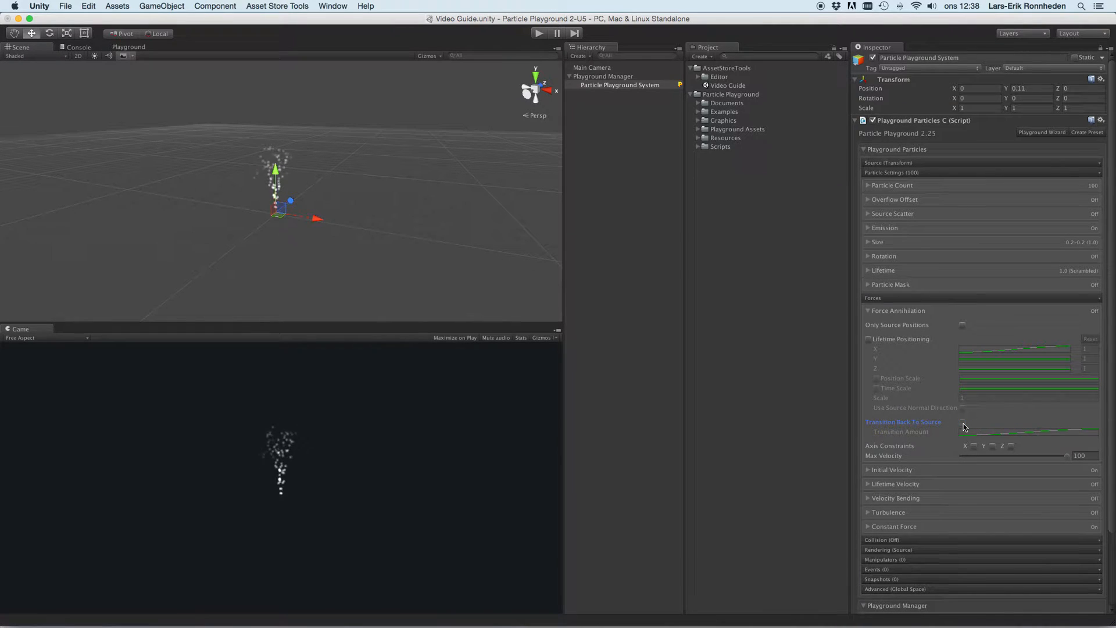
pyautogui.click(963, 421)
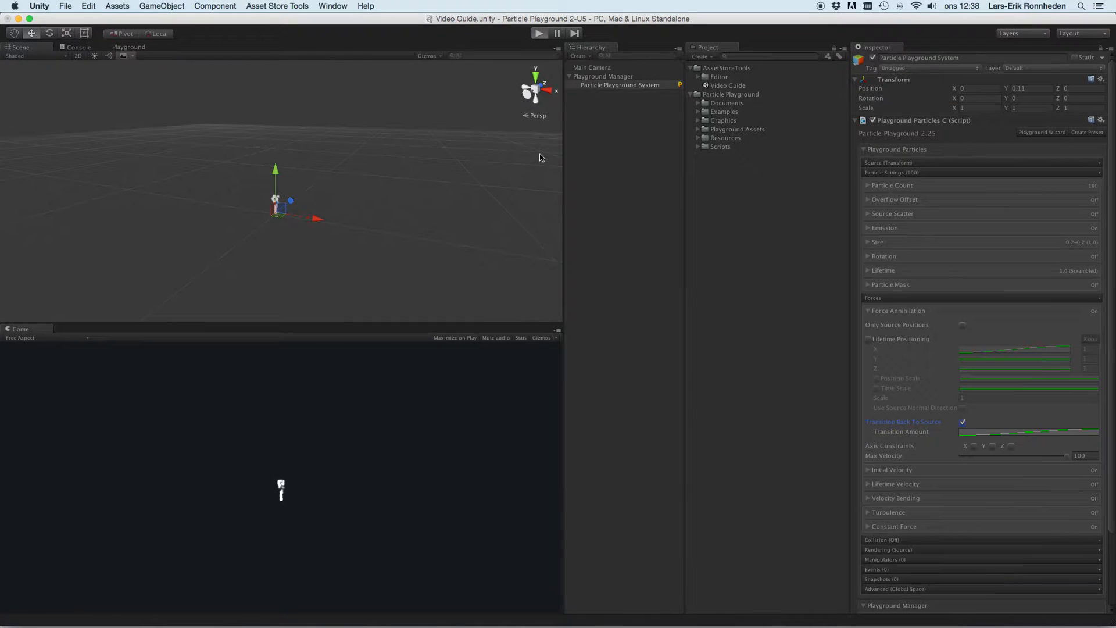
pyautogui.click(539, 32)
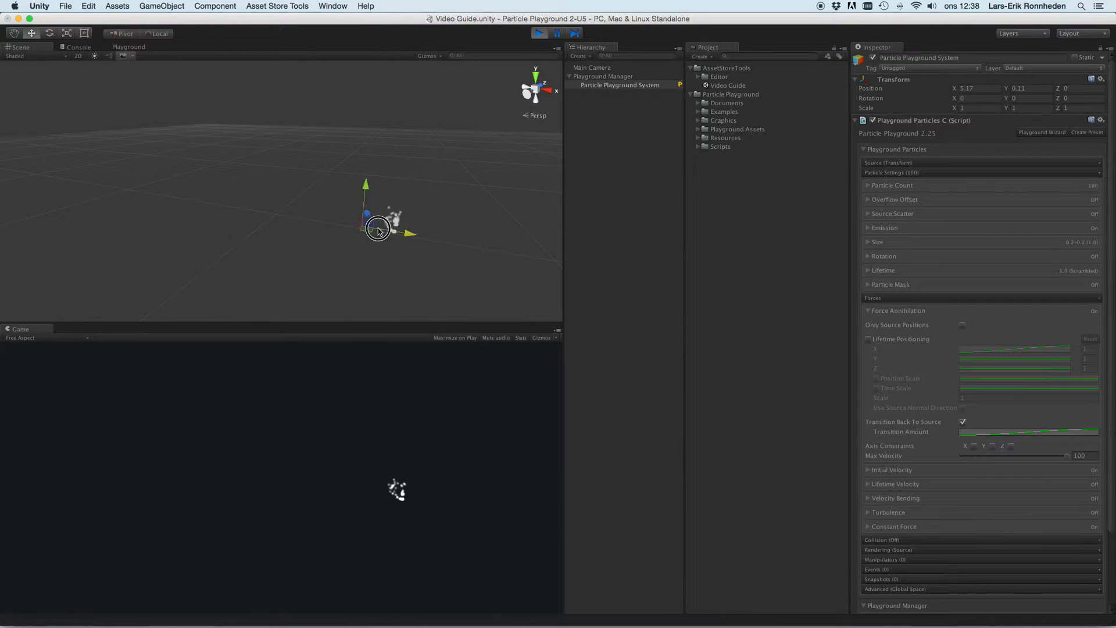
pyautogui.moveTo(379, 228); pyautogui.dragTo(294, 207)
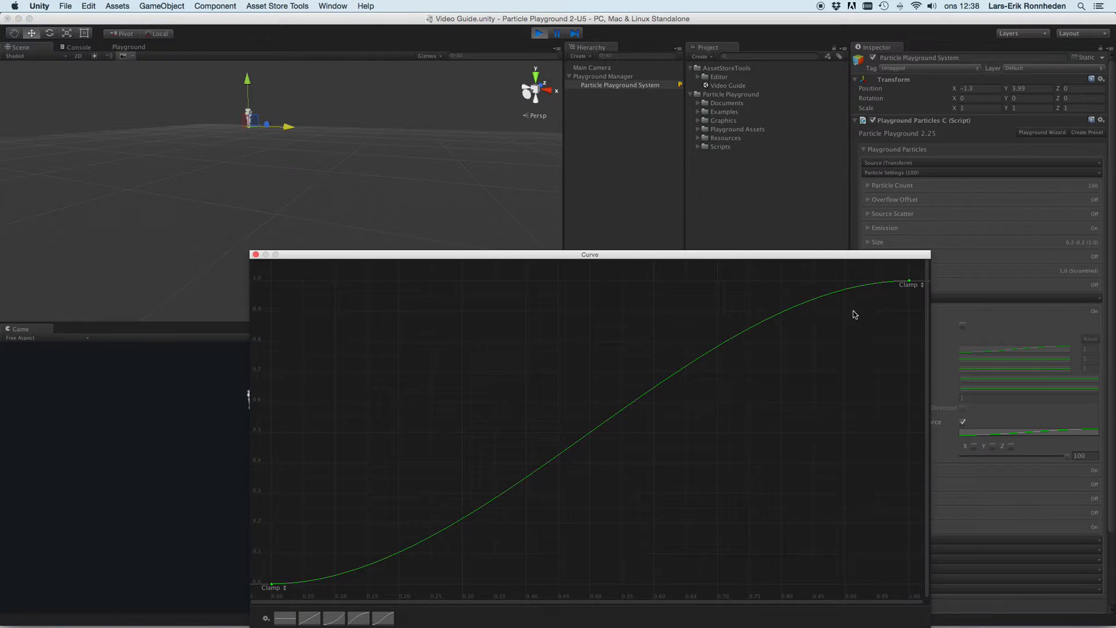
# - Reshape the transition curve into a late steep ease-in and close the curve editor
pyautogui.moveTo(589, 255); pyautogui.dragTo(688, 113)
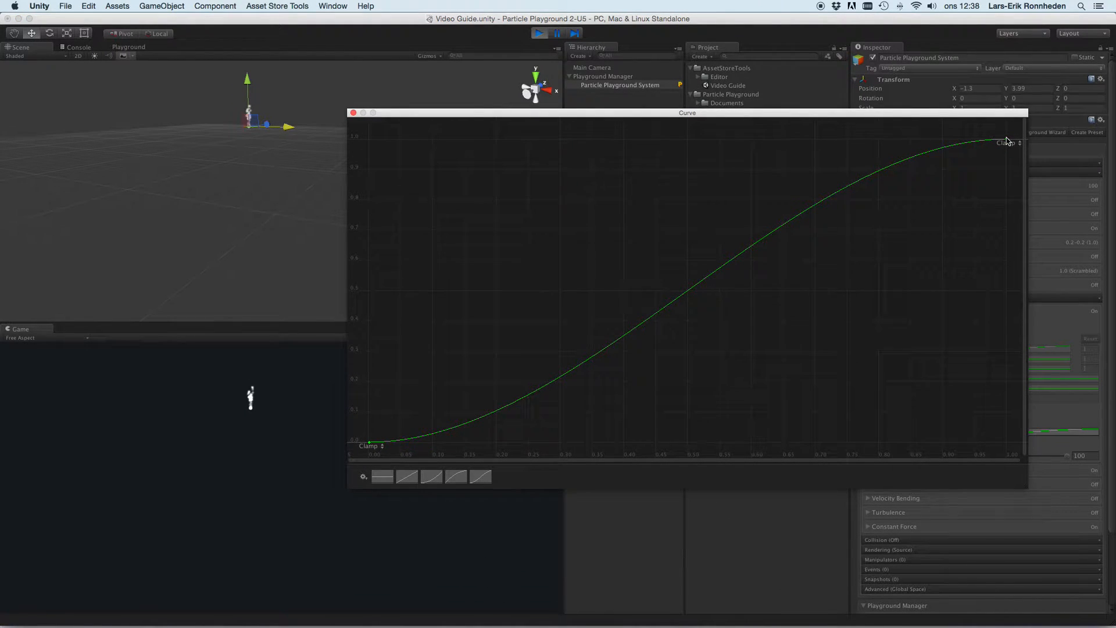
pyautogui.click(981, 138)
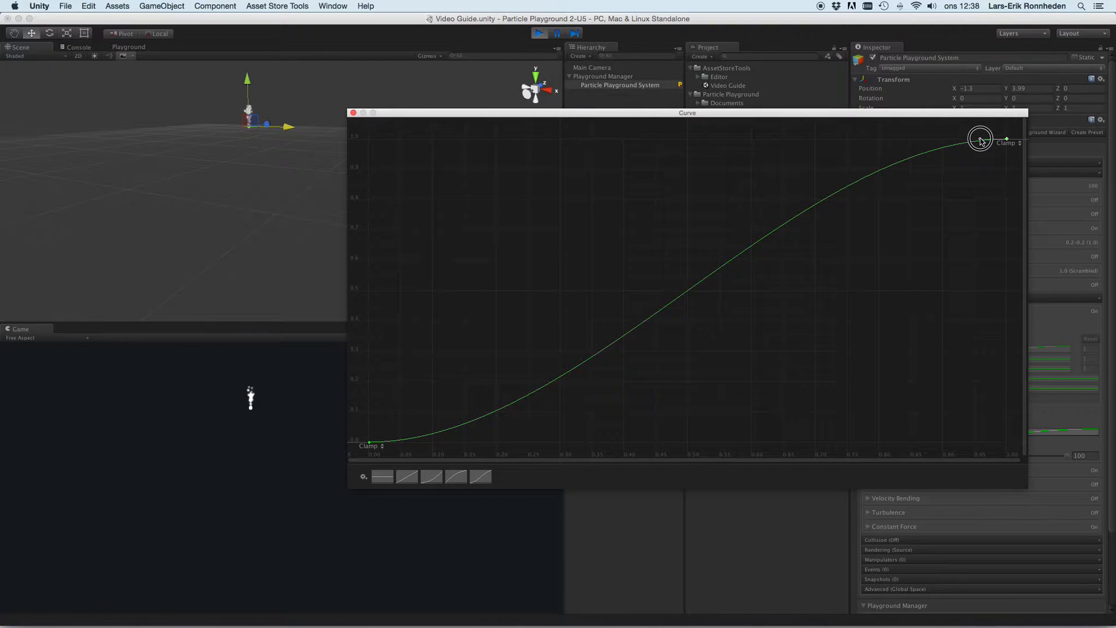
pyautogui.moveTo(980, 137); pyautogui.dragTo(981, 160)
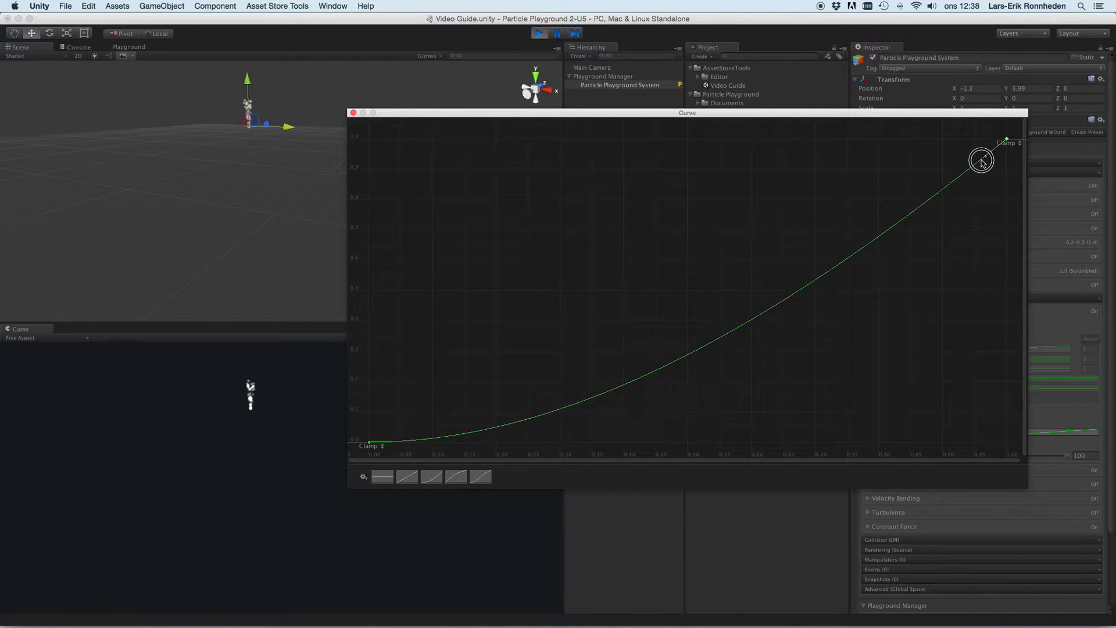
pyautogui.moveTo(981, 159); pyautogui.dragTo(982, 175)
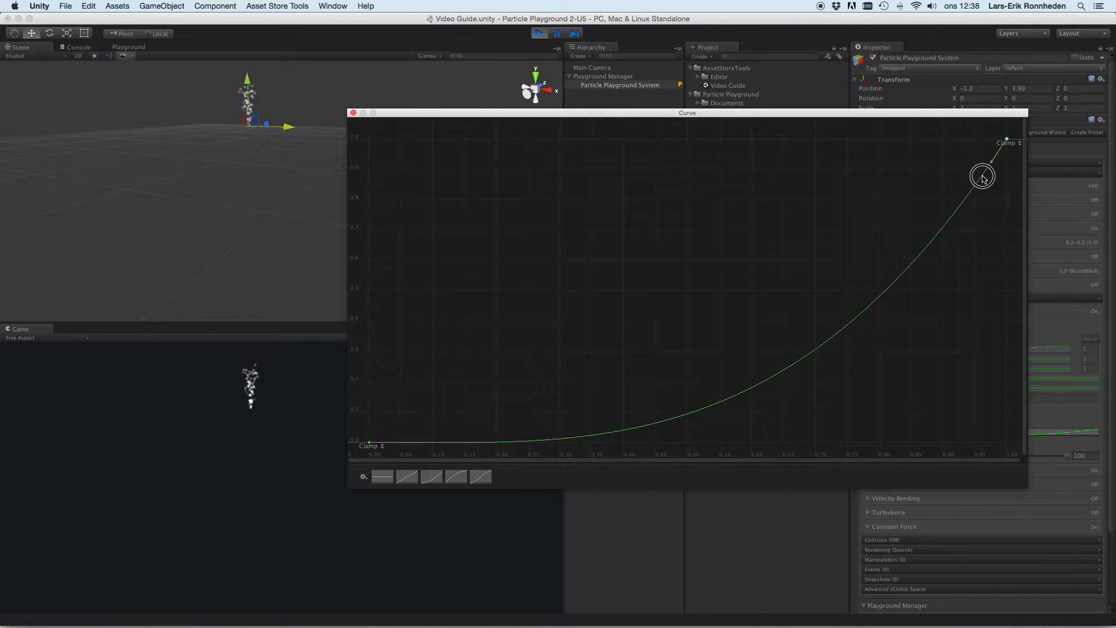
pyautogui.click(353, 113)
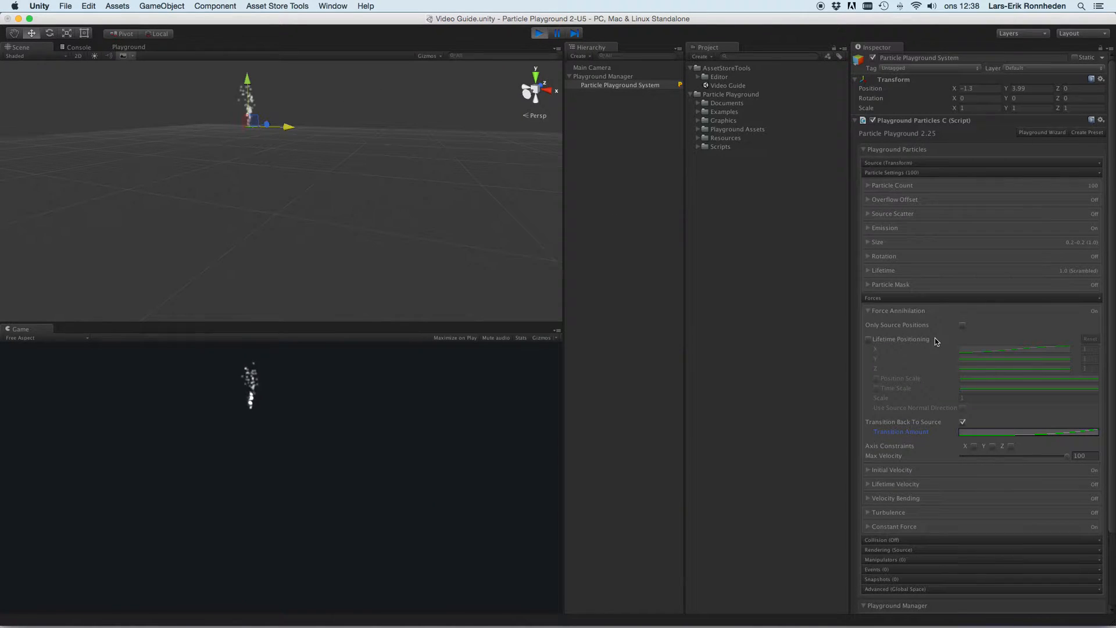
# - Set Initial Local Velocity method to Spherical and move the system to watch the spray
pyautogui.scroll(-3)
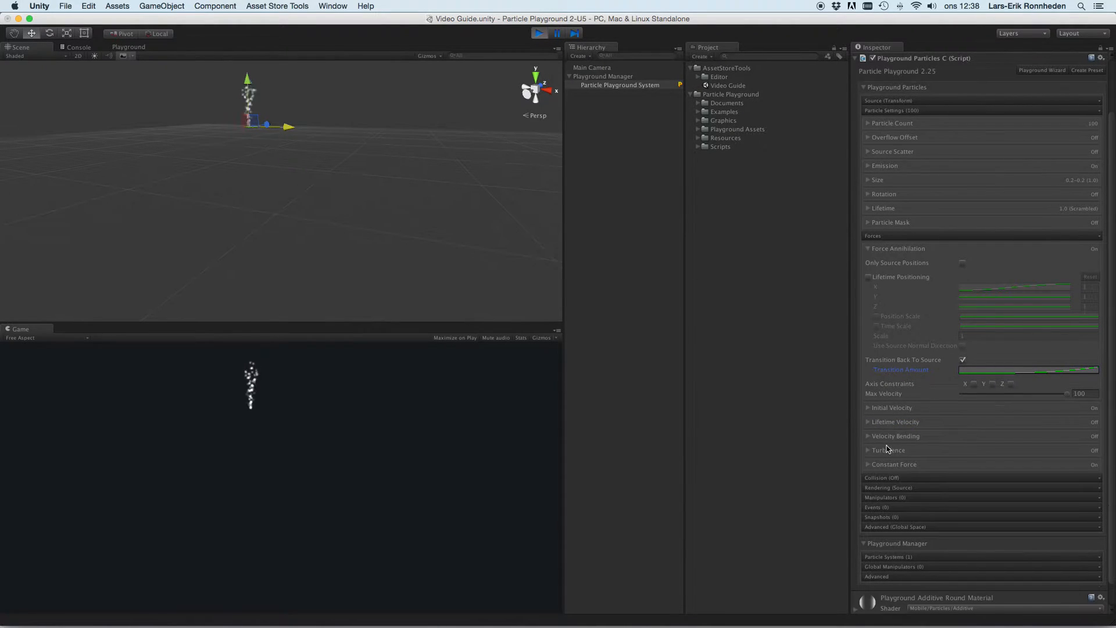
pyautogui.click(868, 407)
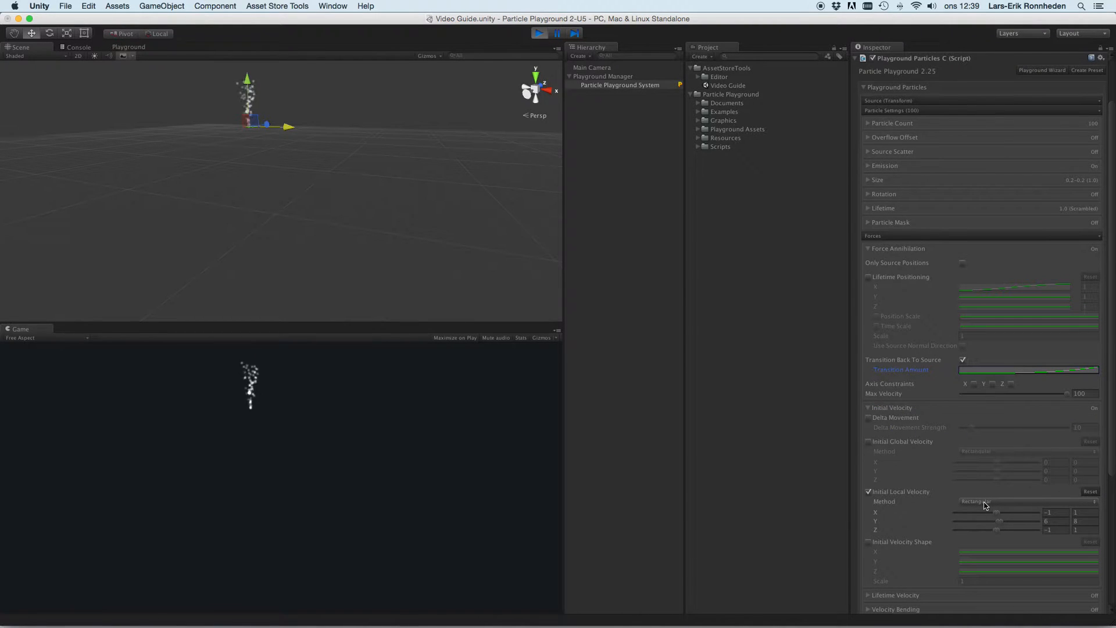
pyautogui.click(1057, 521)
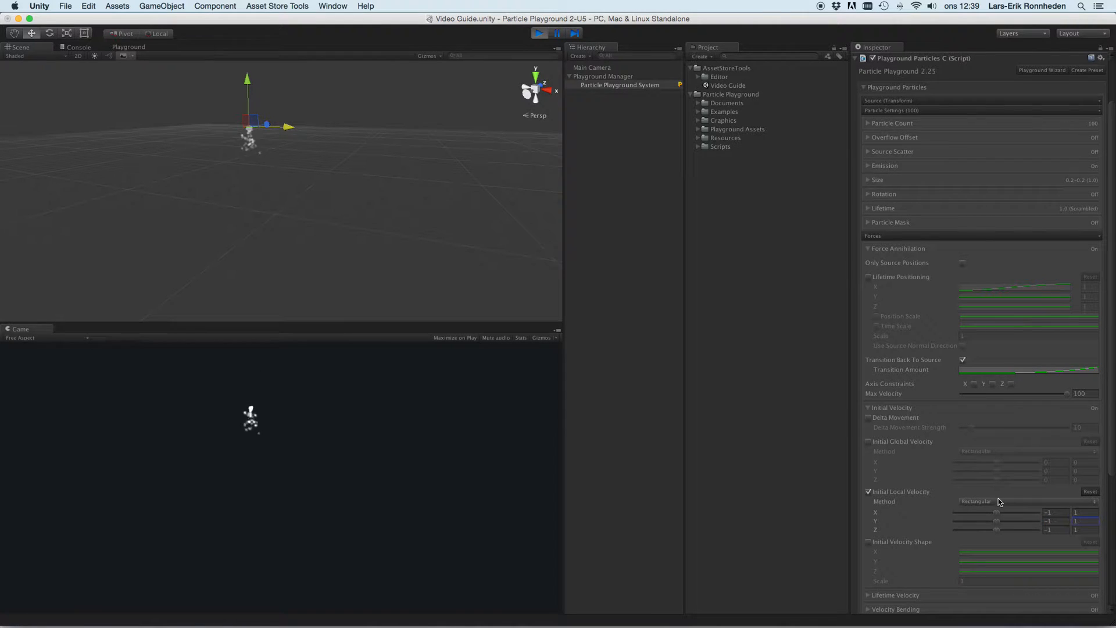
pyautogui.click(1026, 501)
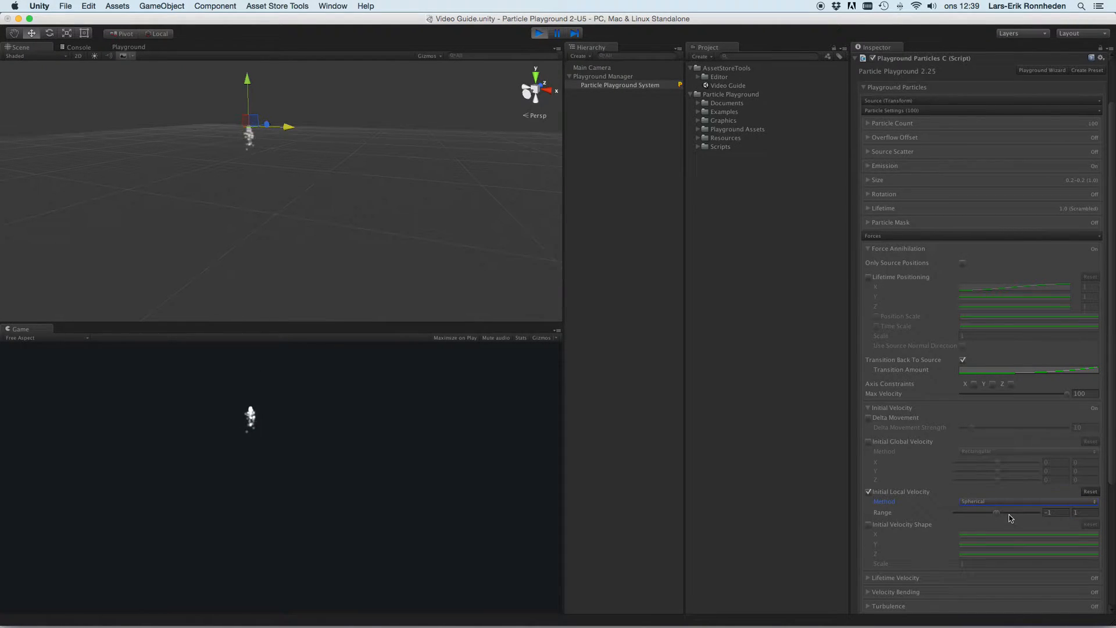
pyautogui.scroll(-3)
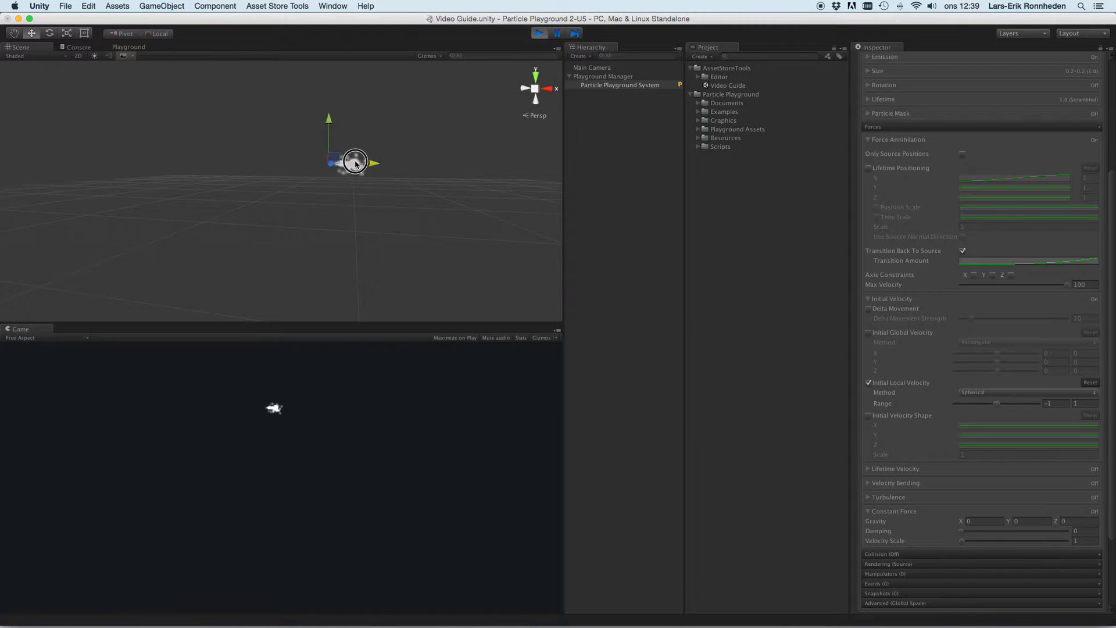
pyautogui.moveTo(356, 161); pyautogui.dragTo(232, 164)
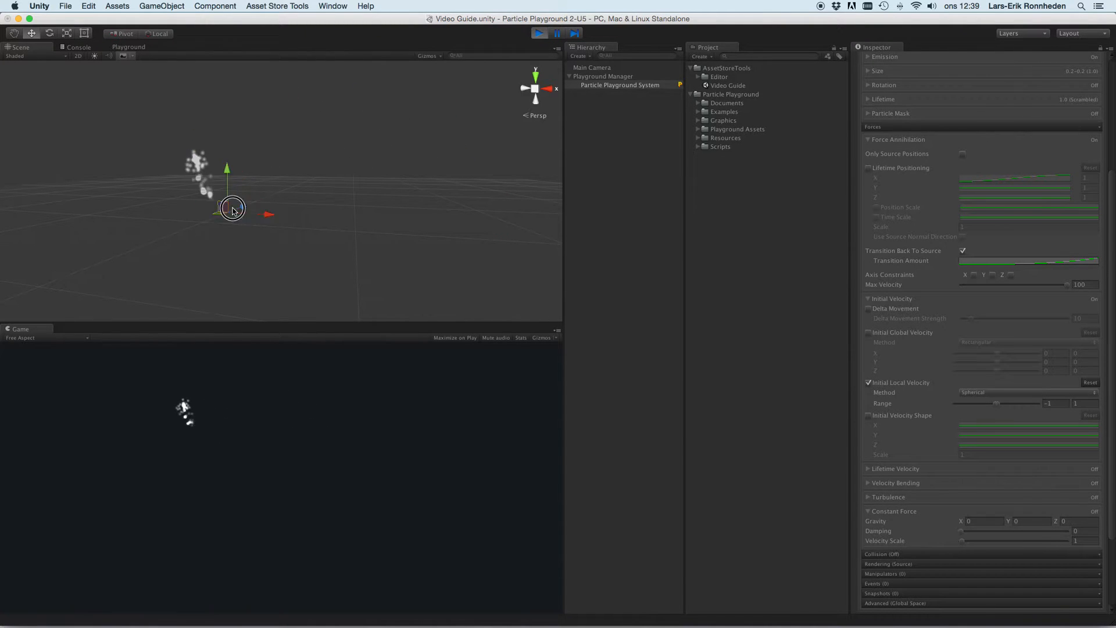
# - Disable Transition Back To Source and toggle the axis constraint checkboxes
pyautogui.moveTo(231, 211); pyautogui.dragTo(523, 164)
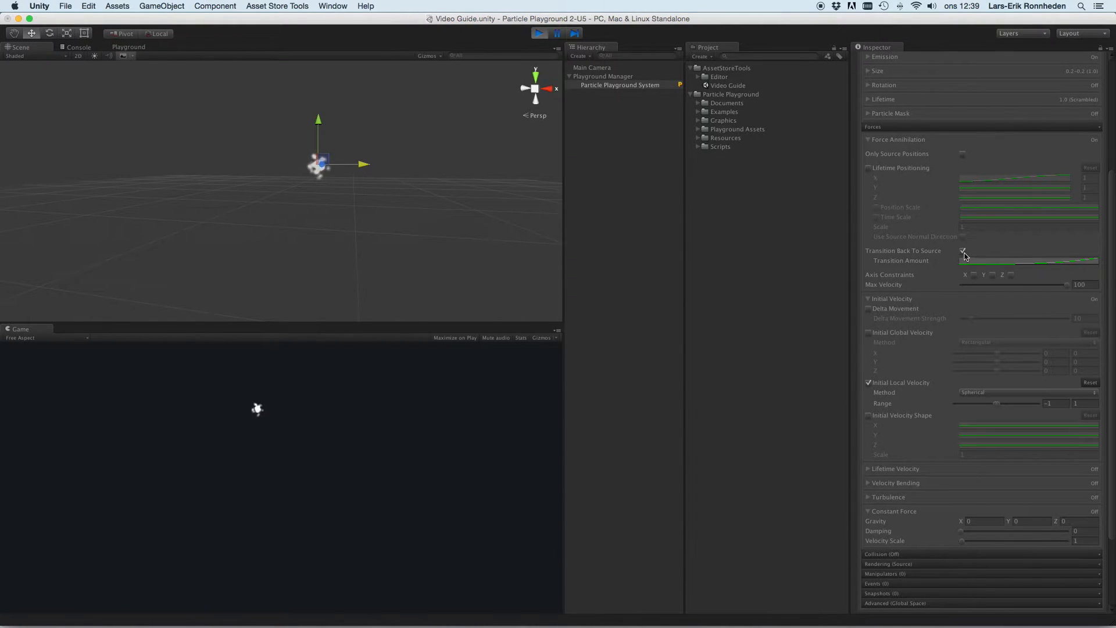
pyautogui.click(963, 251)
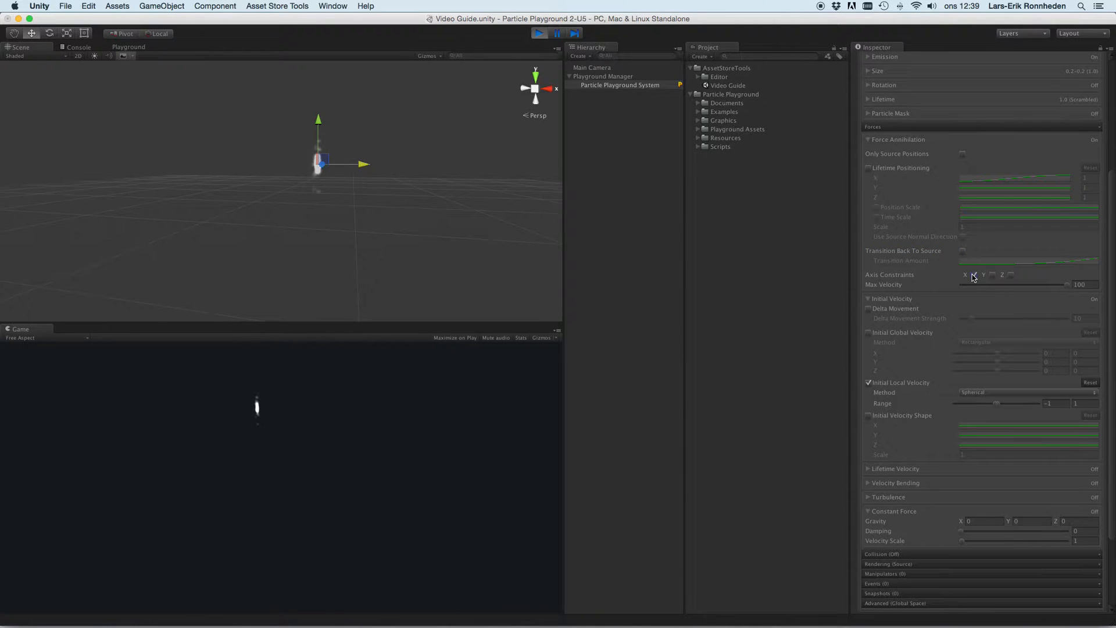
pyautogui.click(974, 274)
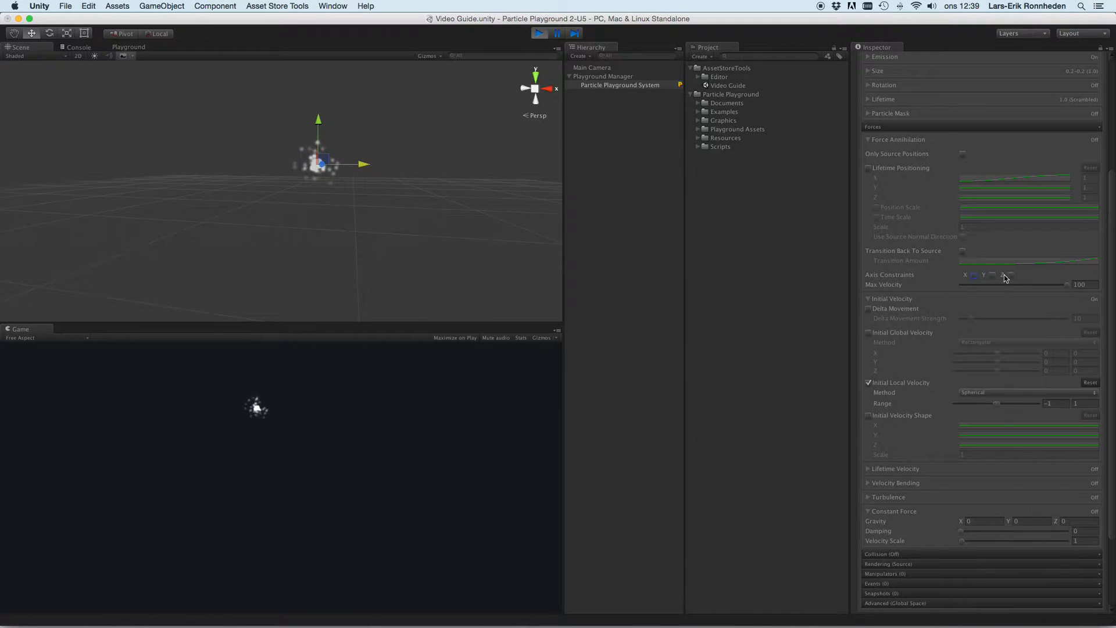
pyautogui.click(1011, 274)
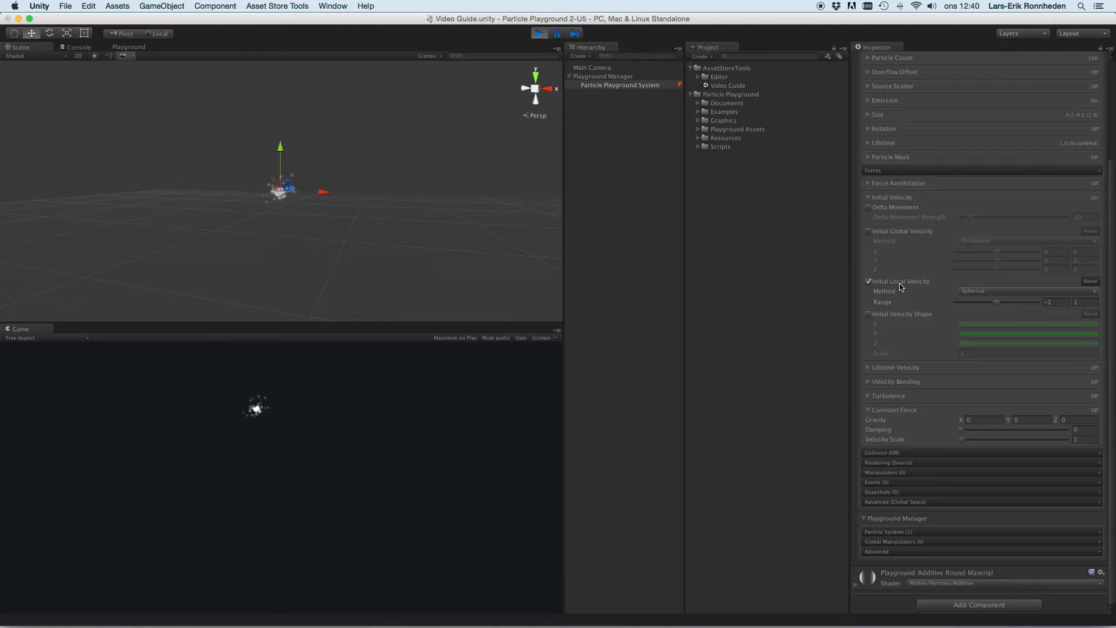
pyautogui.click(869, 207)
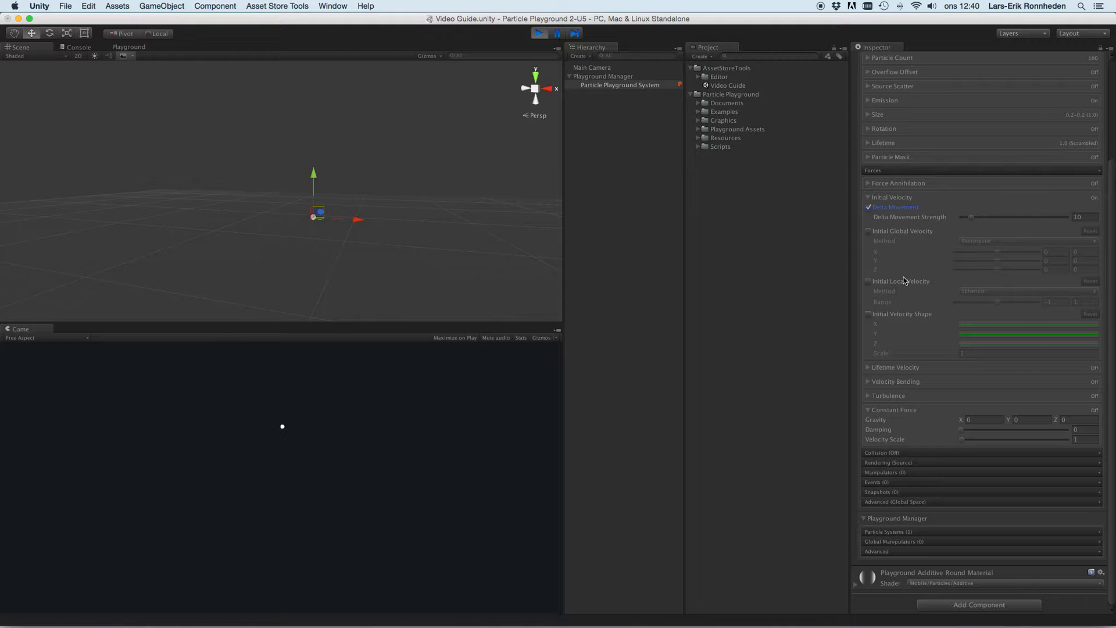
pyautogui.click(869, 281)
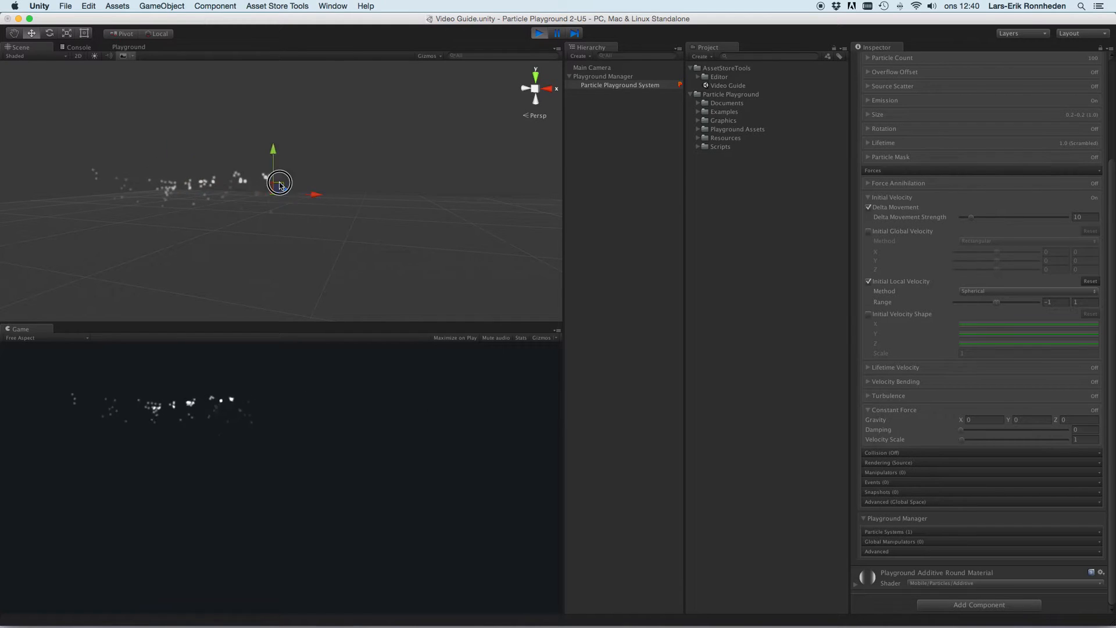
pyautogui.moveTo(280, 184); pyautogui.dragTo(302, 219)
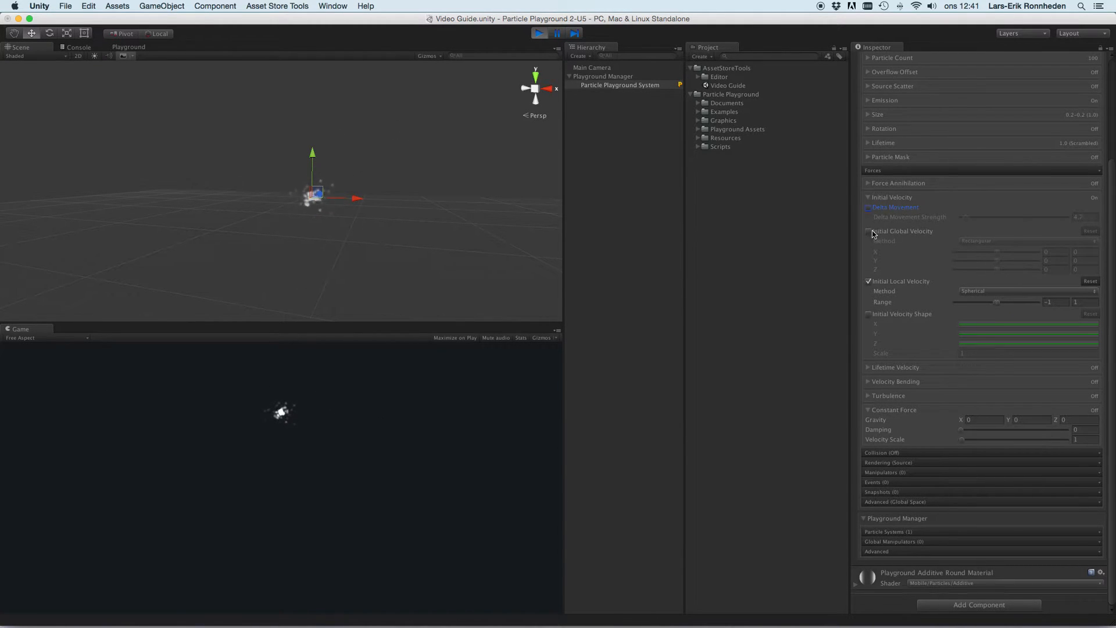
# - Enable Initial Global Velocity with Rectangular Y 10, then switch it to Spherical with range 10
pyautogui.click(867, 230)
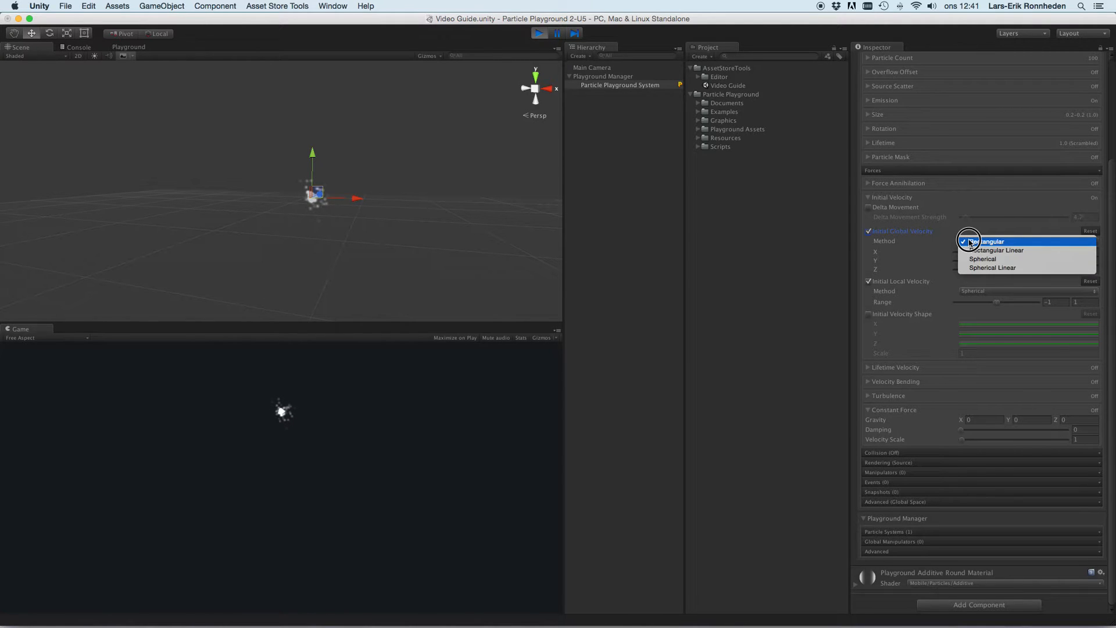
pyautogui.click(988, 242)
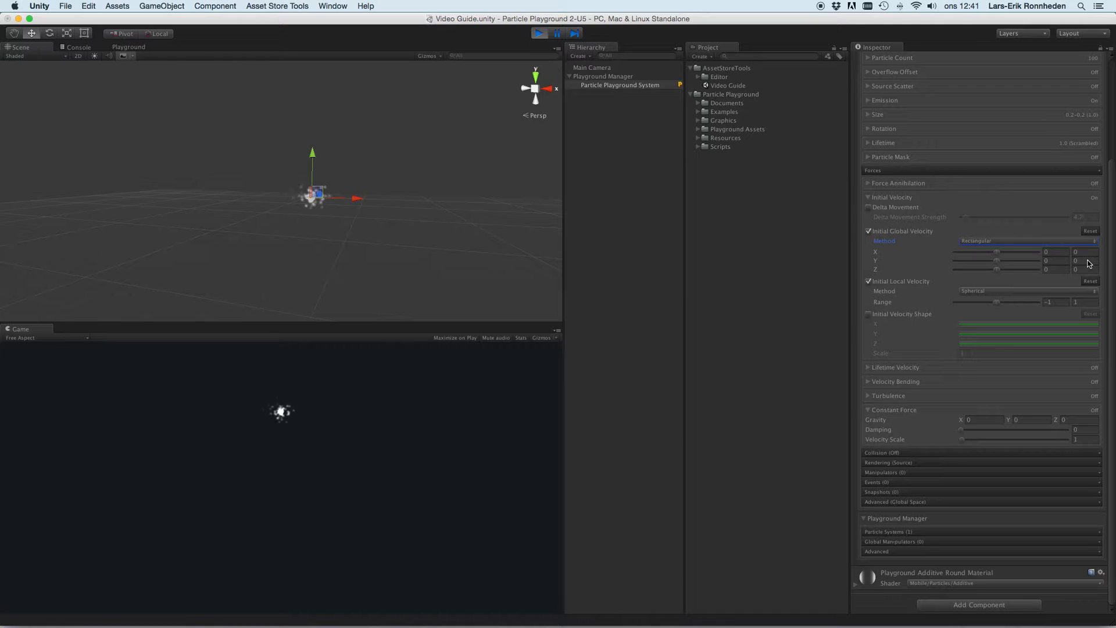
pyautogui.click(1075, 269)
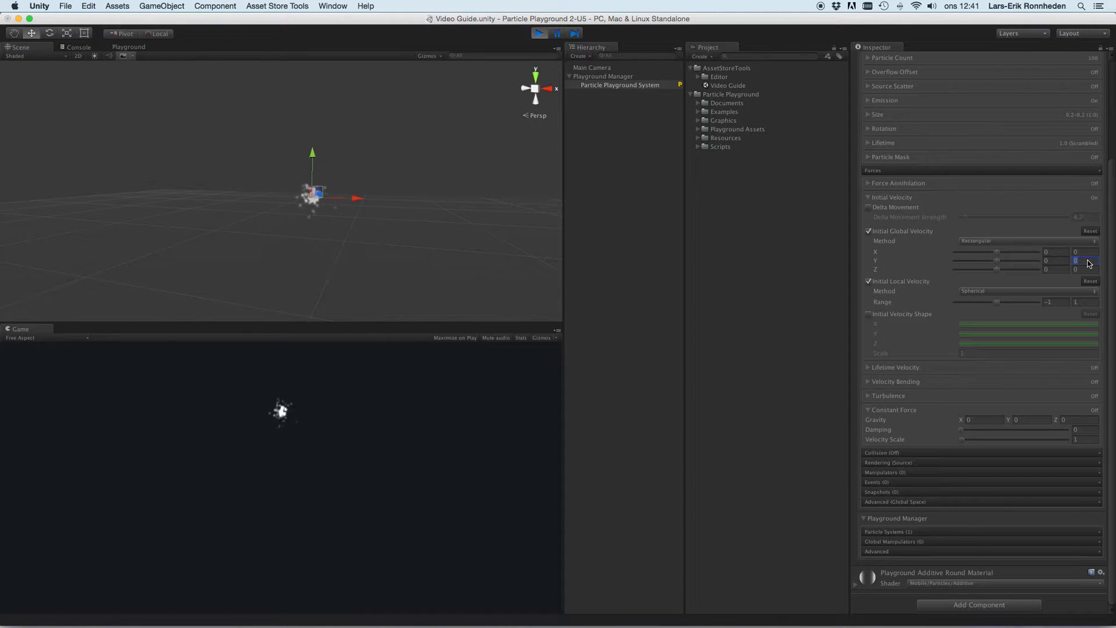
pyautogui.write('10')
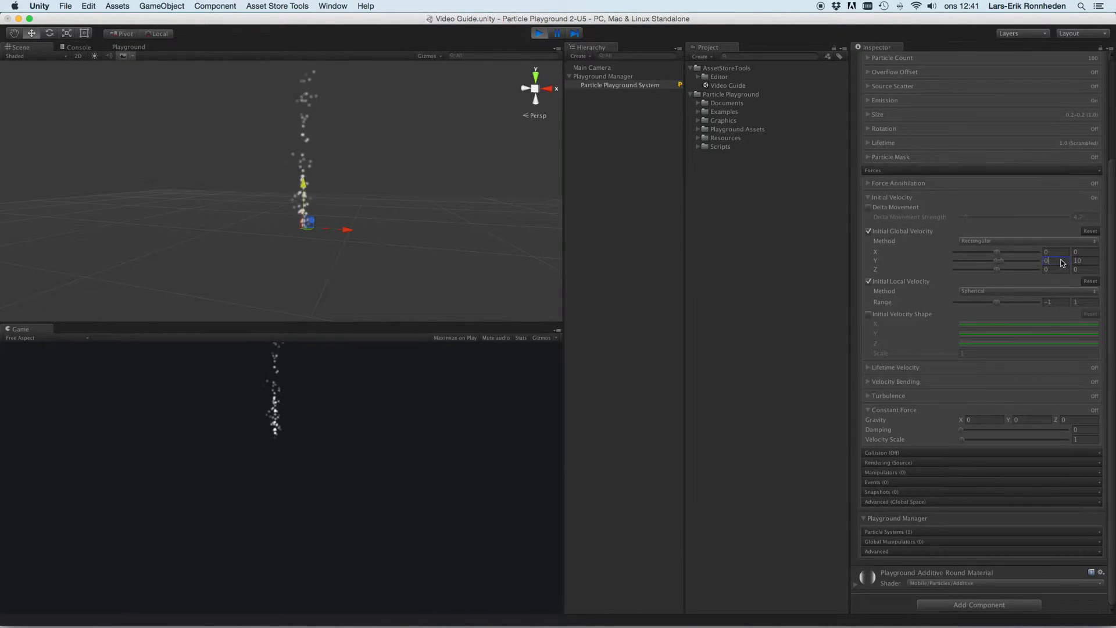
pyautogui.click(1026, 241)
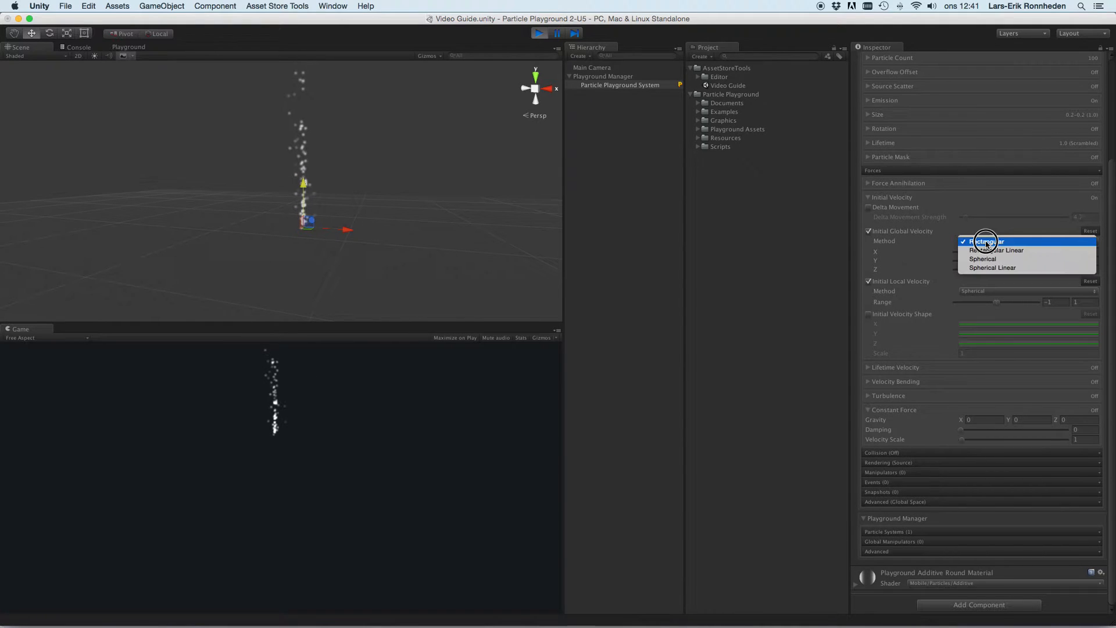
pyautogui.click(984, 258)
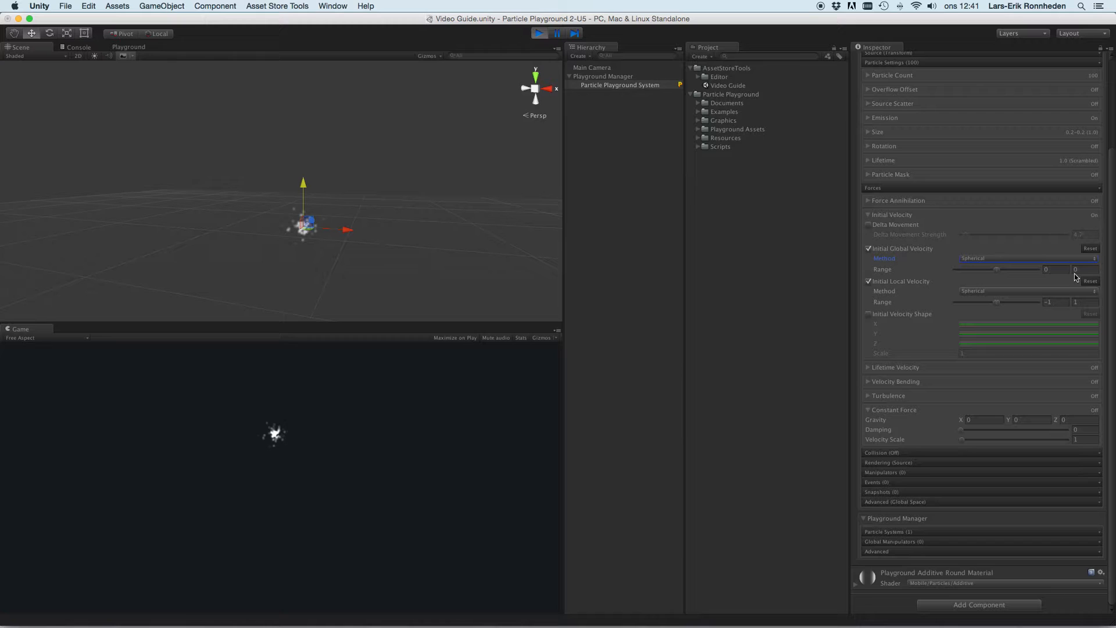
pyautogui.write('10')
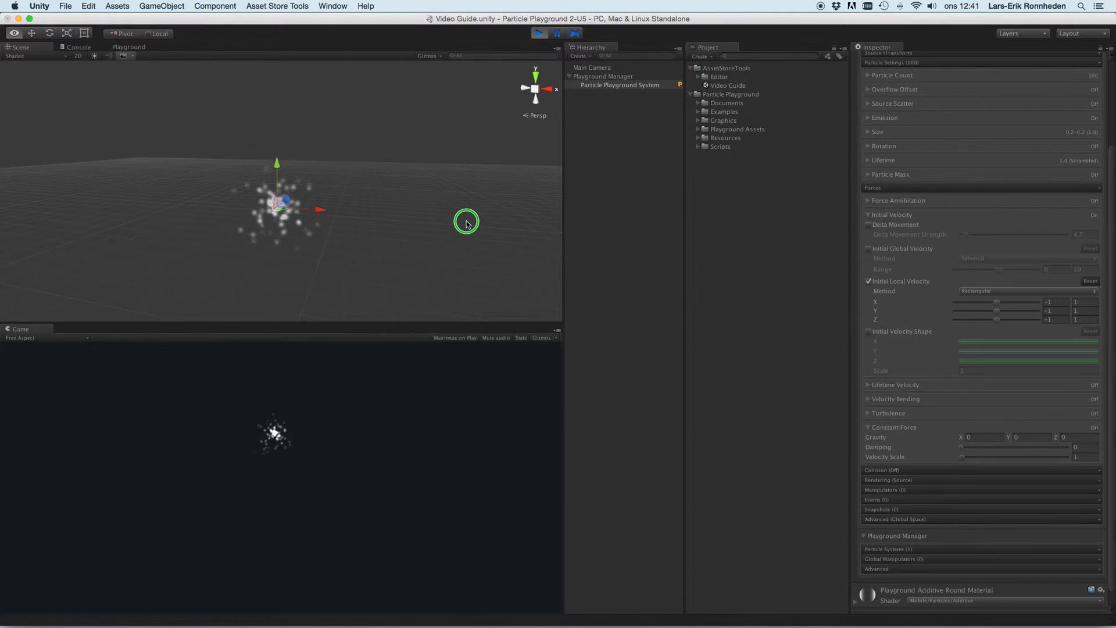
# - Switch the Initial Local Velocity method to Rectangular
pyautogui.click(1026, 291)
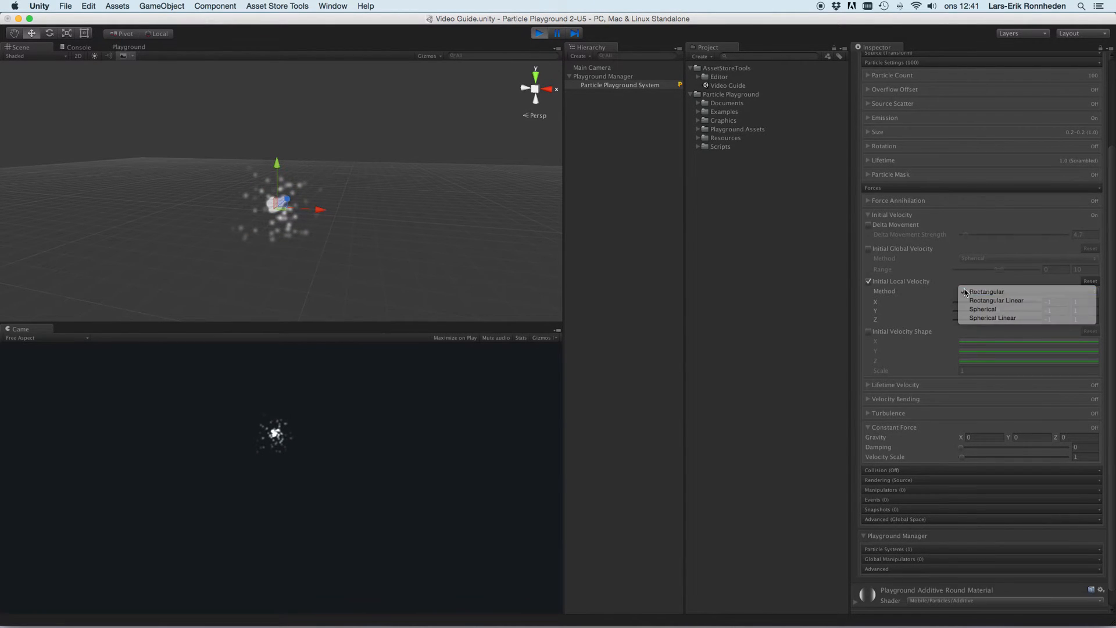
pyautogui.click(988, 290)
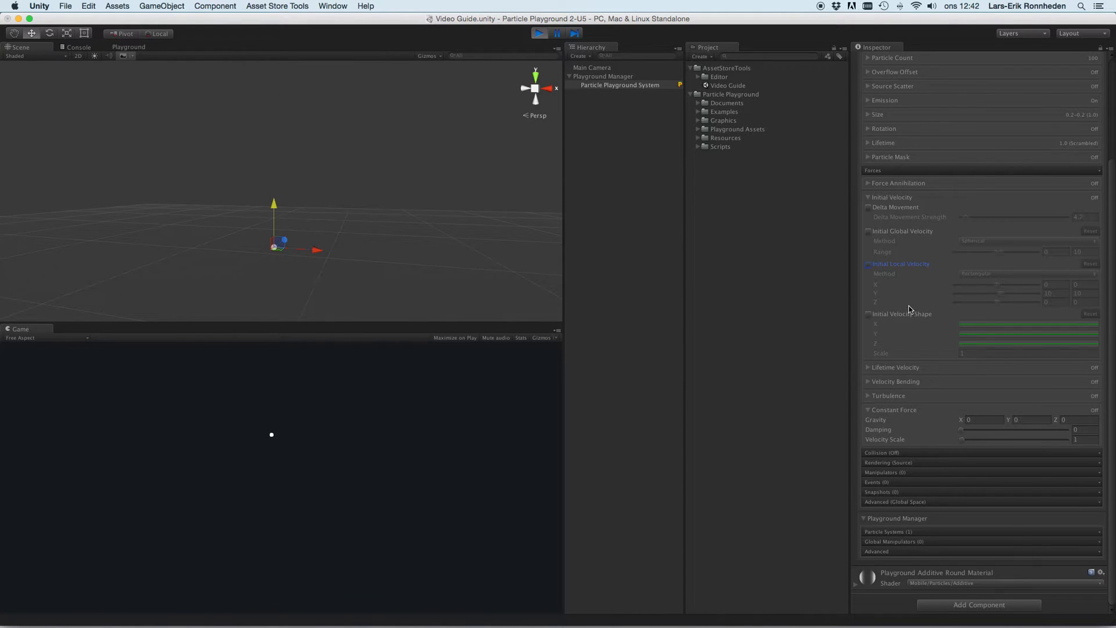
pyautogui.moveTo(895, 321)
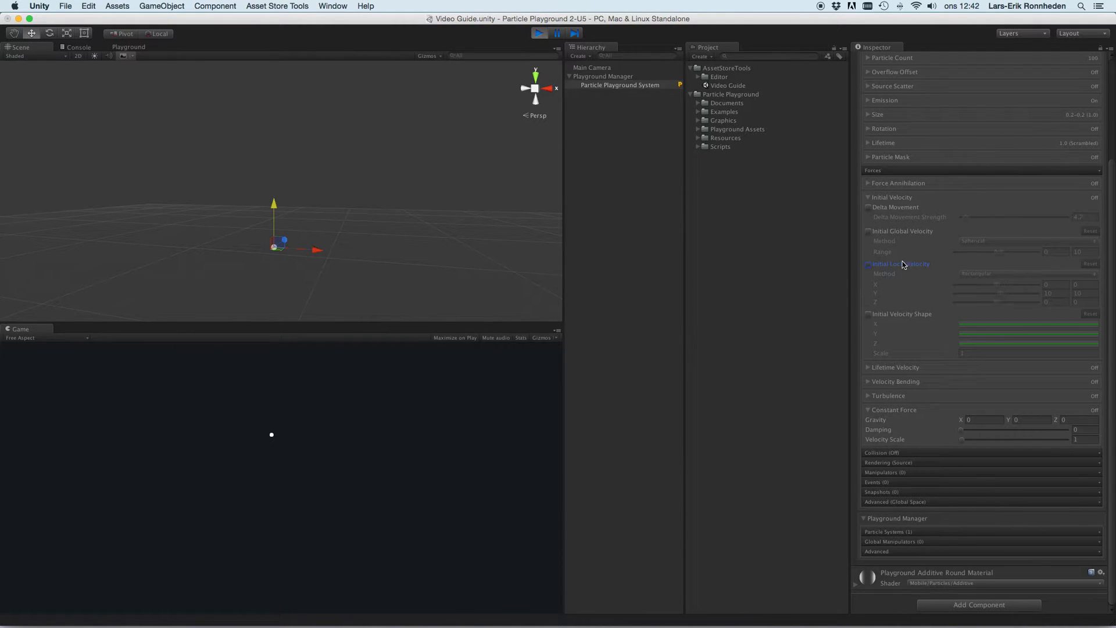
# - Re-enable local velocity and set its method to Spherical with range 10
pyautogui.click(870, 264)
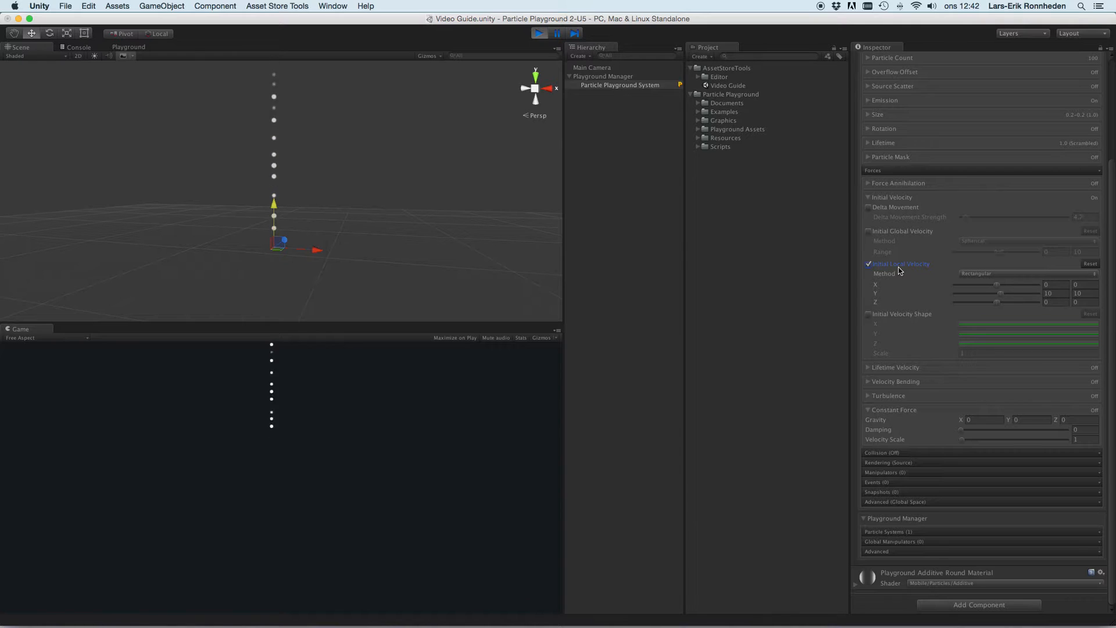
pyautogui.click(1025, 273)
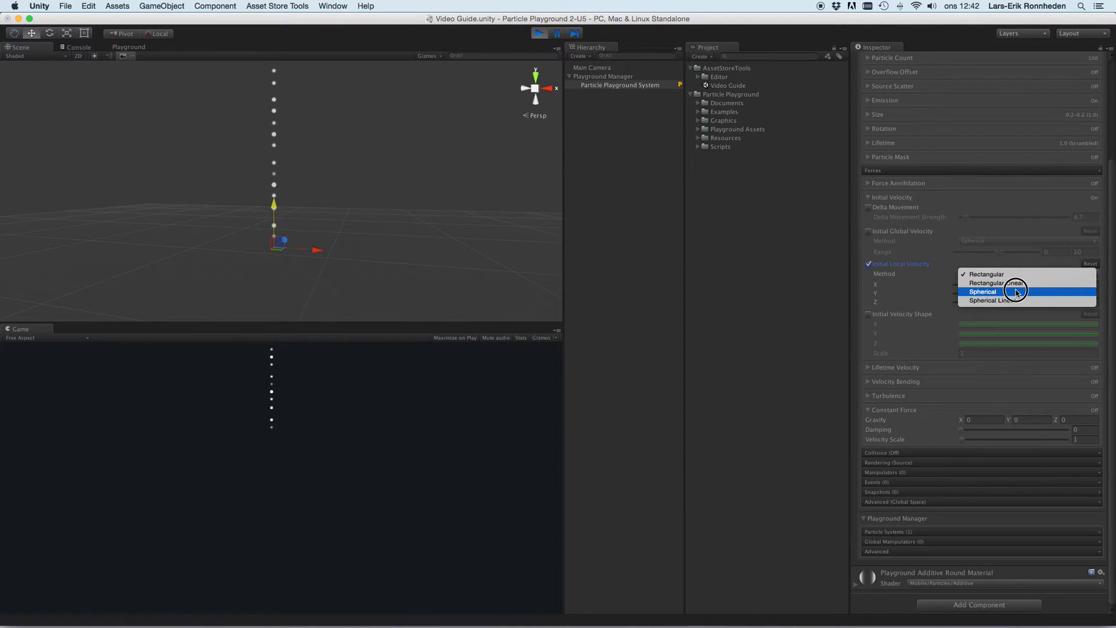
pyautogui.click(984, 292)
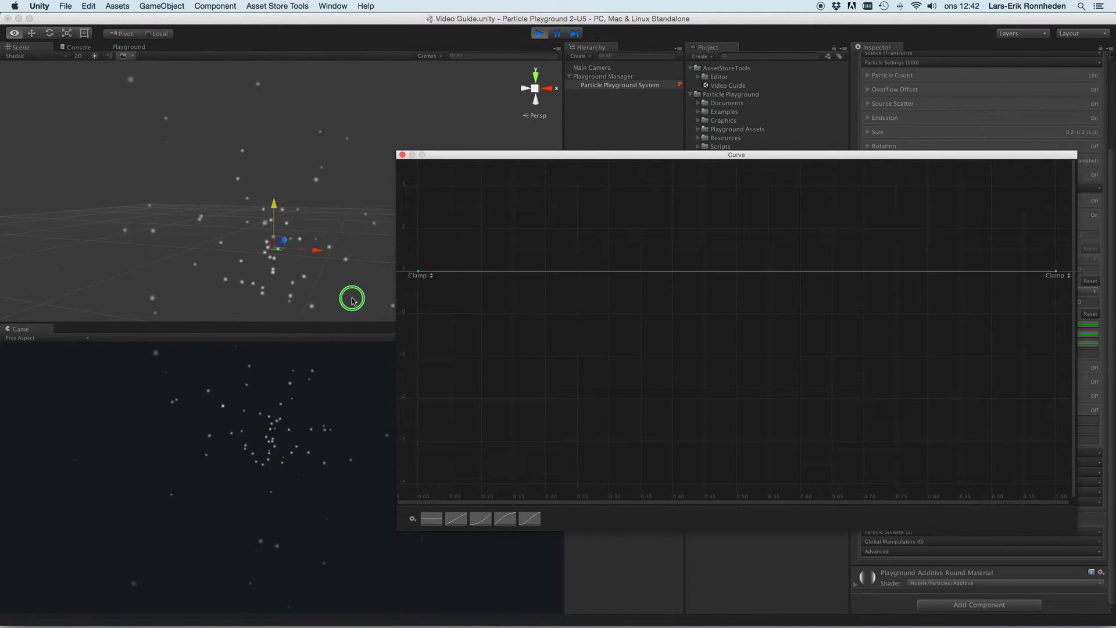
# - Shape the Initial Velocity curve so its starting key sits at zero, rising upward
pyautogui.click(420, 274)
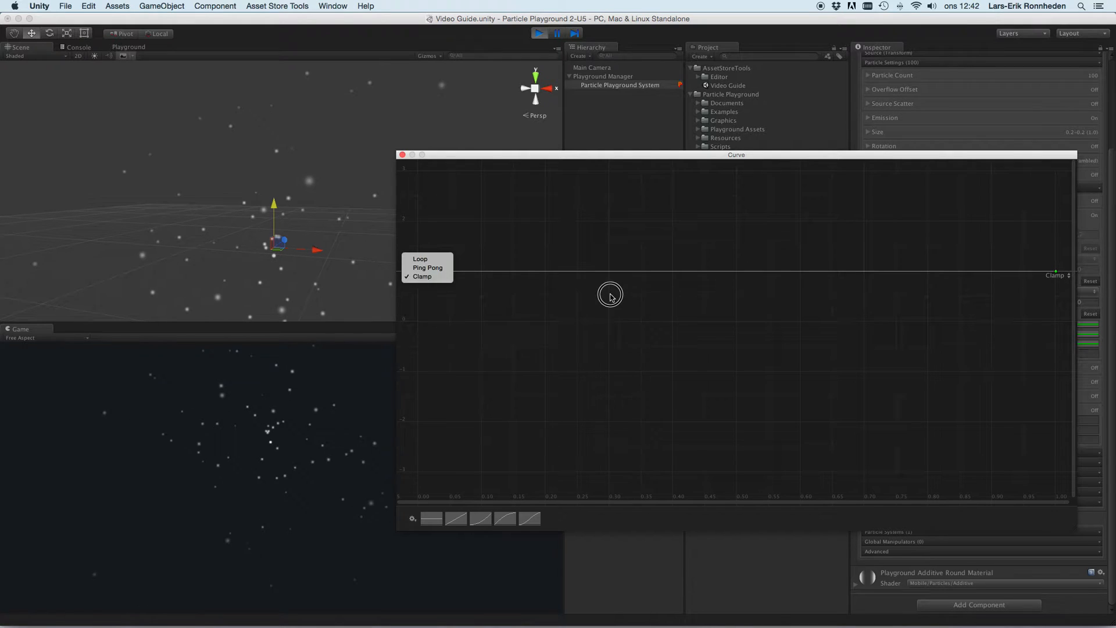
pyautogui.moveTo(466, 259)
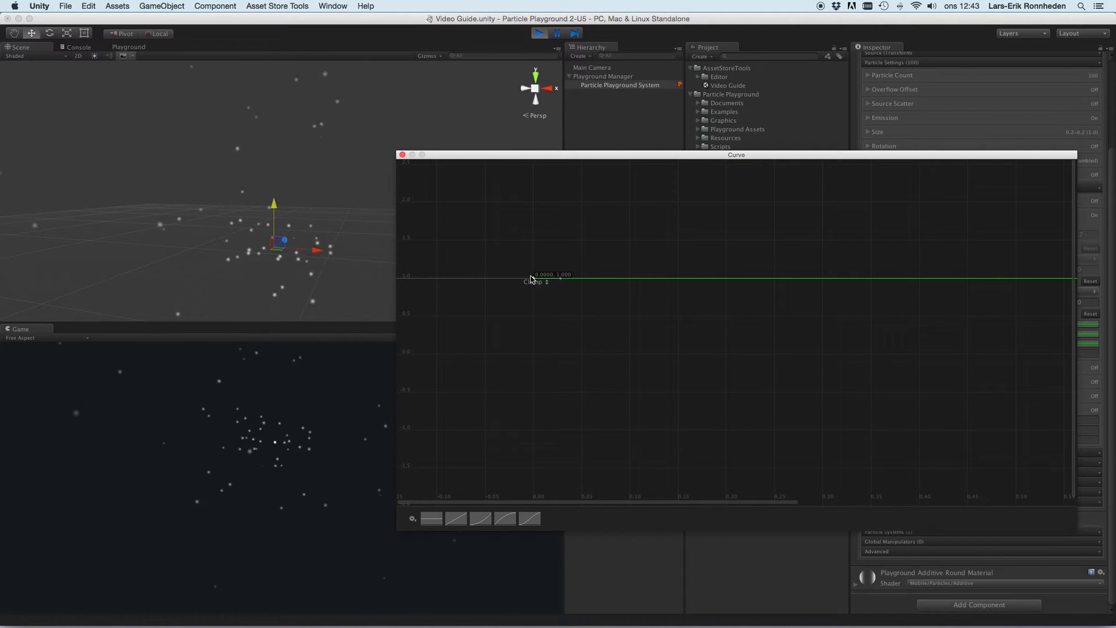
pyautogui.moveTo(533, 278); pyautogui.dragTo(534, 339)
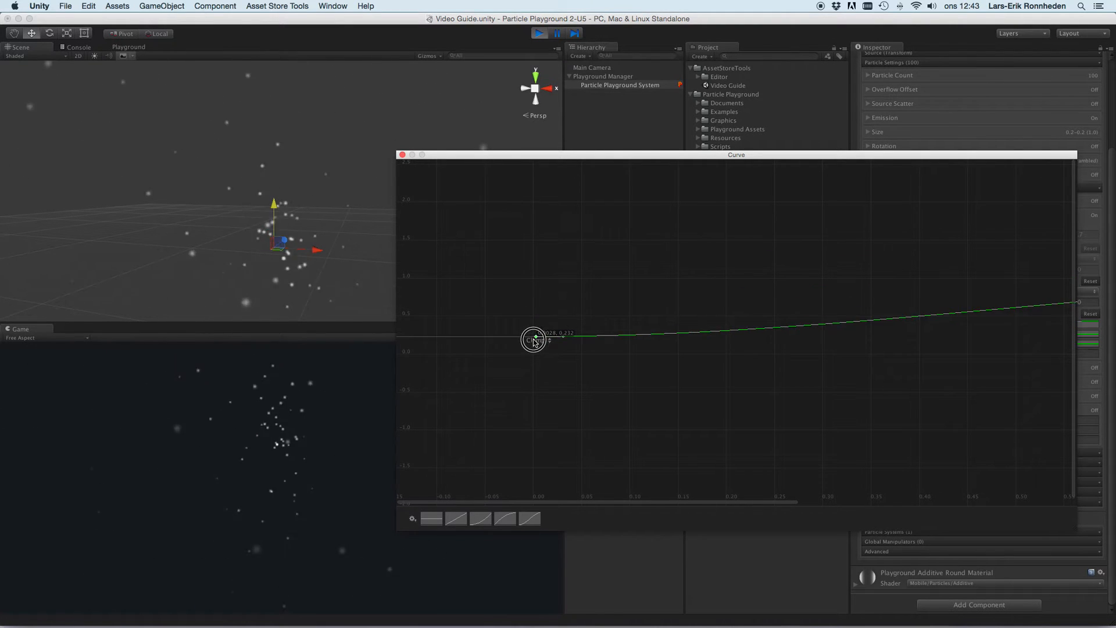
pyautogui.moveTo(533, 338); pyautogui.dragTo(534, 354)
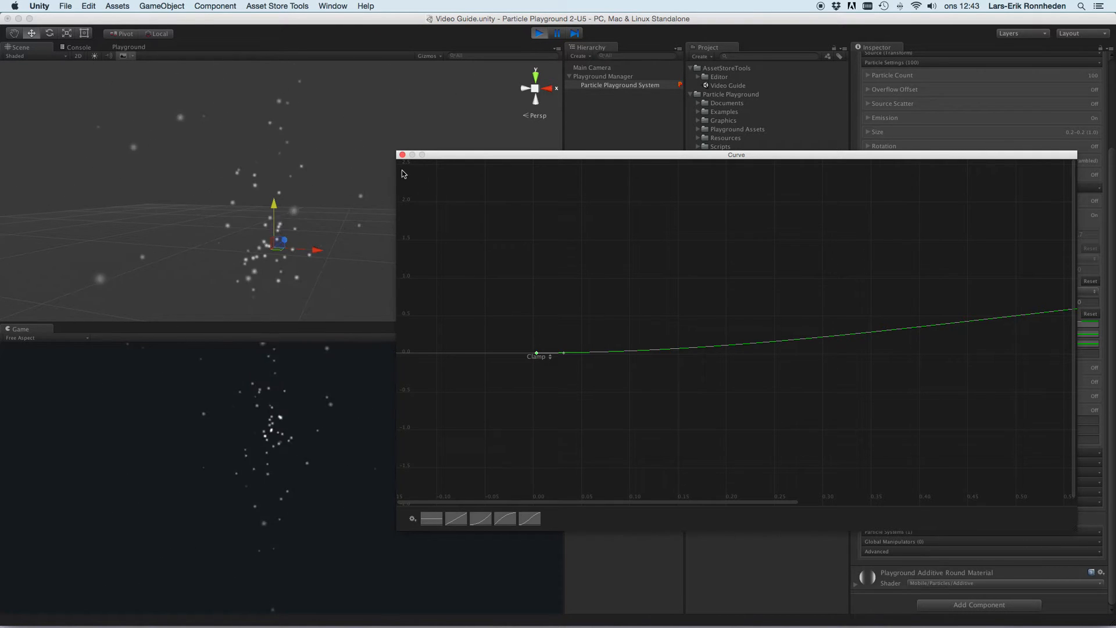
pyautogui.click(402, 155)
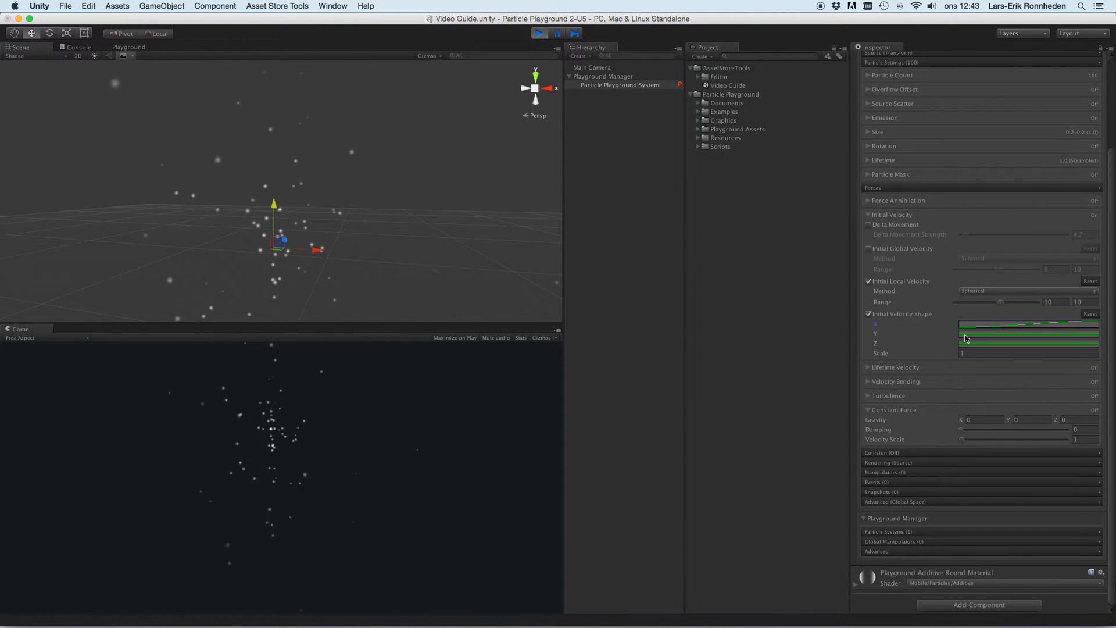
# - Peek at the lifetime settings, then bring up an Initial Velocity Shape curve for editing
pyautogui.click(1028, 334)
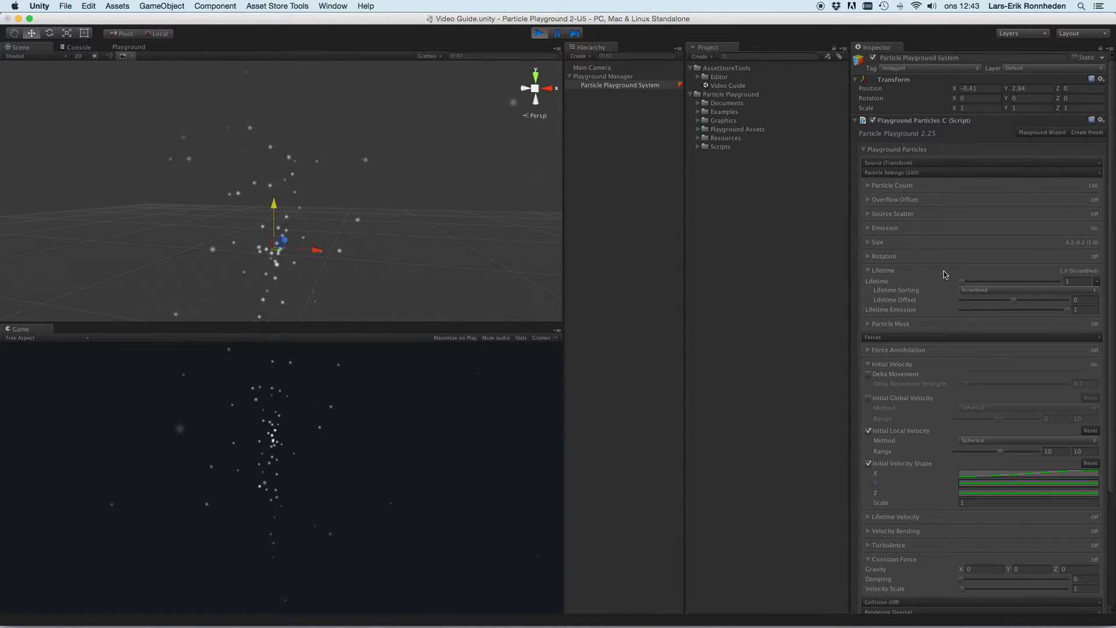
pyautogui.click(1027, 289)
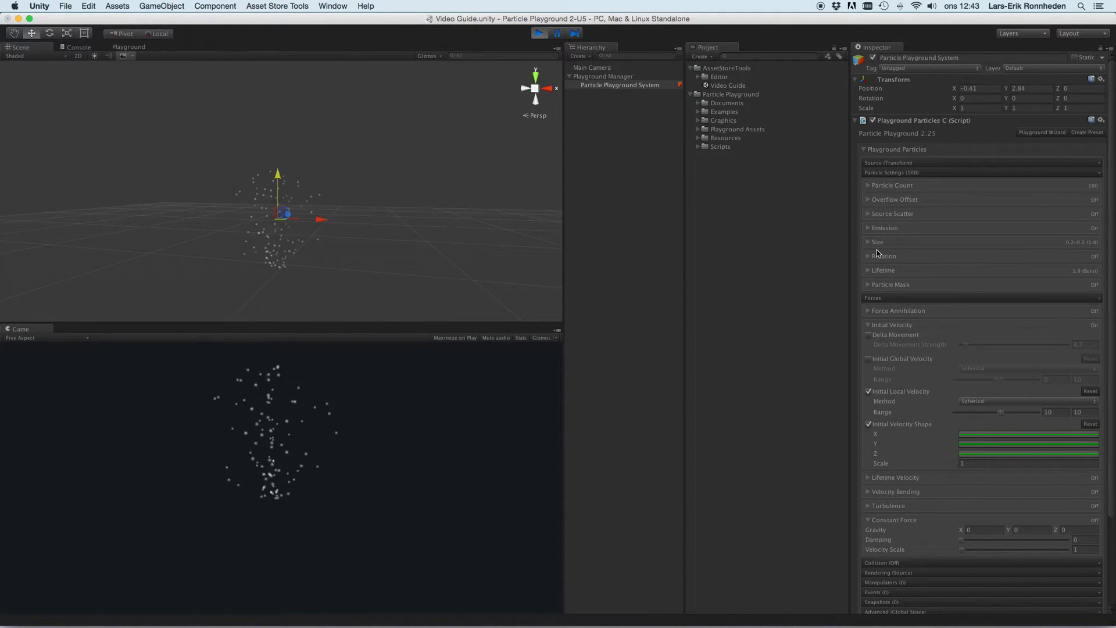
pyautogui.click(878, 242)
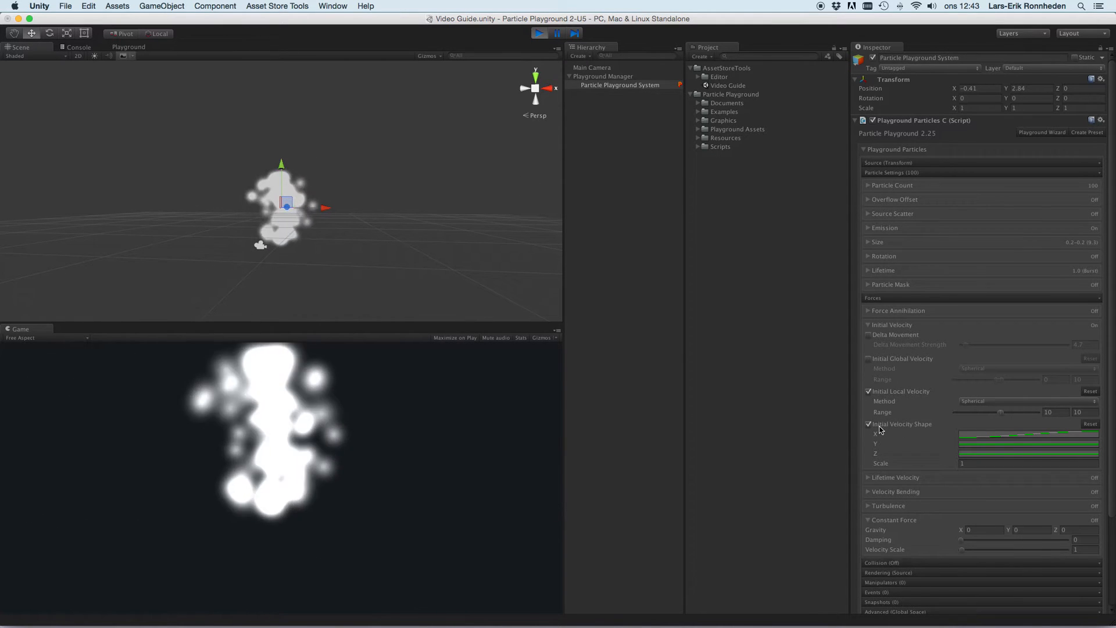
pyautogui.click(1029, 434)
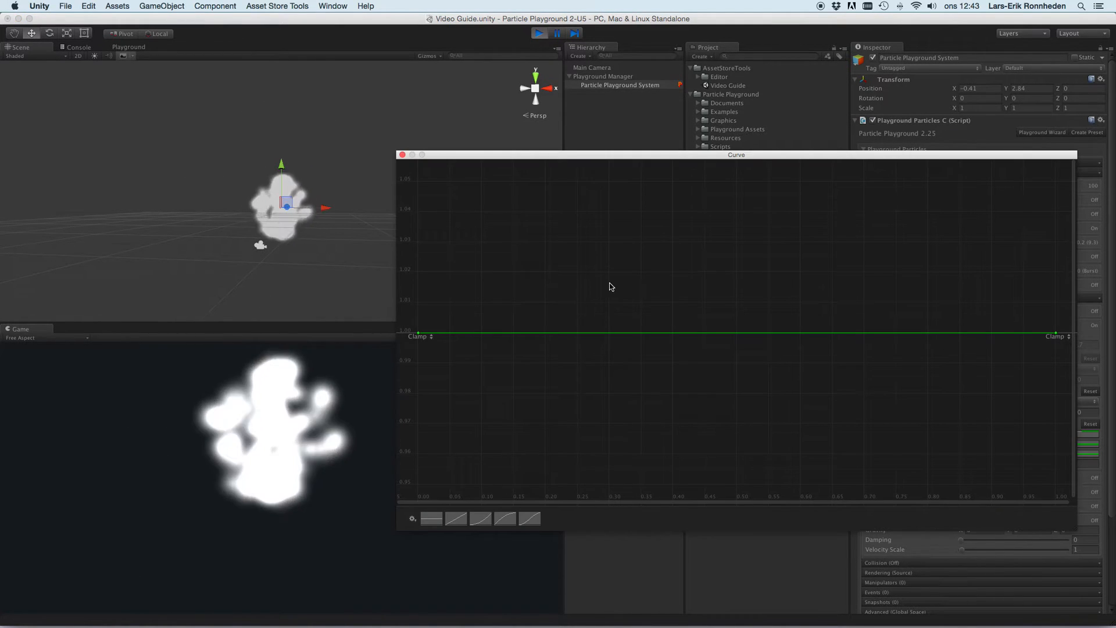
# - Raise the curve's middle into a hump, then switch Initial Velocity Shape off
pyautogui.click(800, 328)
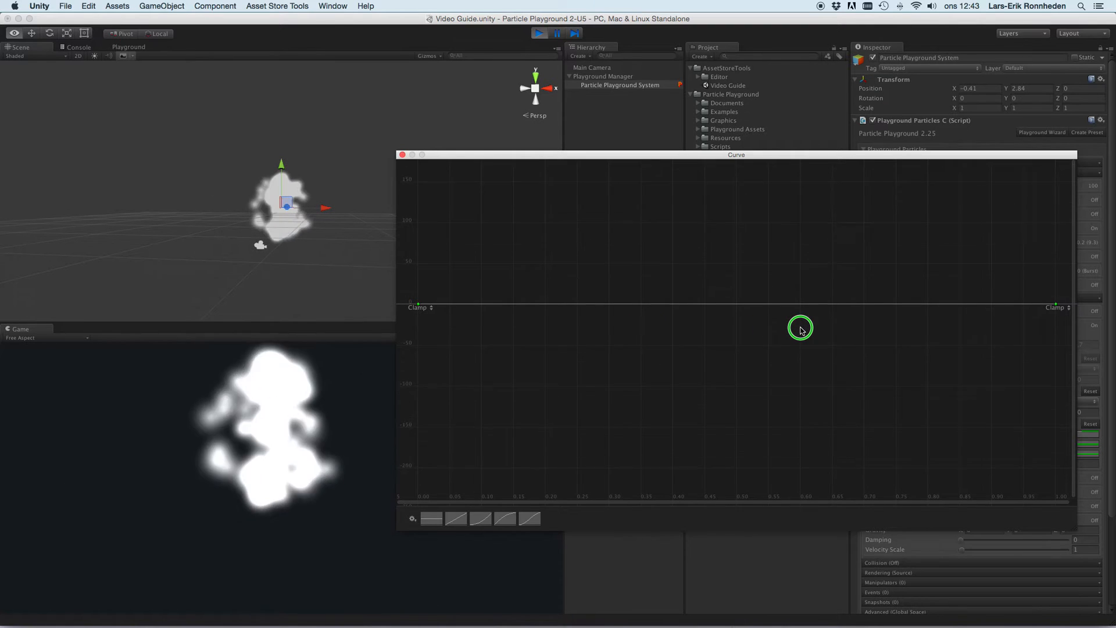
pyautogui.moveTo(800, 328); pyautogui.dragTo(734, 281)
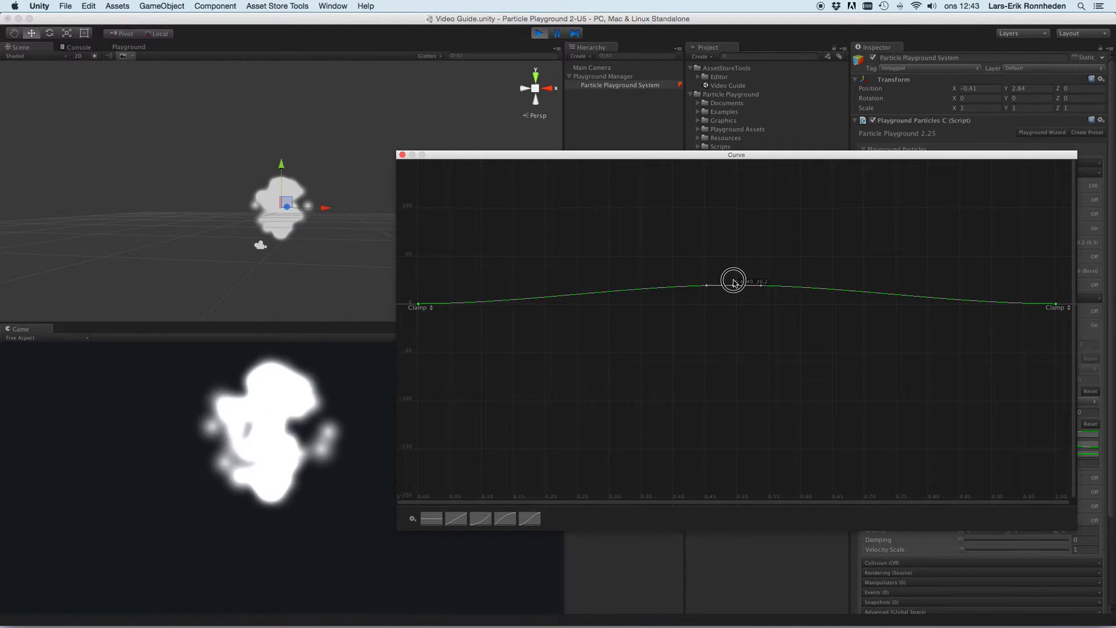
pyautogui.moveTo(734, 281); pyautogui.dragTo(735, 269)
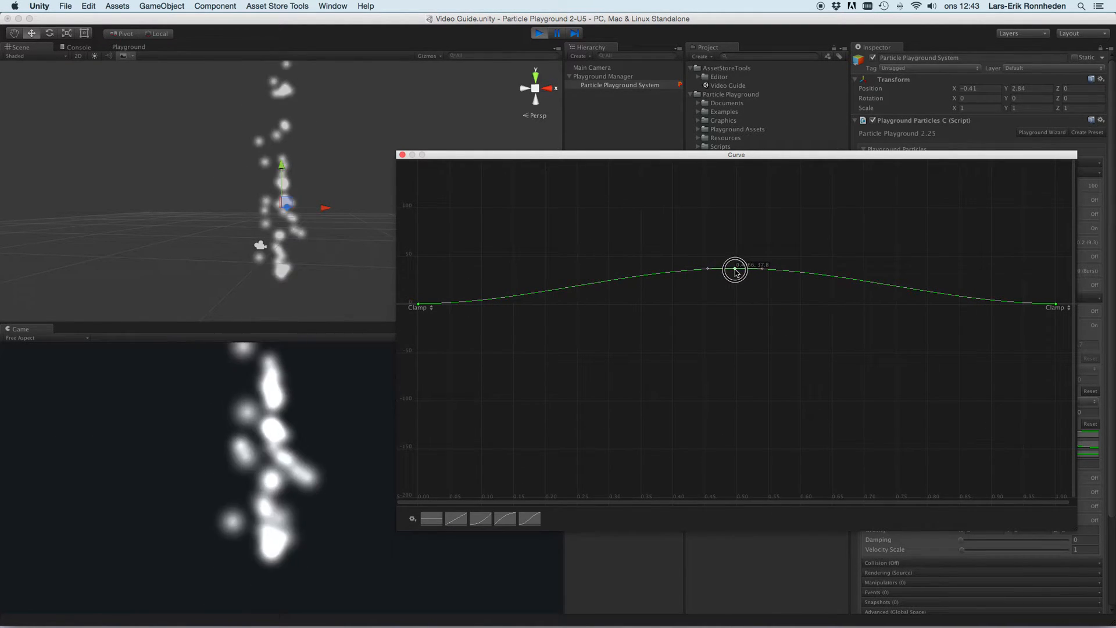
pyautogui.moveTo(735, 268); pyautogui.dragTo(735, 282)
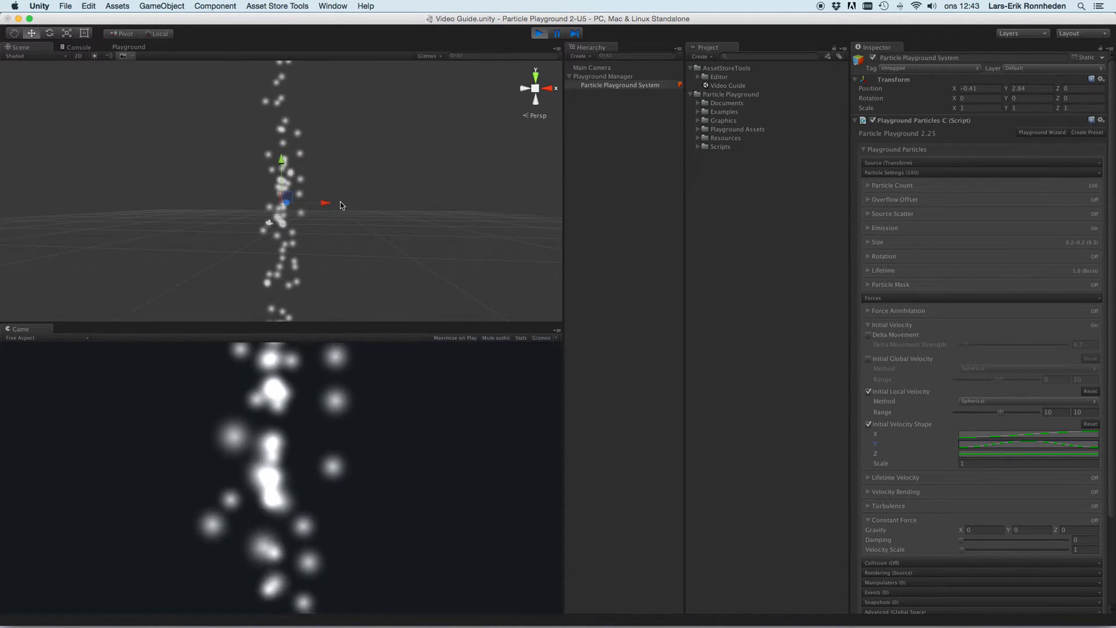
pyautogui.click(340, 185)
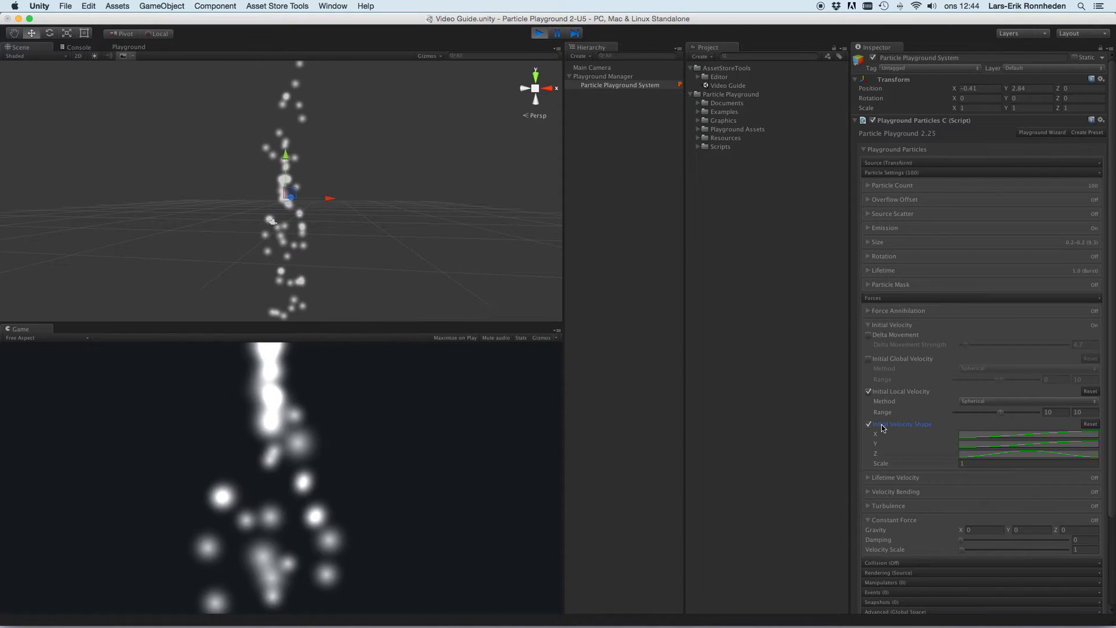
pyautogui.click(868, 423)
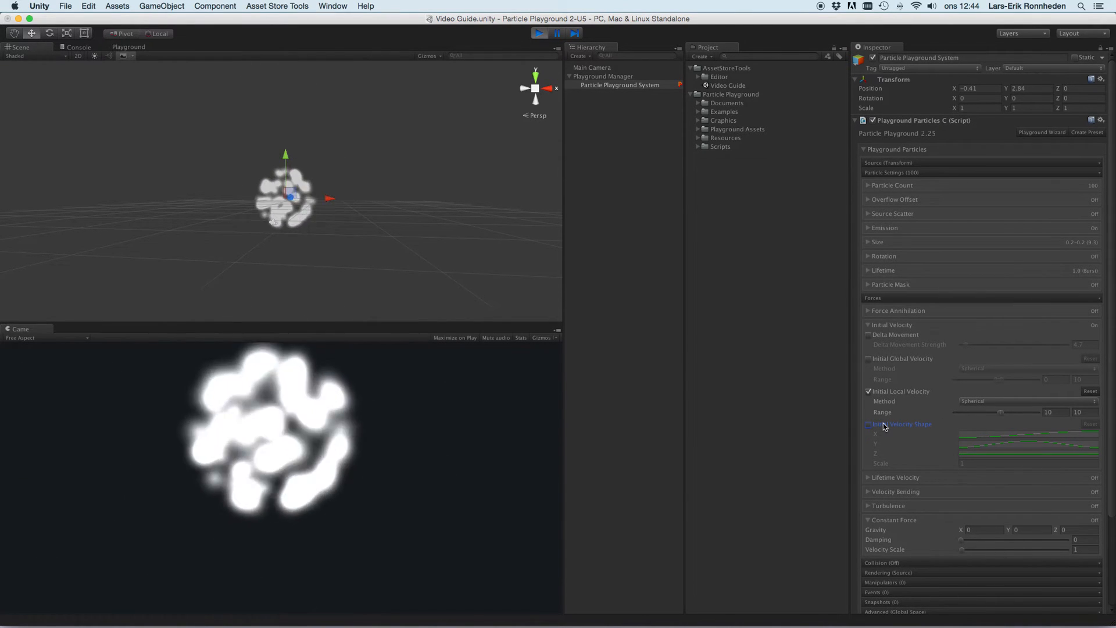
# - Enable Lifetime Velocity and raise its curve's end key to the top, forming a rising S-curve
pyautogui.click(869, 477)
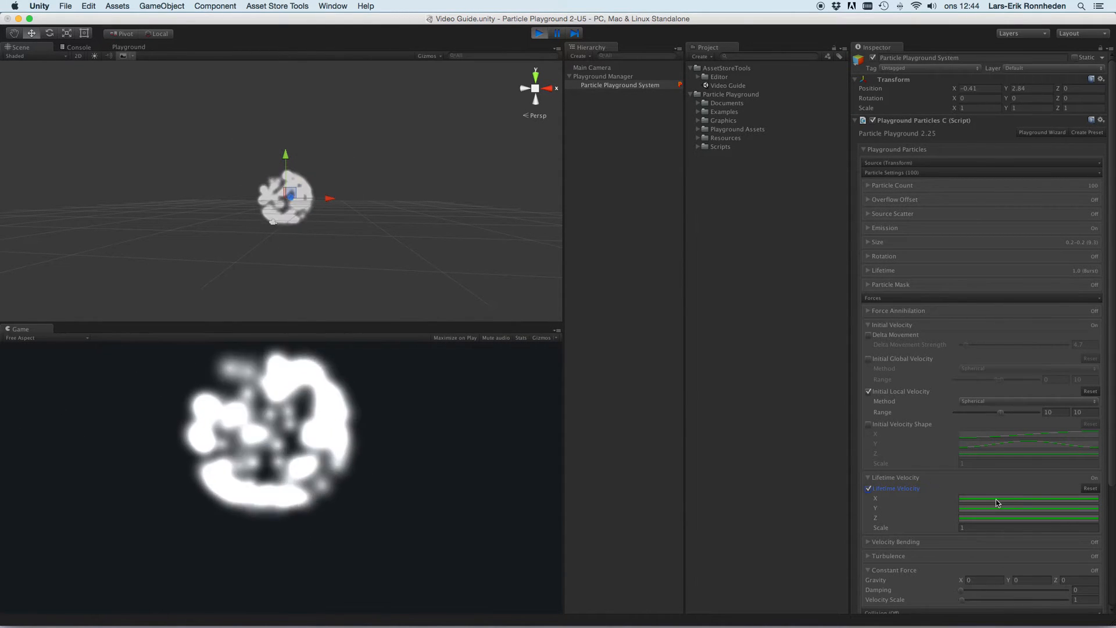
pyautogui.click(1027, 499)
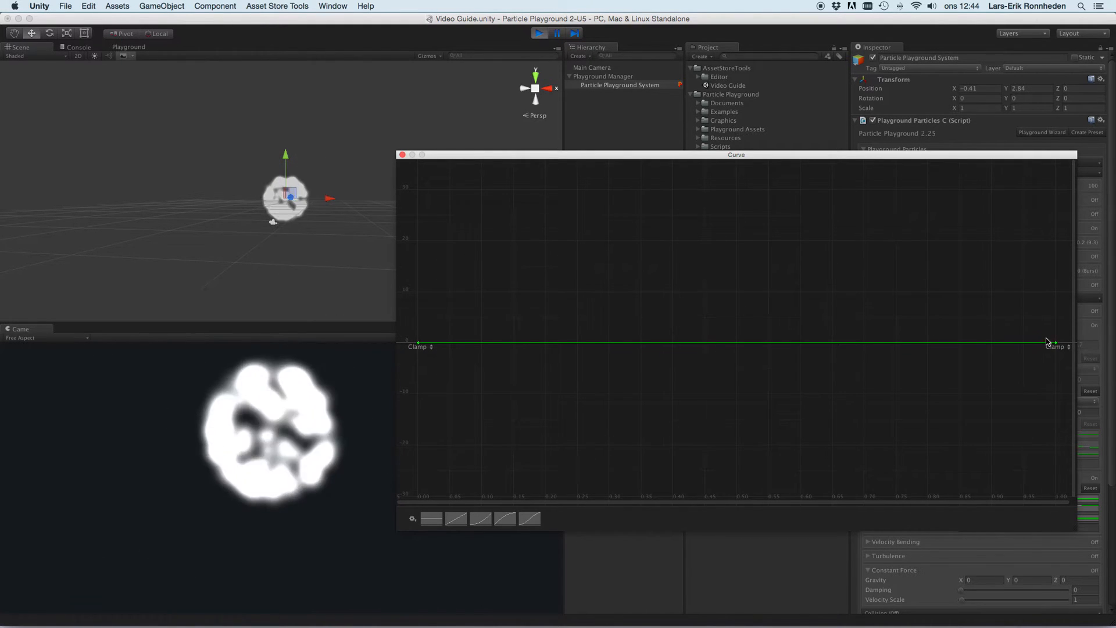
pyautogui.moveTo(1054, 342); pyautogui.dragTo(1054, 217)
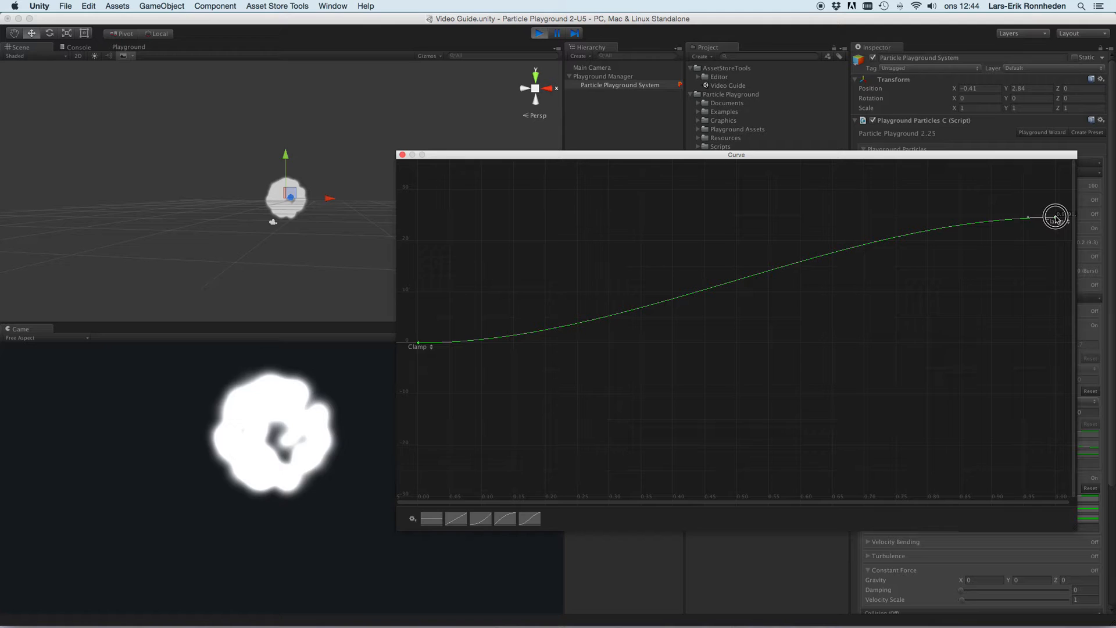
pyautogui.moveTo(1056, 217); pyautogui.dragTo(1056, 184)
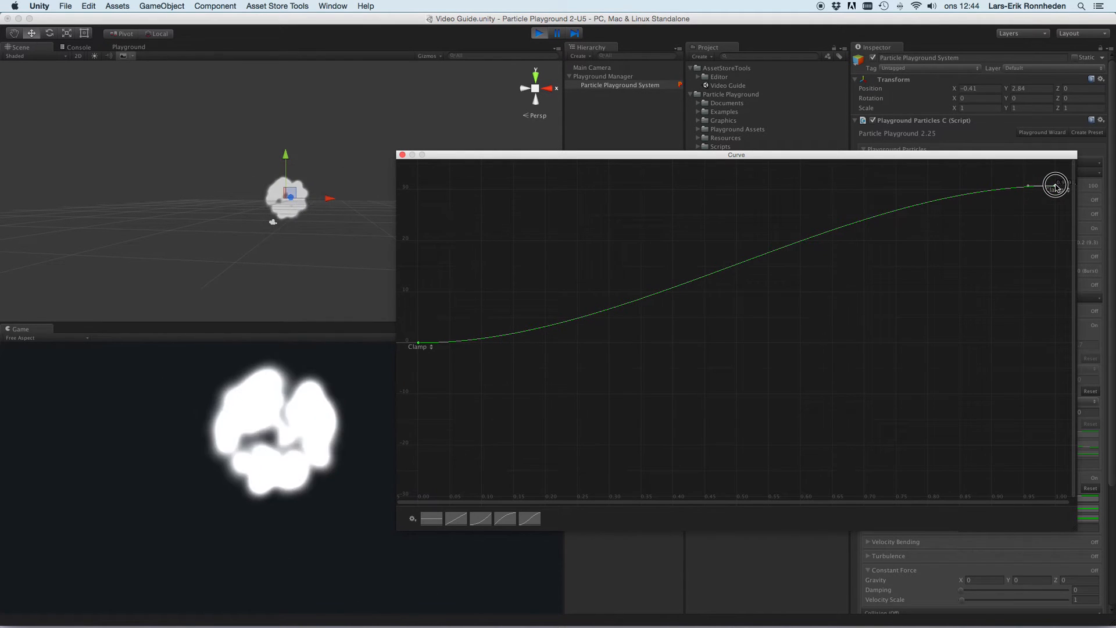
pyautogui.moveTo(1056, 186); pyautogui.dragTo(1056, 177)
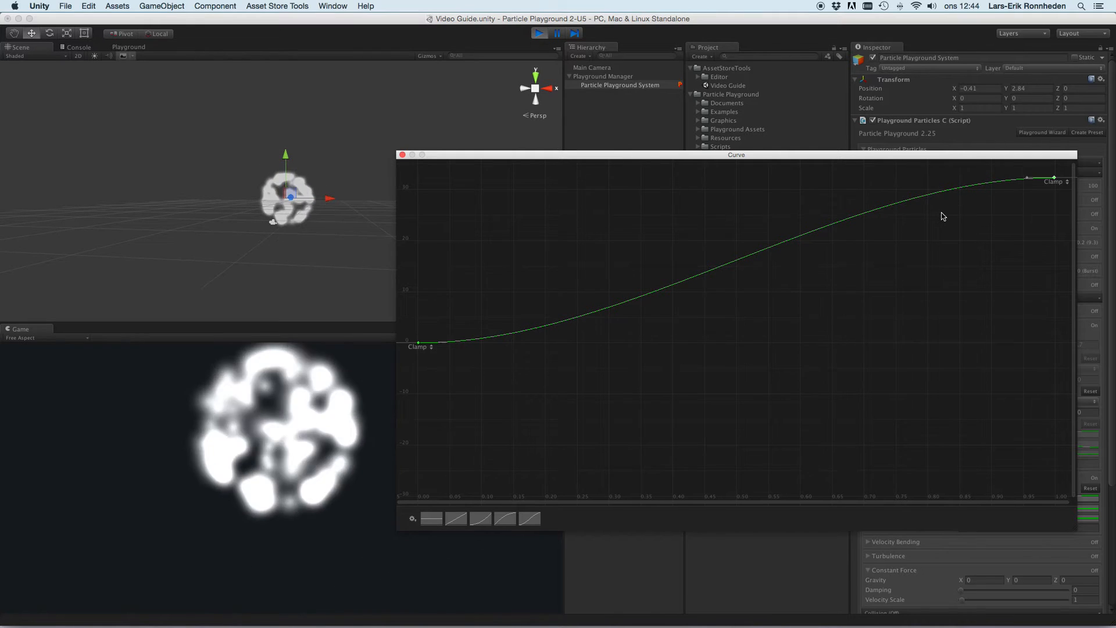
pyautogui.click(402, 155)
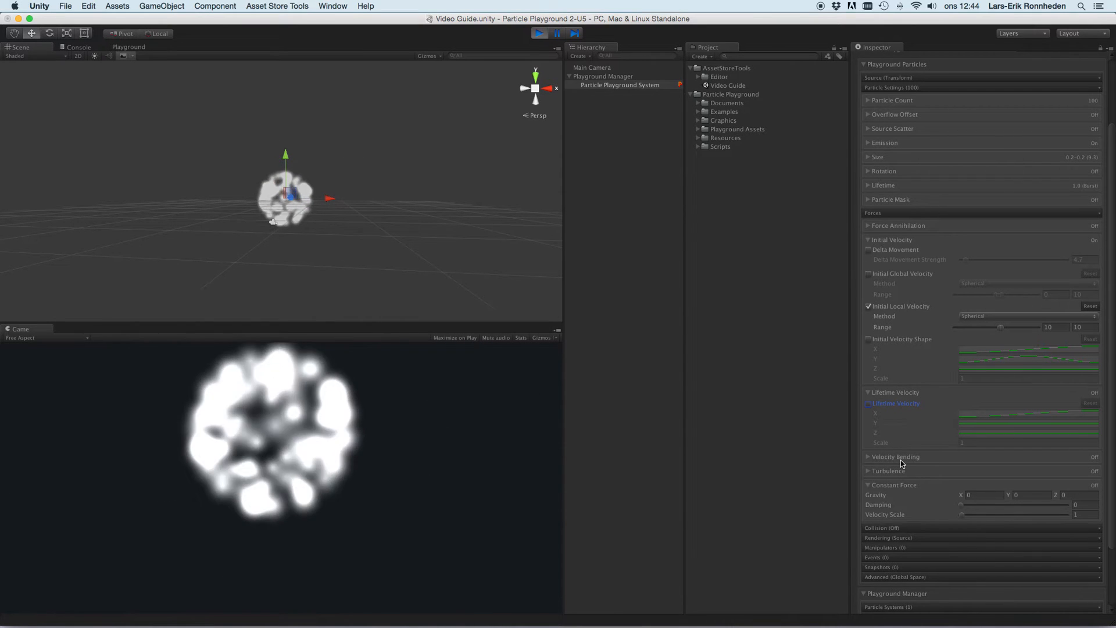
pyautogui.click(867, 455)
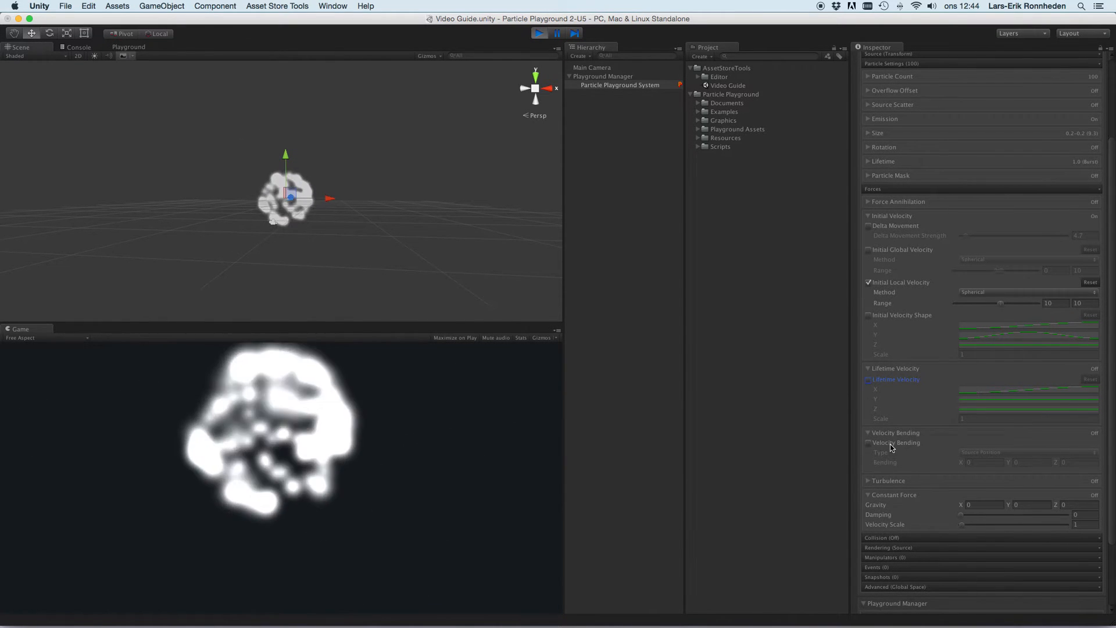
# - Turn on Velocity Bending, then select the Playground Swirl system in the Hierarchy
pyautogui.click(868, 442)
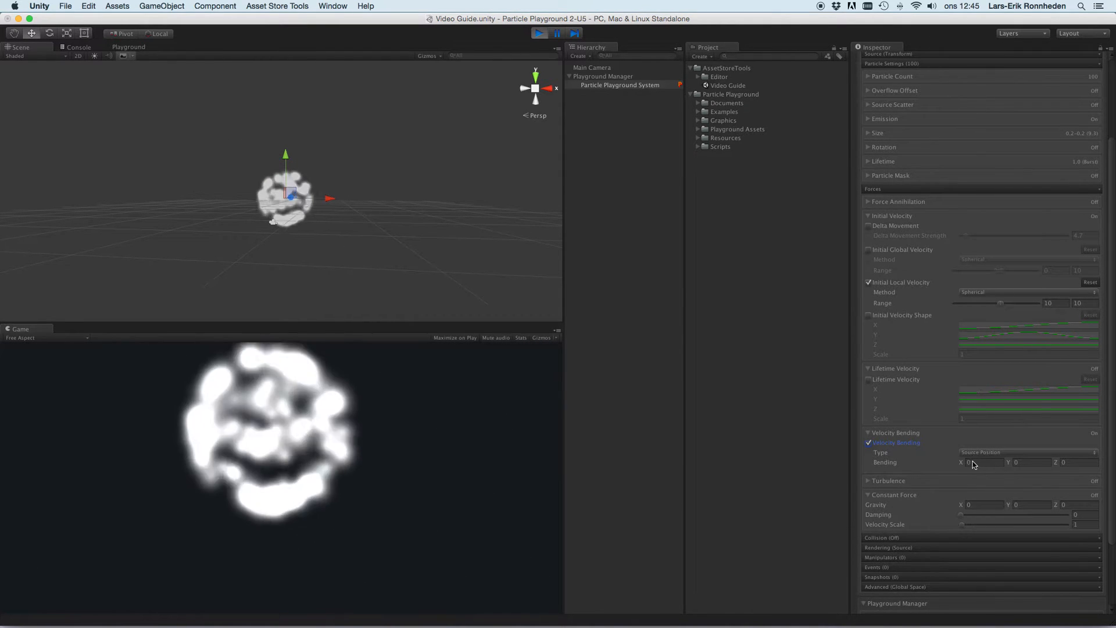
pyautogui.click(129, 47)
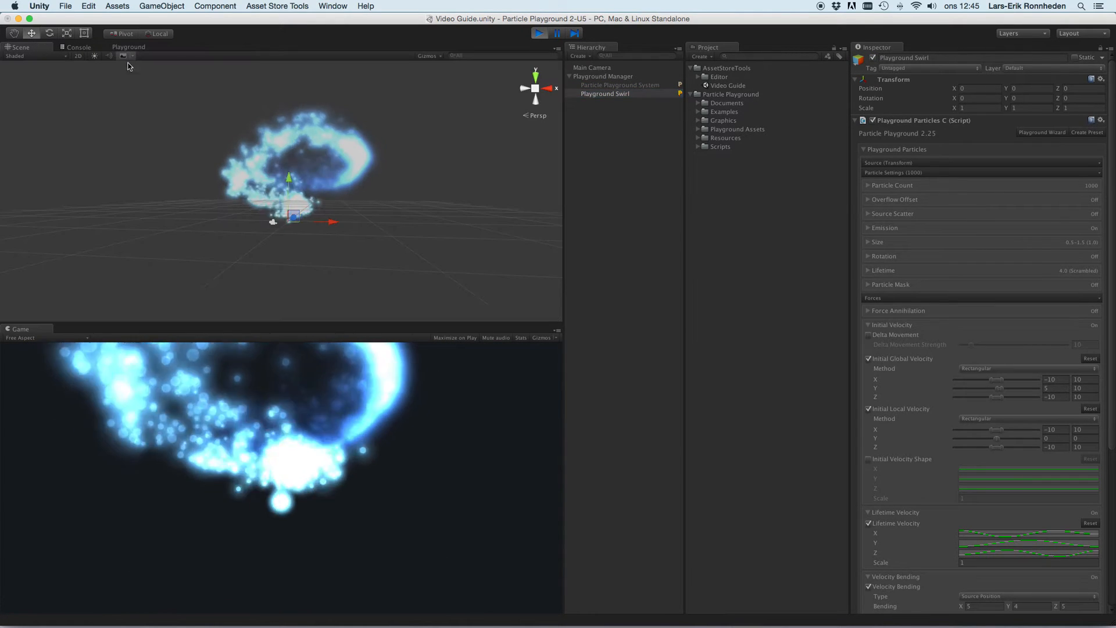
# - Set the Swirl's Velocity Bending Type to Particle Delta Position with bending Y 3.68
pyautogui.scroll(-3)
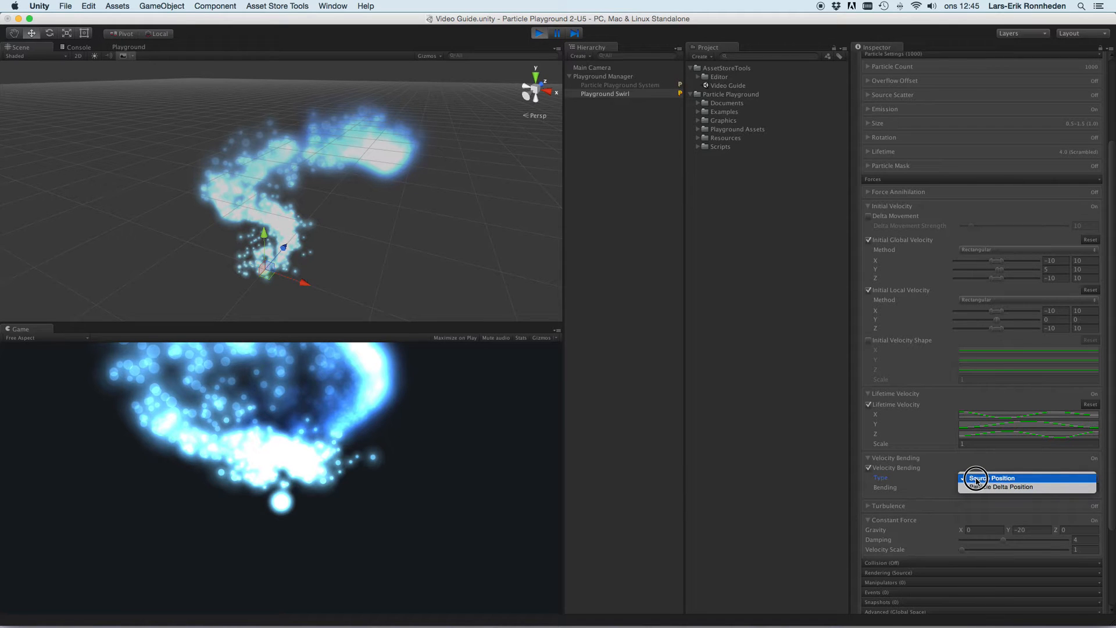
pyautogui.click(1000, 478)
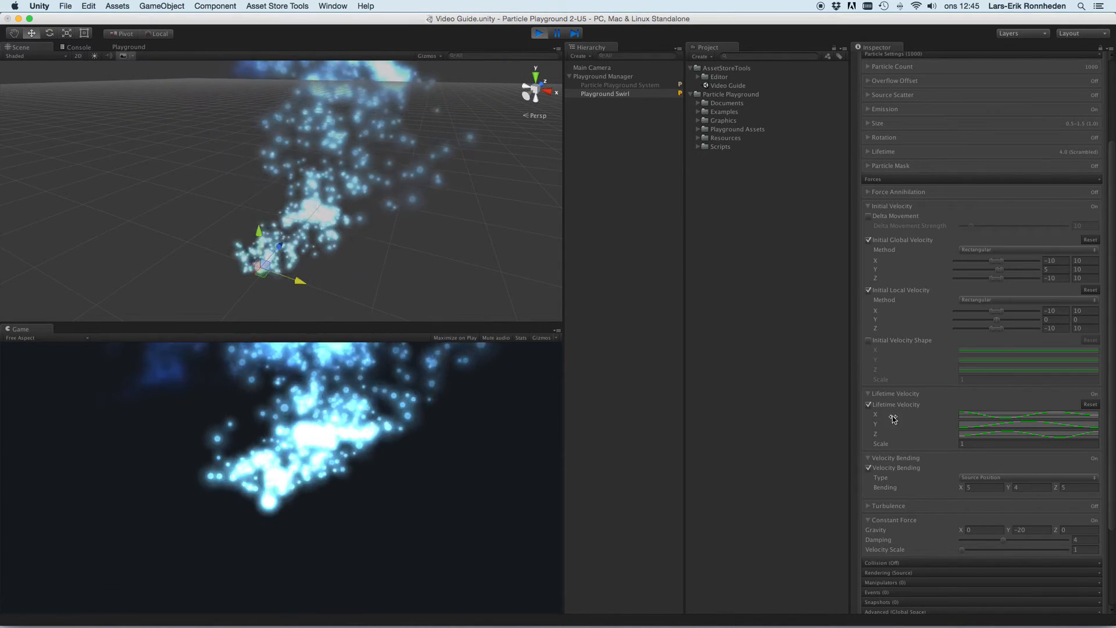
pyautogui.click(1029, 477)
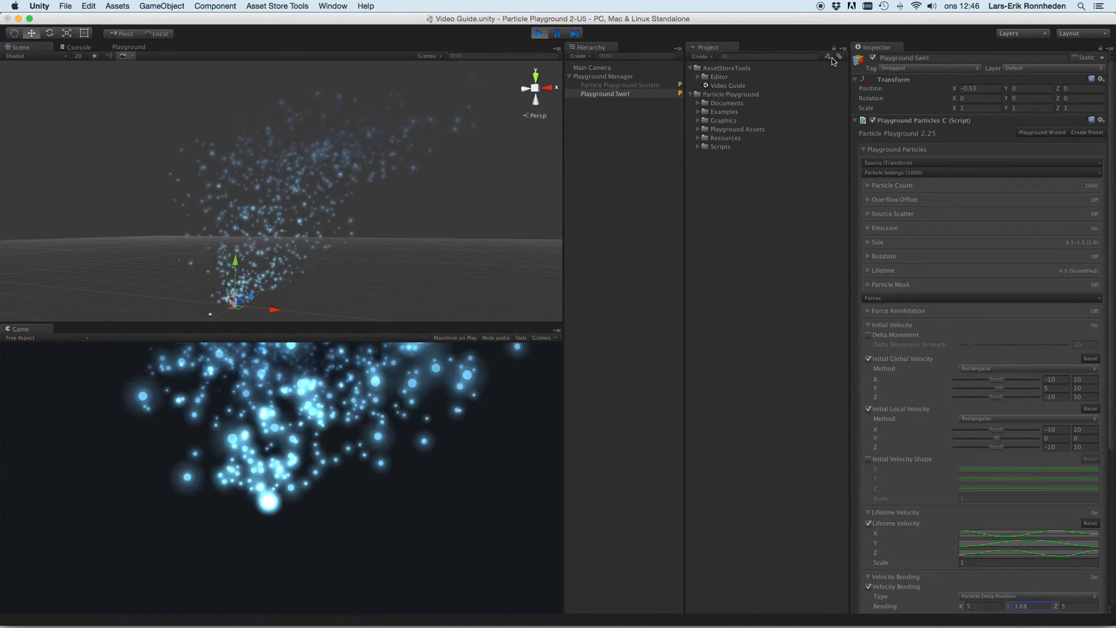
# - Preview the scene, then enable Simplex Turbulence and raise its strength to 10
pyautogui.click(620, 85)
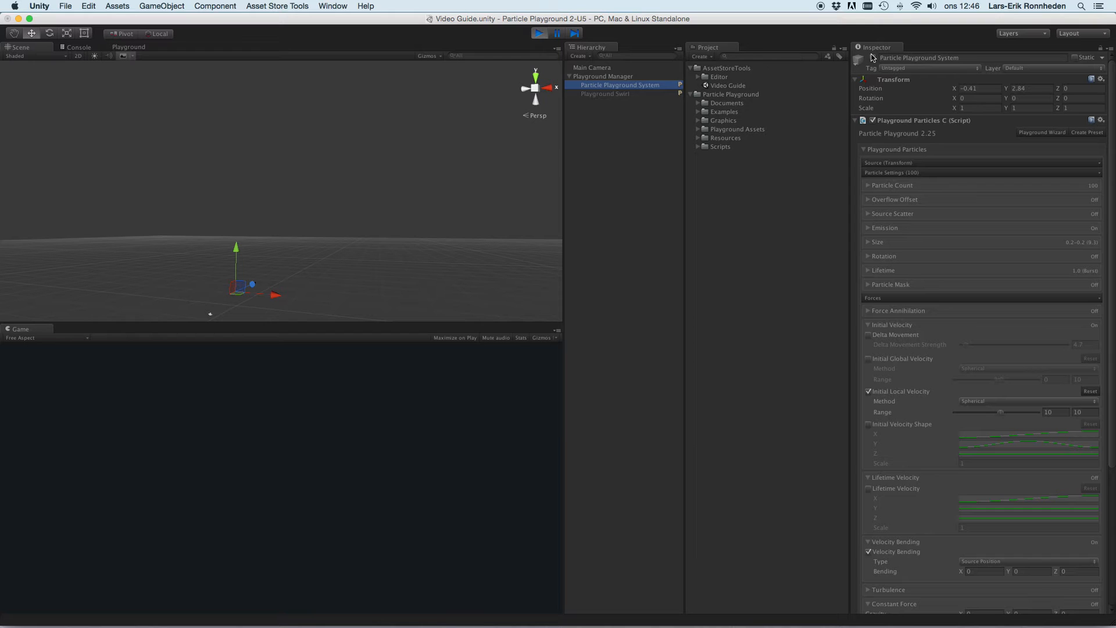
pyautogui.click(538, 32)
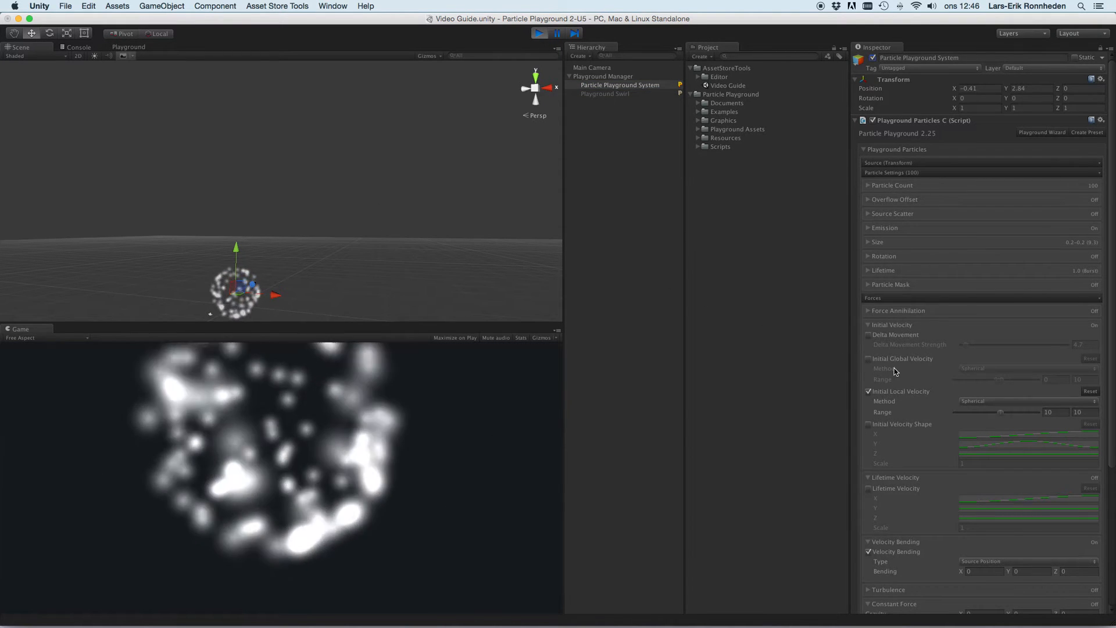
pyautogui.scroll(-3)
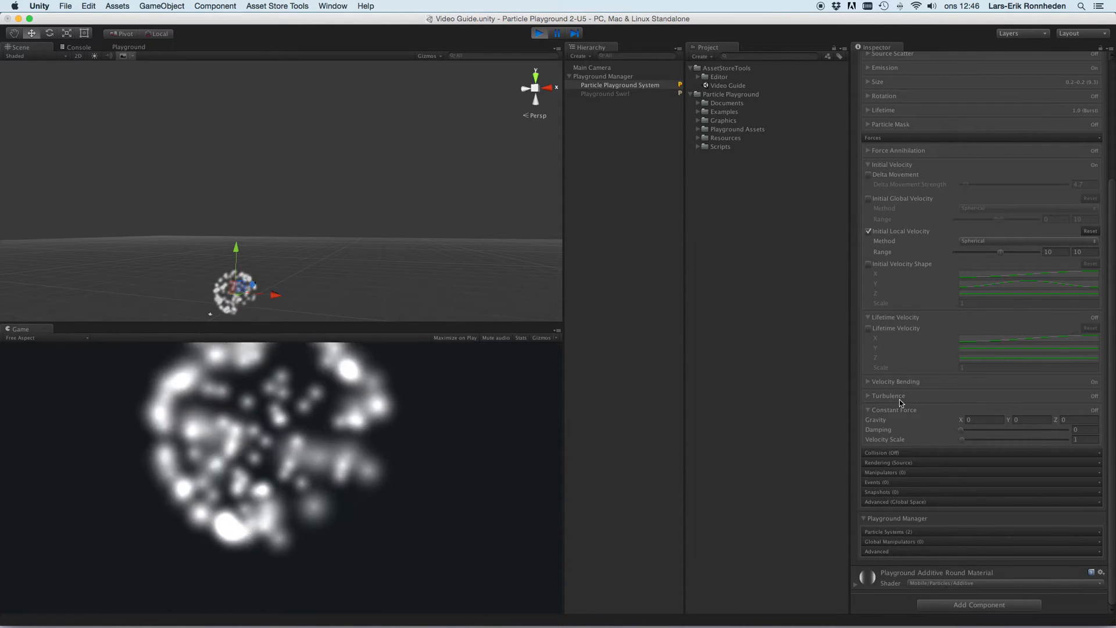
pyautogui.click(868, 396)
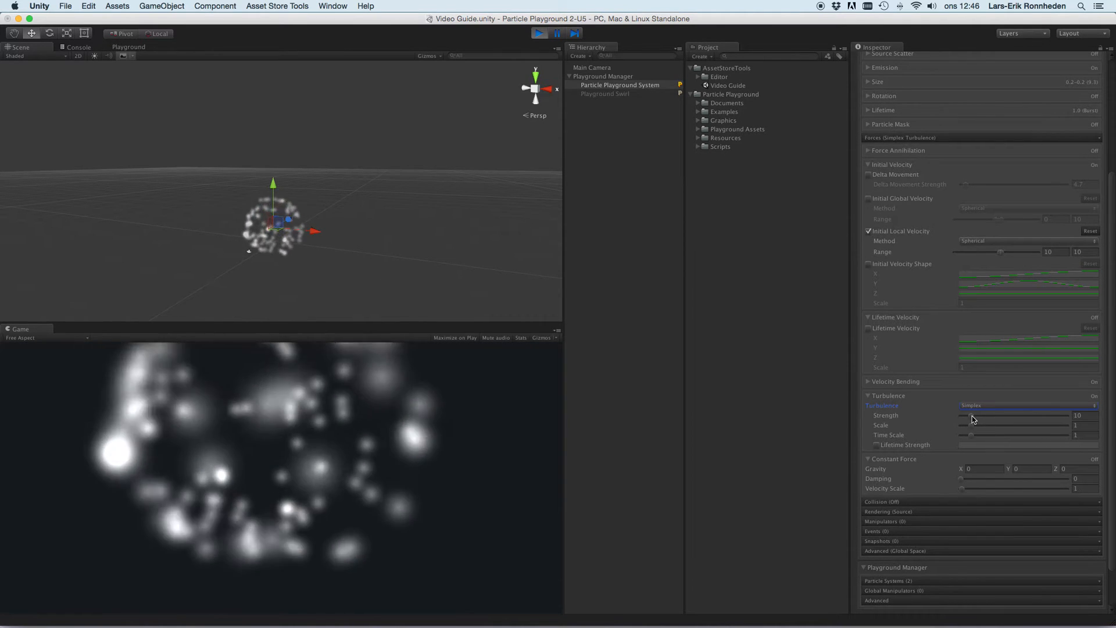
pyautogui.moveTo(961, 420); pyautogui.dragTo(1014, 415)
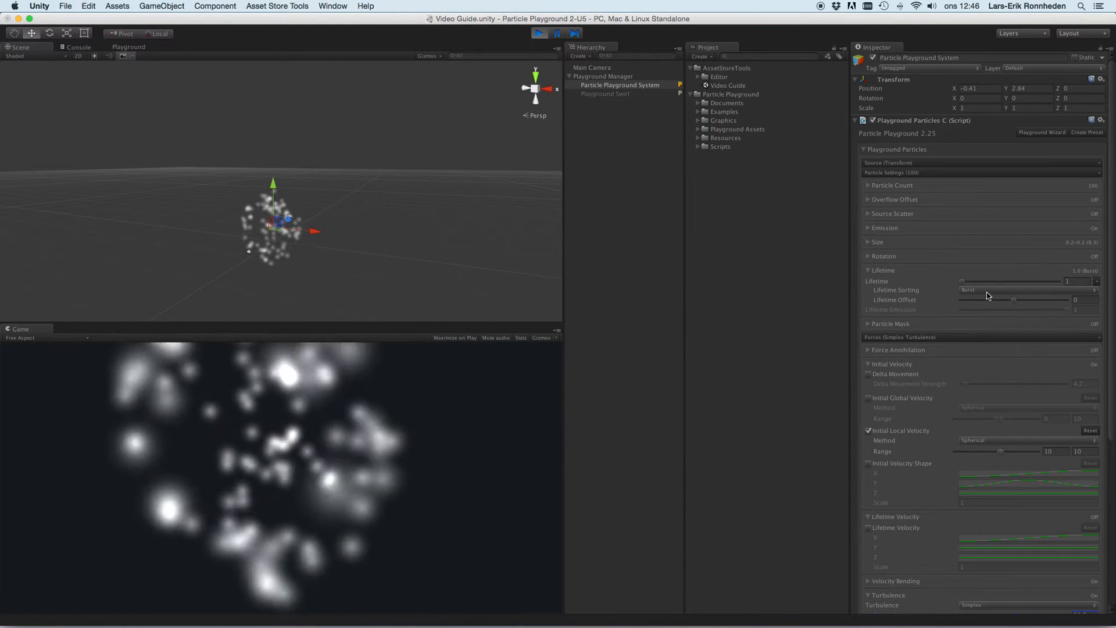
# - Use Scrambled Linear sorting, 800 particles with lifetime 3, and Rectangular local velocity
pyautogui.click(1026, 290)
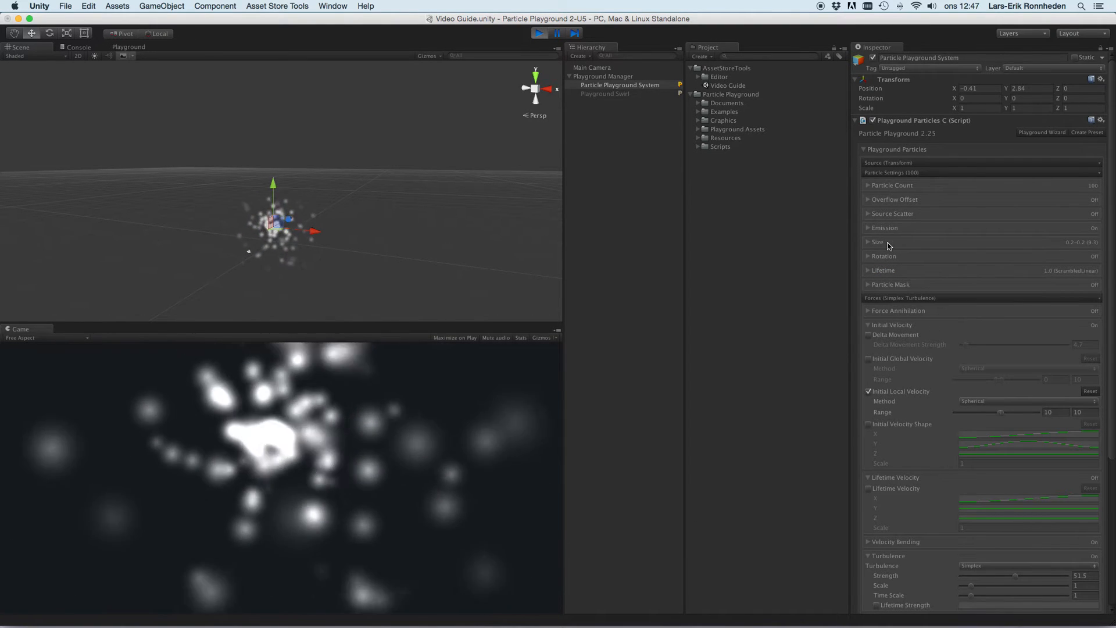
pyautogui.click(869, 185)
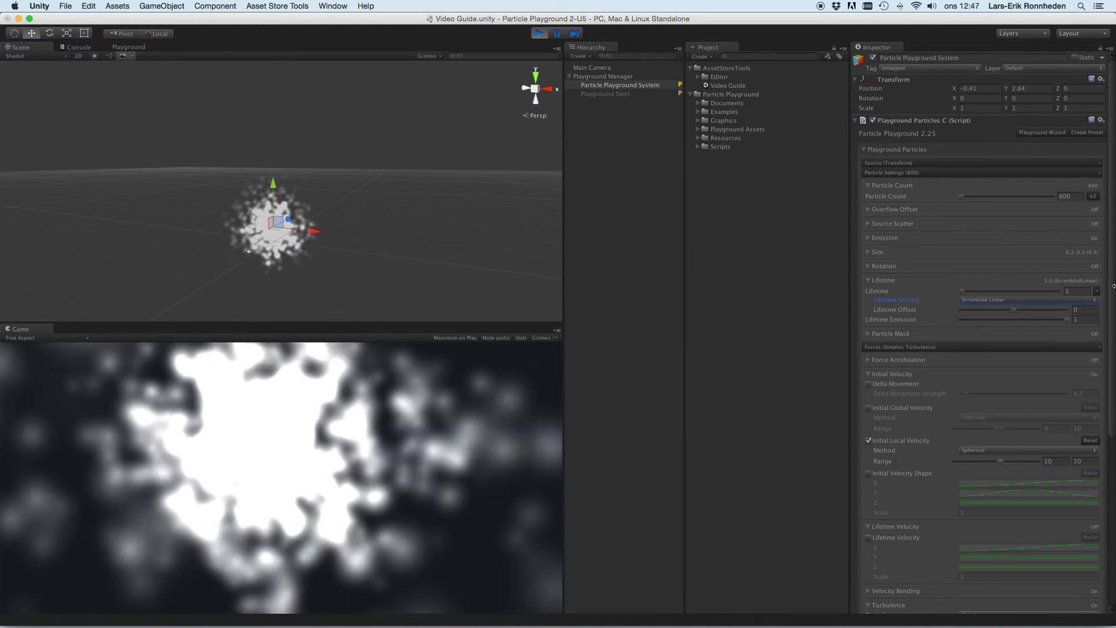
pyautogui.write('3')
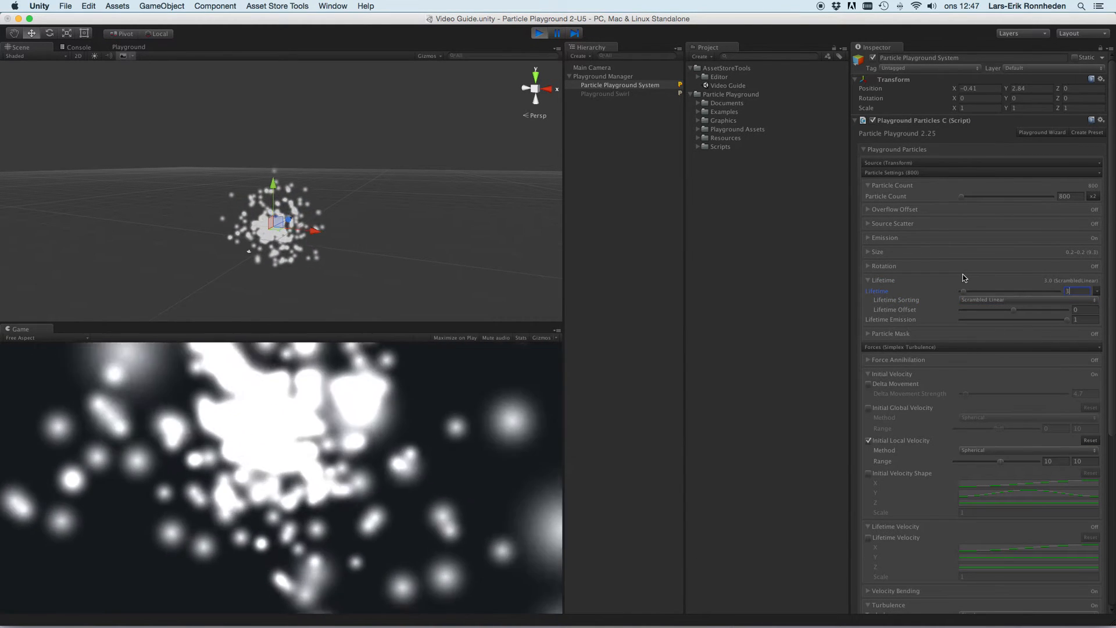
pyautogui.click(1094, 195)
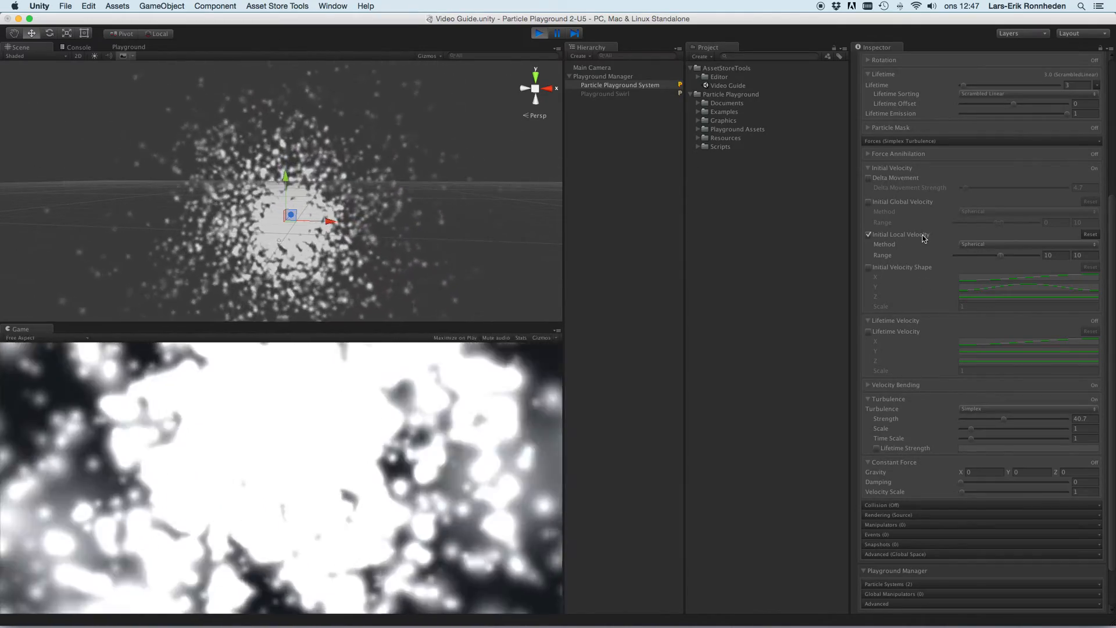
pyautogui.click(1027, 243)
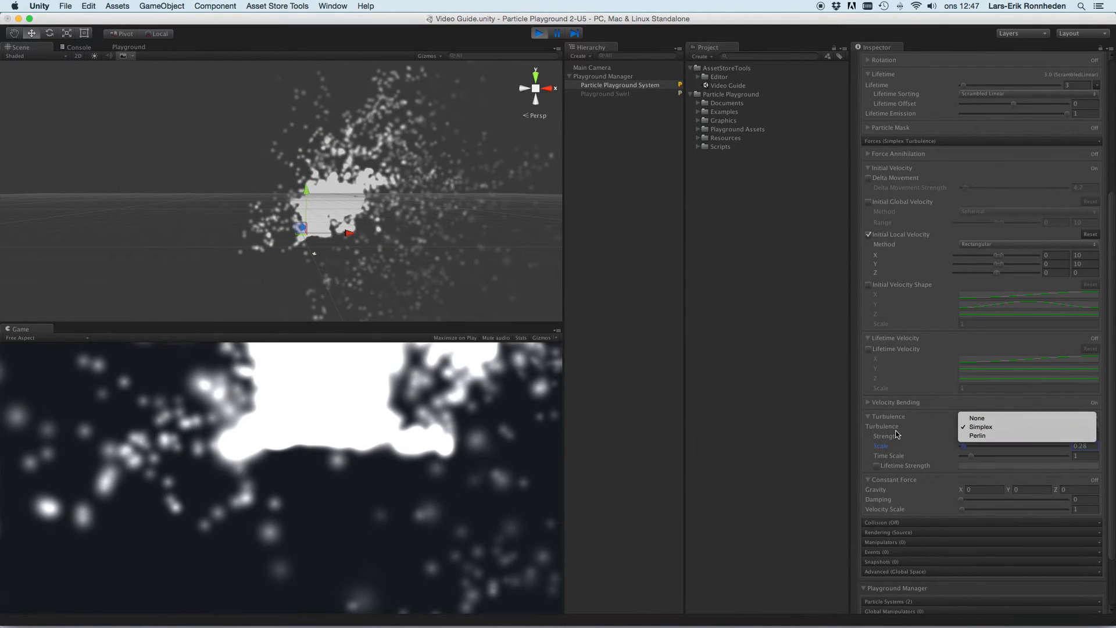
# - Set Turbulence Time Scale to 6.87 and switch the noise type to Perlin
pyautogui.click(982, 427)
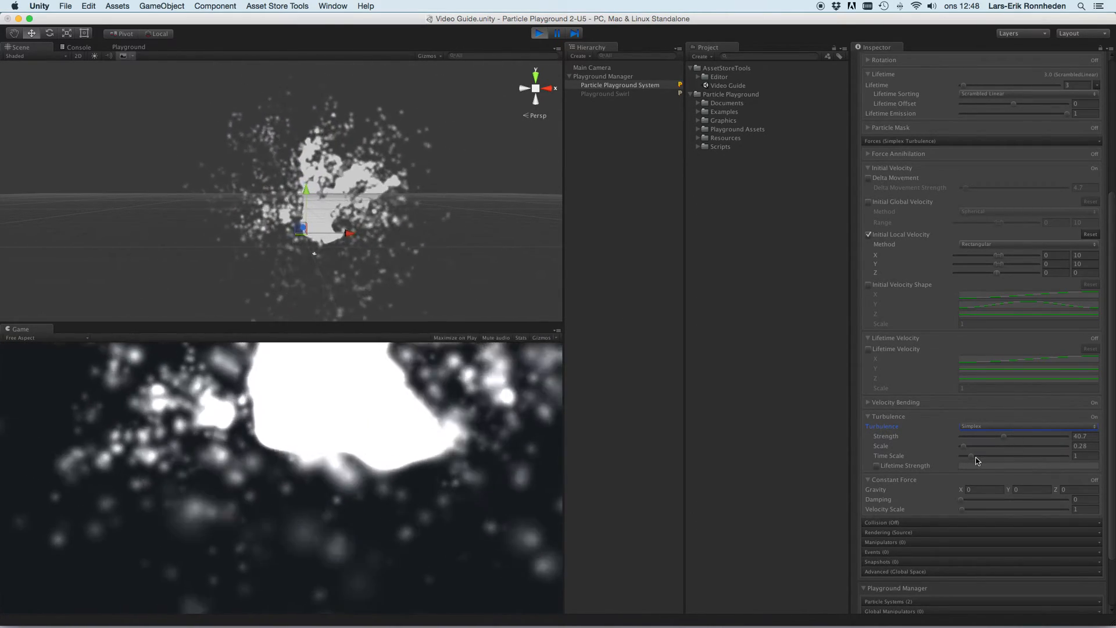
pyautogui.click(1060, 456)
pyautogui.write('0.1')
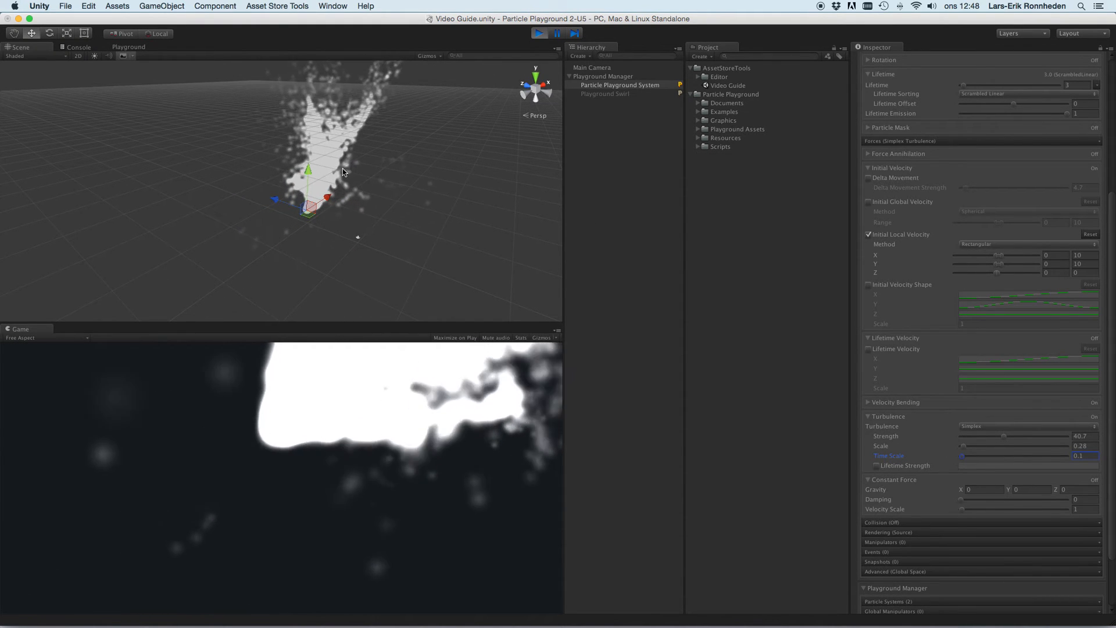
pyautogui.moveTo(986, 455); pyautogui.dragTo(987, 459)
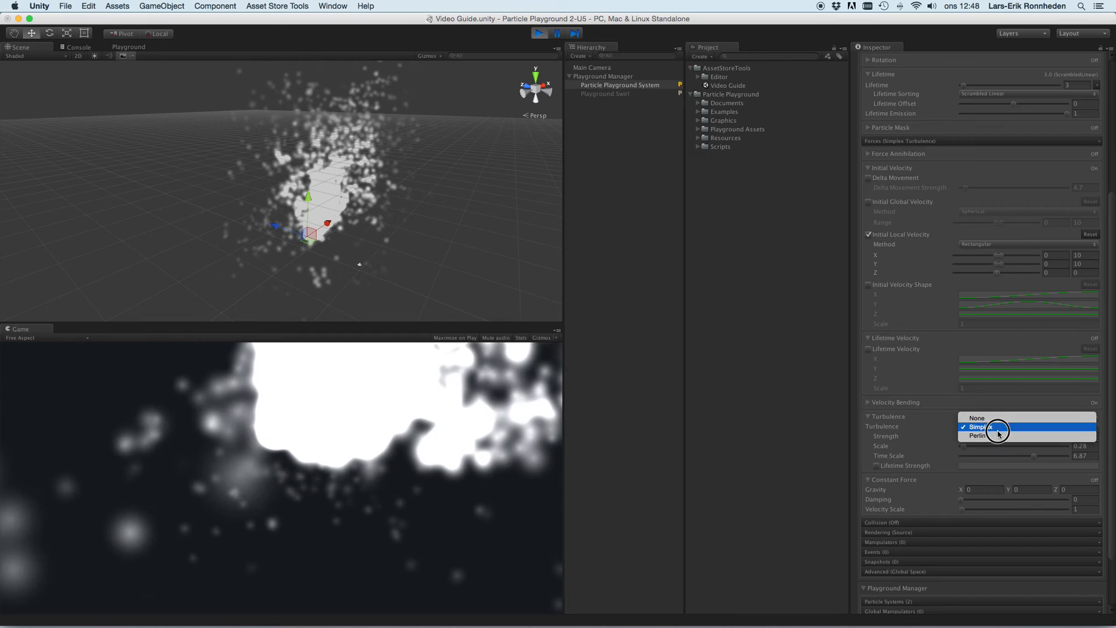
pyautogui.click(980, 435)
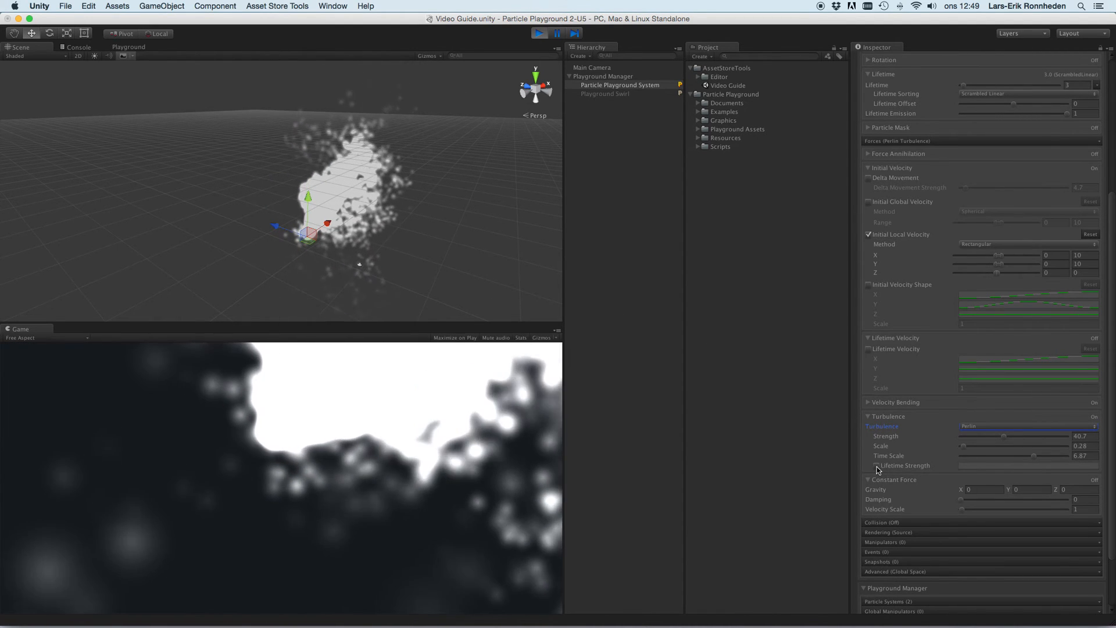
# - Enable turbulence Lifetime Strength and lower its curve's end key into a falling curve
pyautogui.click(867, 465)
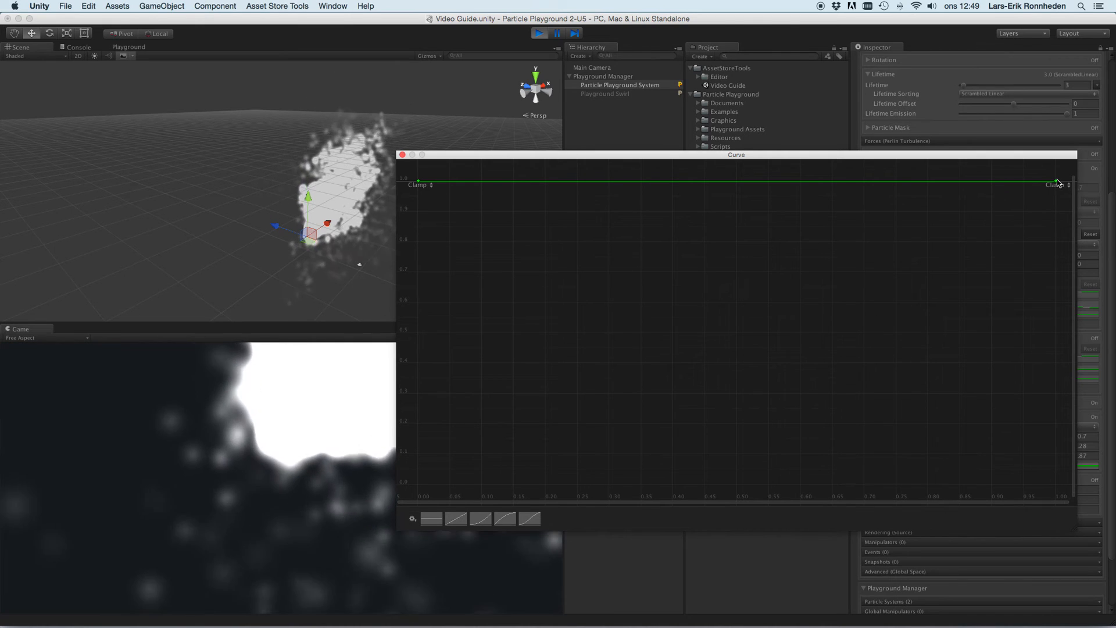
pyautogui.moveTo(1057, 182); pyautogui.dragTo(1002, 396)
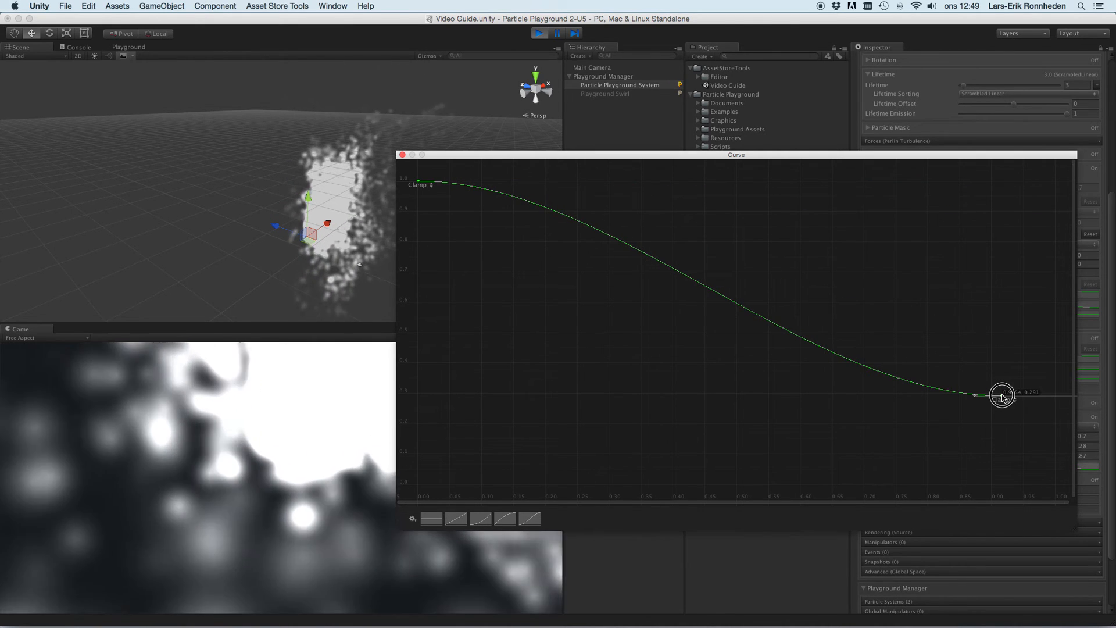
pyautogui.moveTo(1001, 397); pyautogui.dragTo(1051, 179)
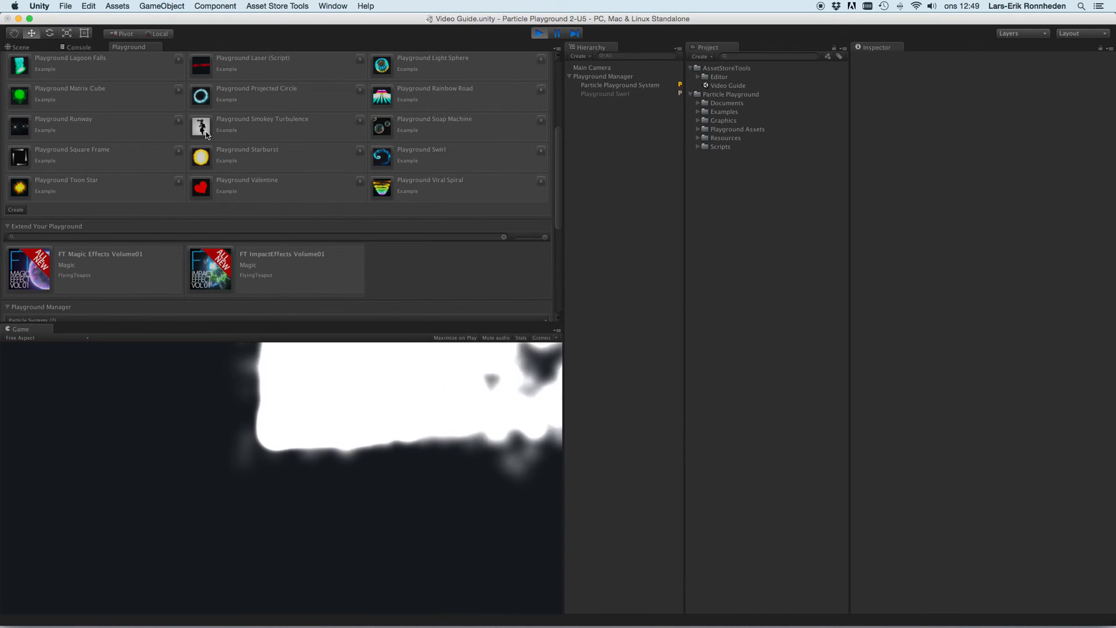
# - Select Main Camera and then the new Playground Smokey Turbulence object in the Hierarchy
pyautogui.scroll(-3)
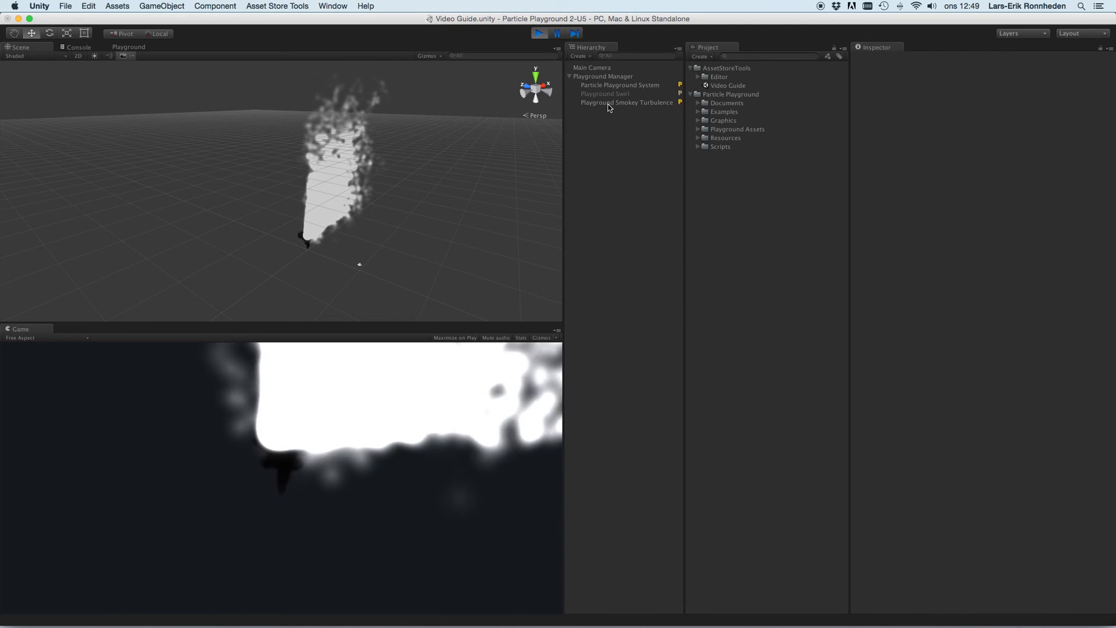
pyautogui.click(592, 67)
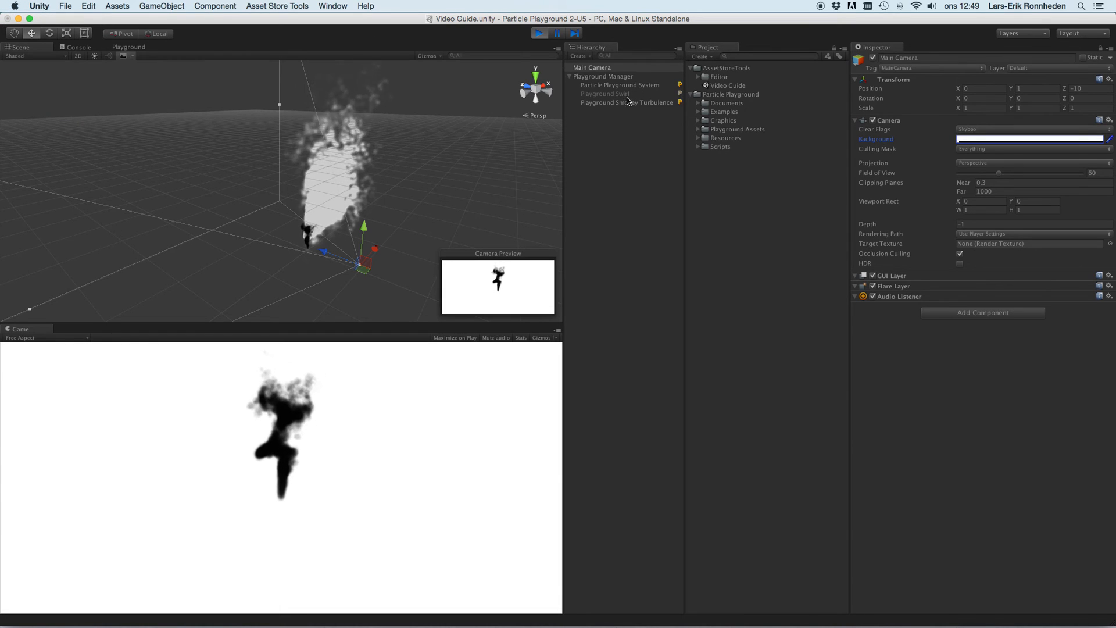
pyautogui.click(626, 103)
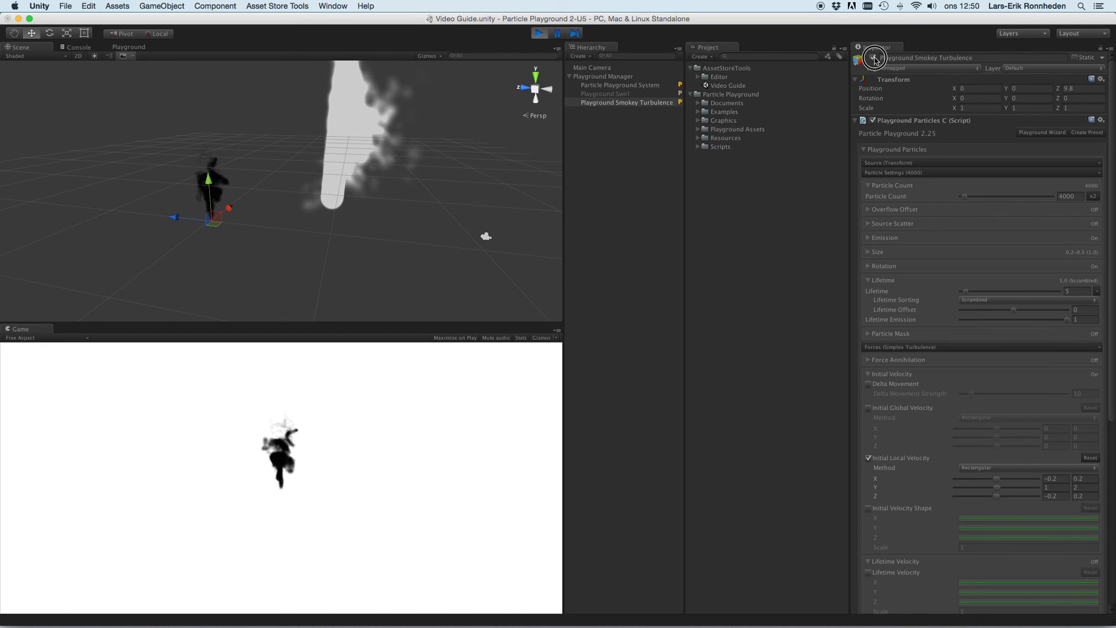
# - On Particle Playground System, enable Constant Force with gravity Y of 10
pyautogui.click(620, 85)
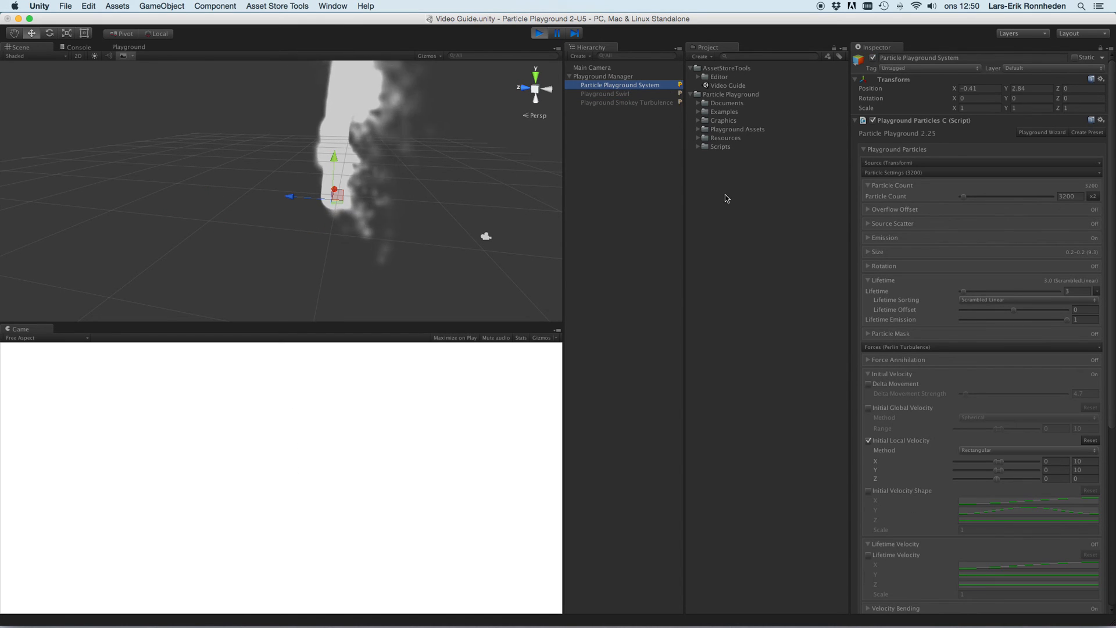
pyautogui.scroll(-3)
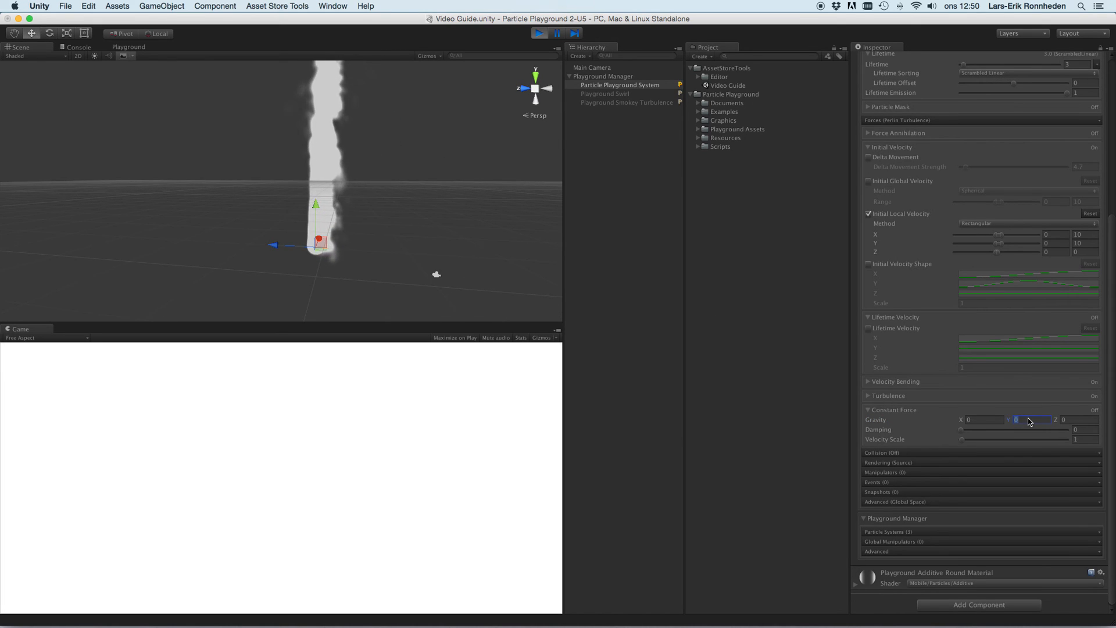
pyautogui.write('10')
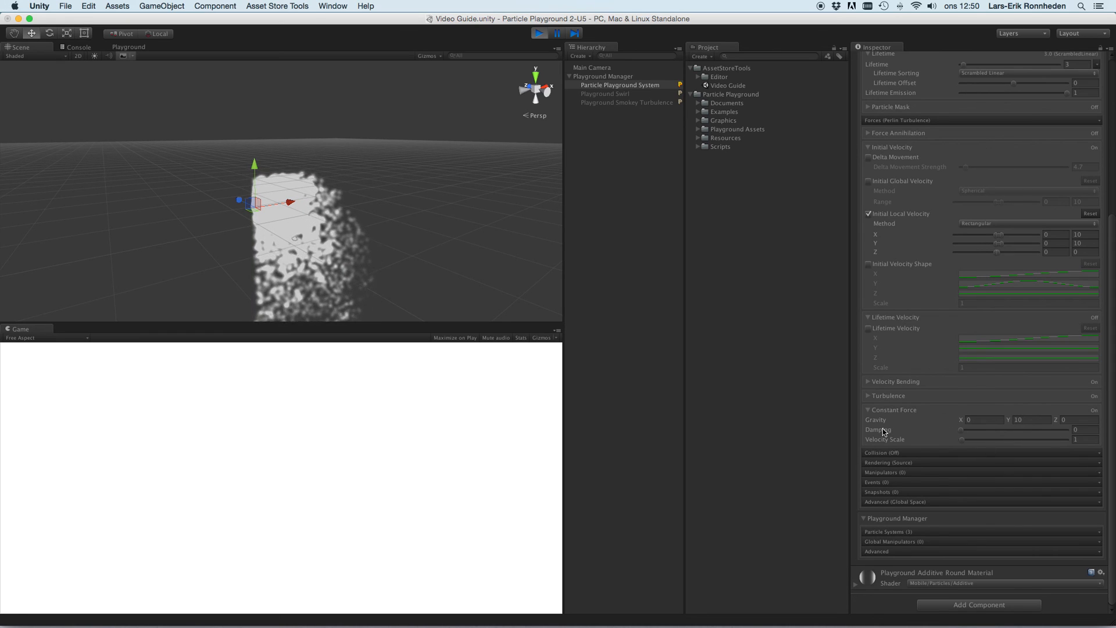
# - Raise constant force damping to about 4.36 and velocity scale to 17.9
pyautogui.moveTo(965, 429); pyautogui.dragTo(1008, 429)
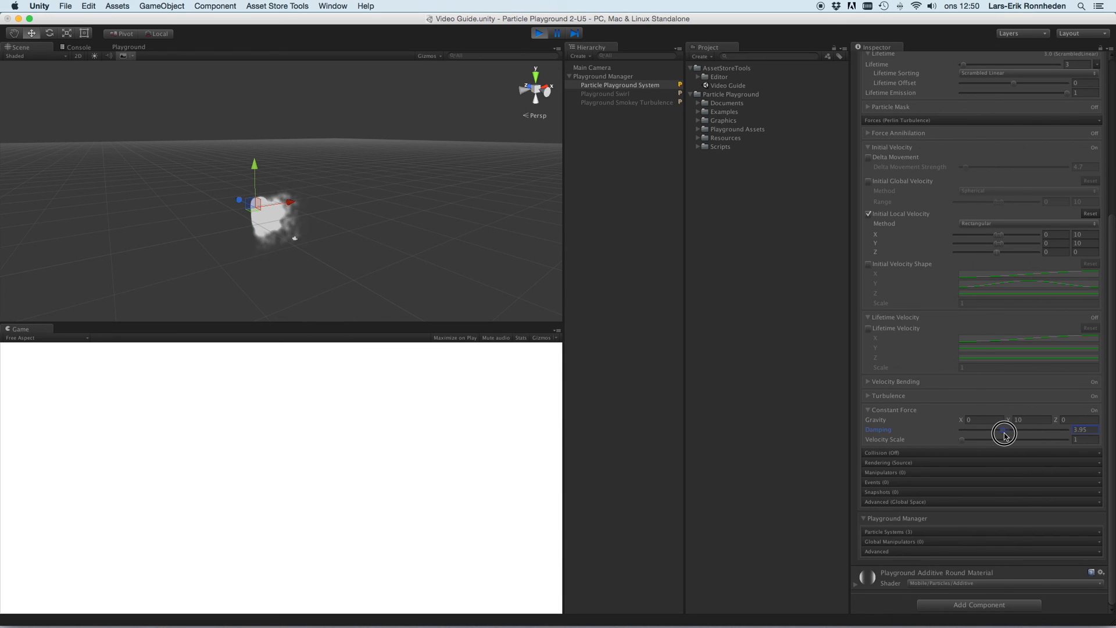
pyautogui.moveTo(1003, 429); pyautogui.dragTo(997, 433)
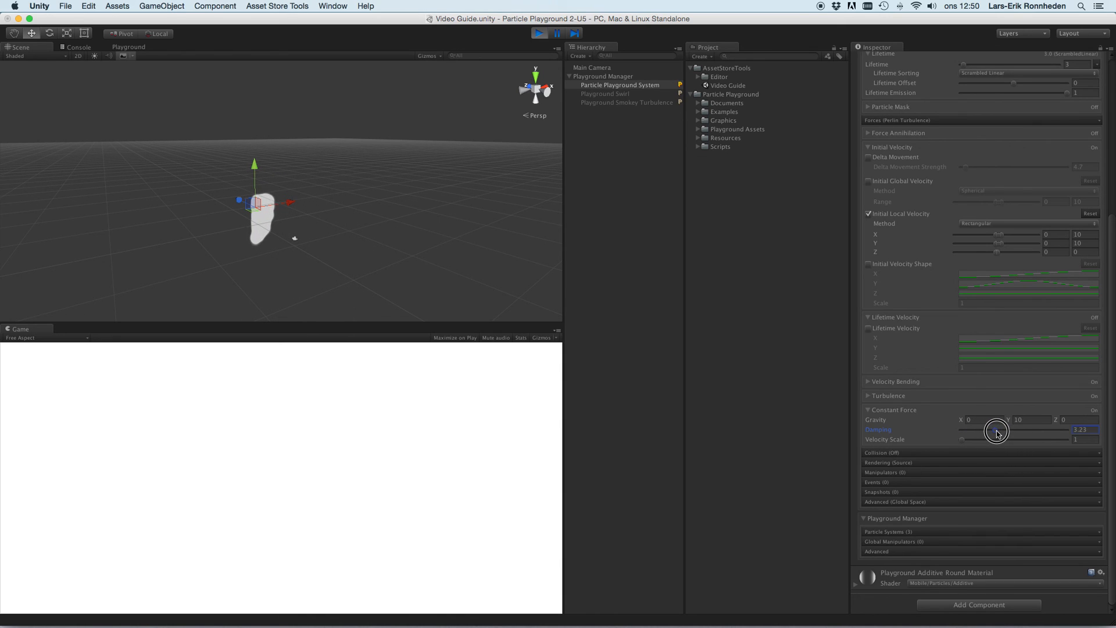
pyautogui.moveTo(1004, 429); pyautogui.dragTo(993, 435)
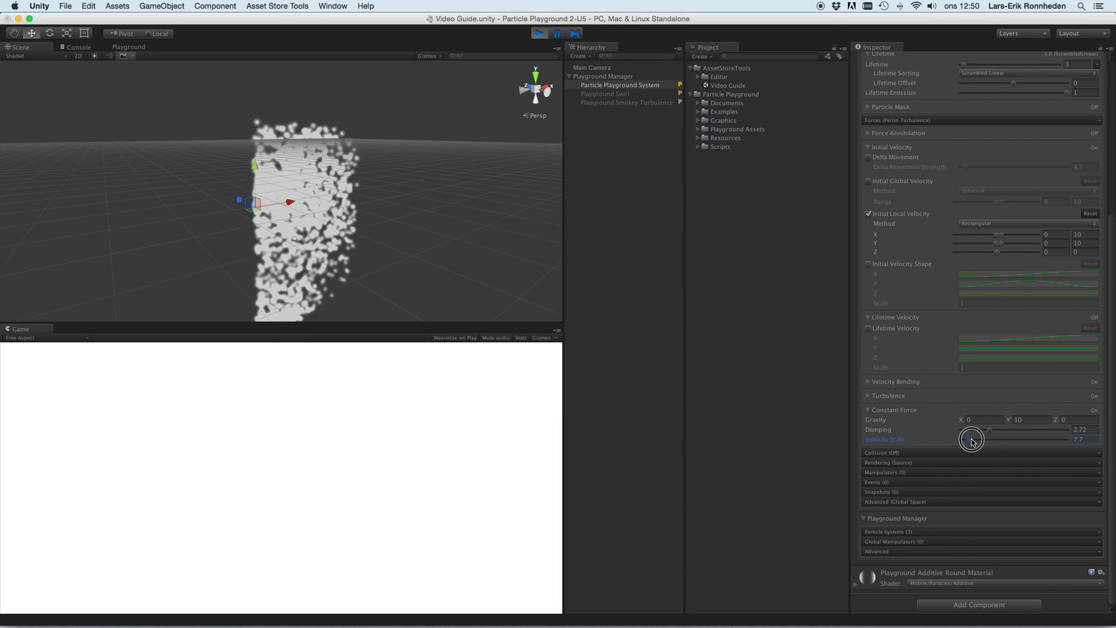
pyautogui.moveTo(972, 439); pyautogui.dragTo(983, 439)
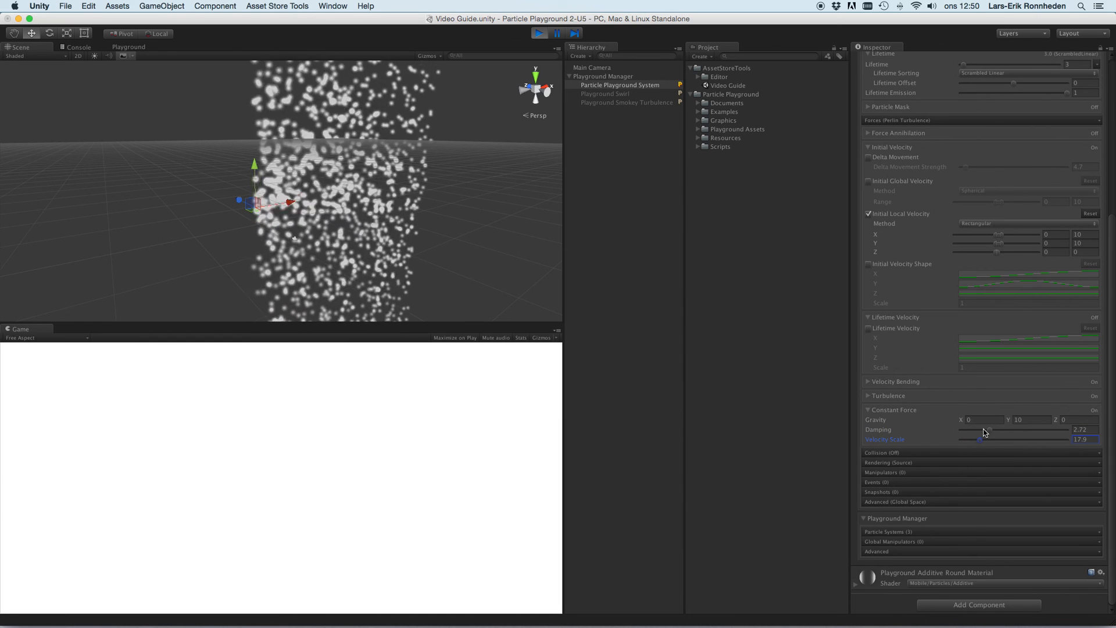
pyautogui.moveTo(986, 432); pyautogui.dragTo(1007, 433)
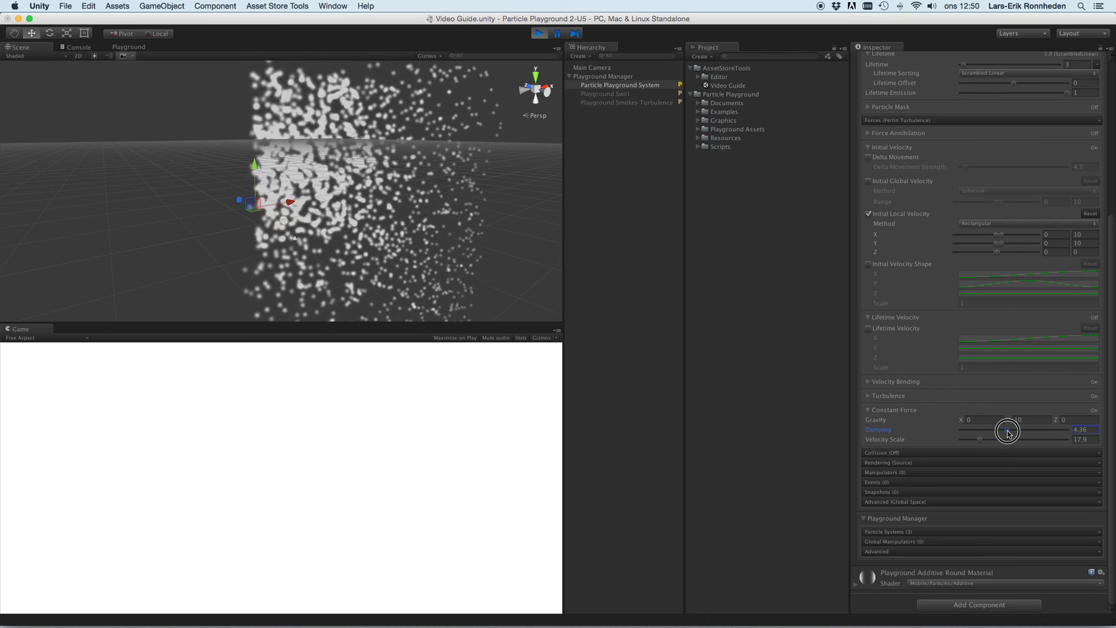